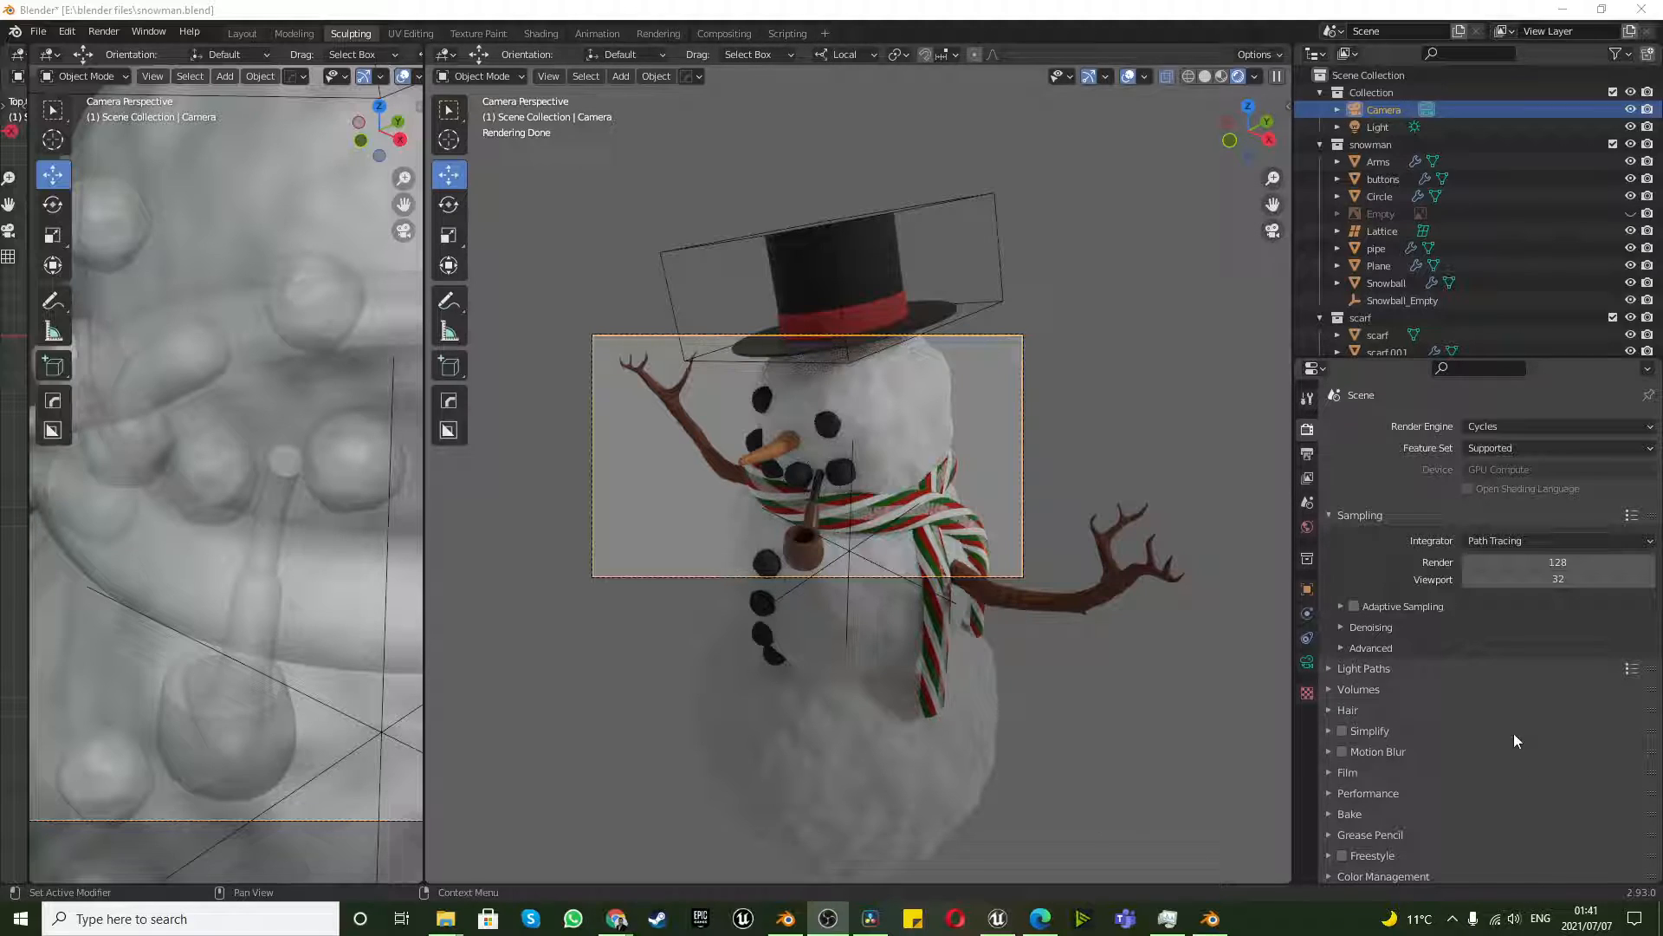
{"action": "mouse_move", "coordinate": [1379, 828]}
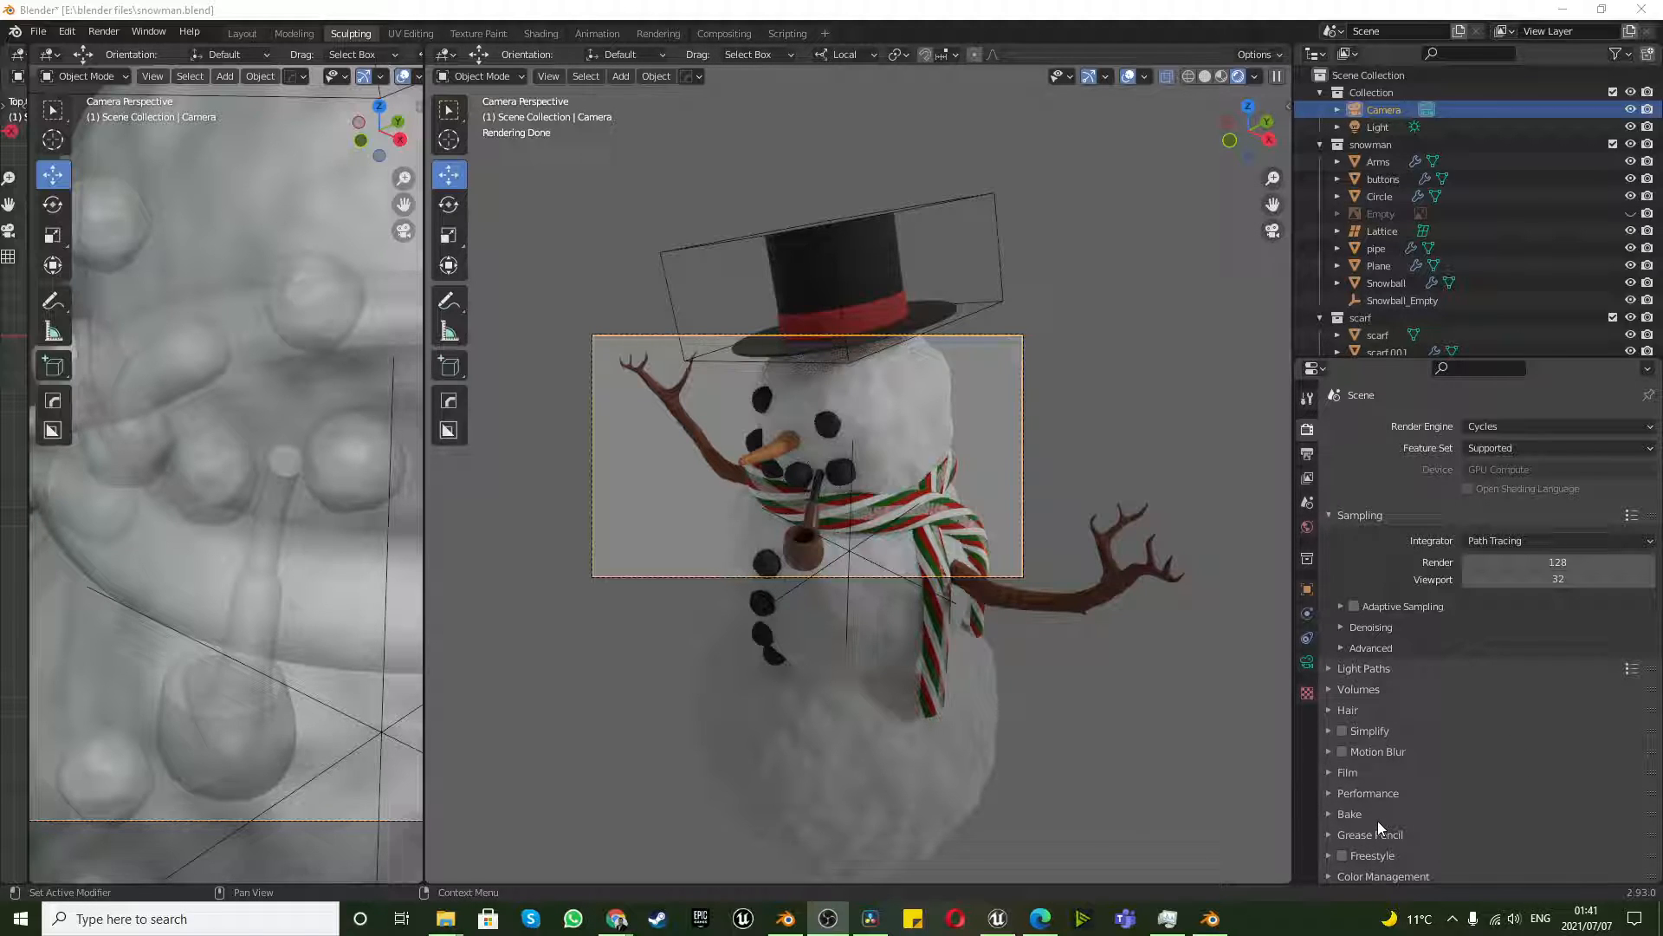
{"action": "mouse_move", "coordinate": [1334, 647]}
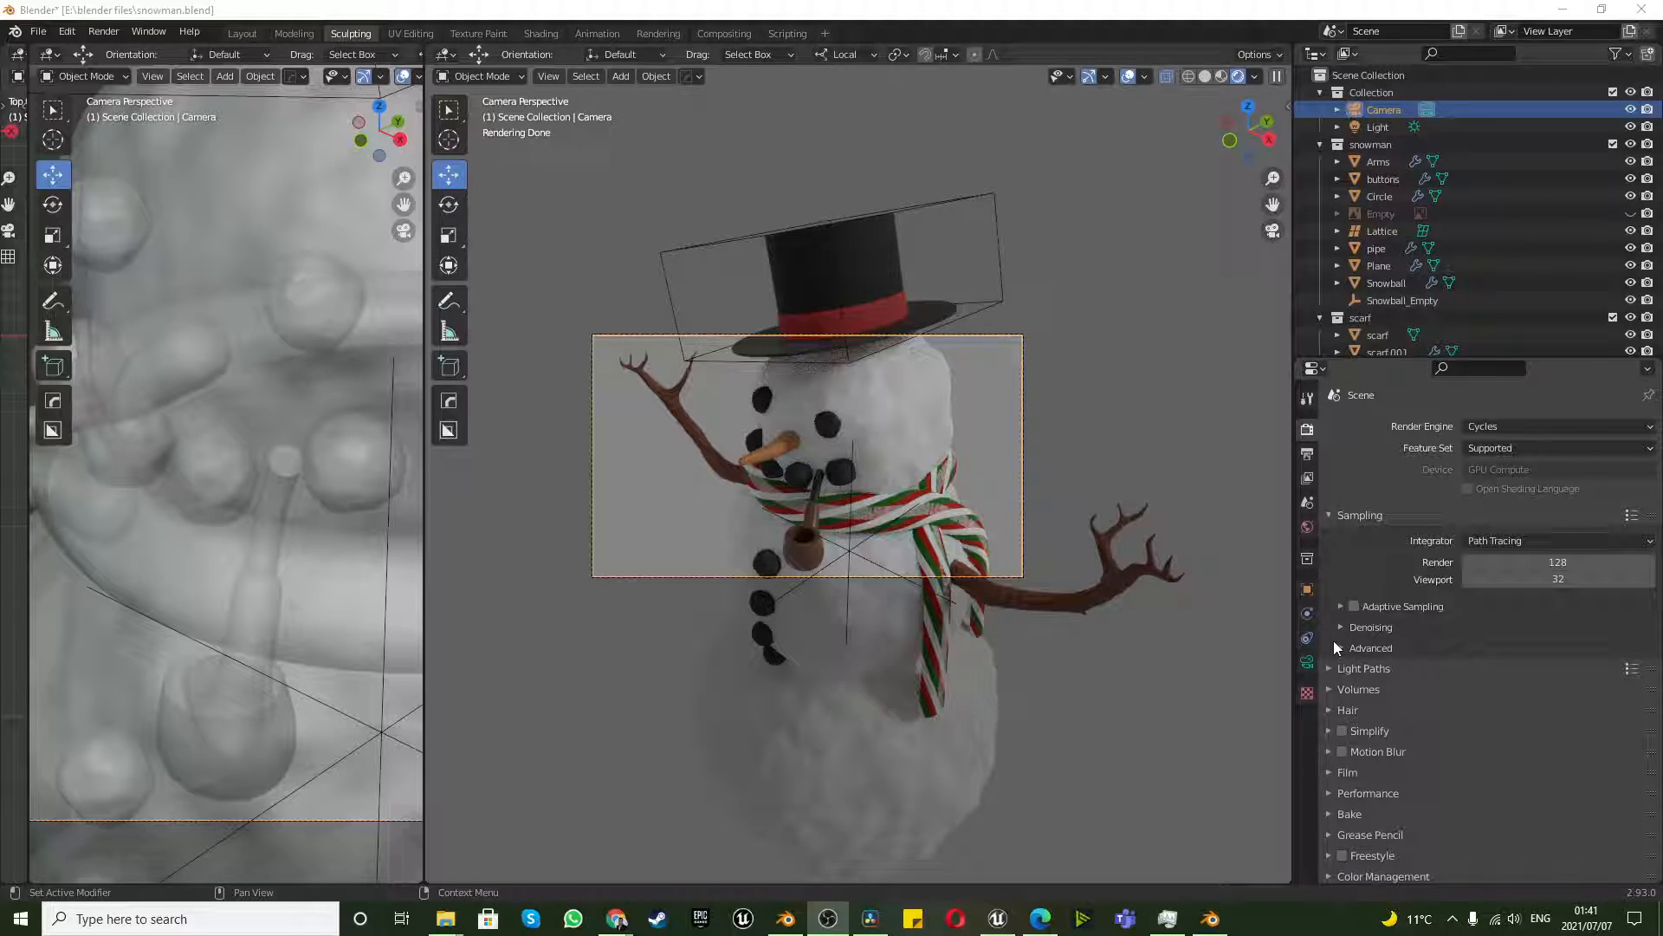
{"action": "mouse_move", "coordinate": [1356, 603]}
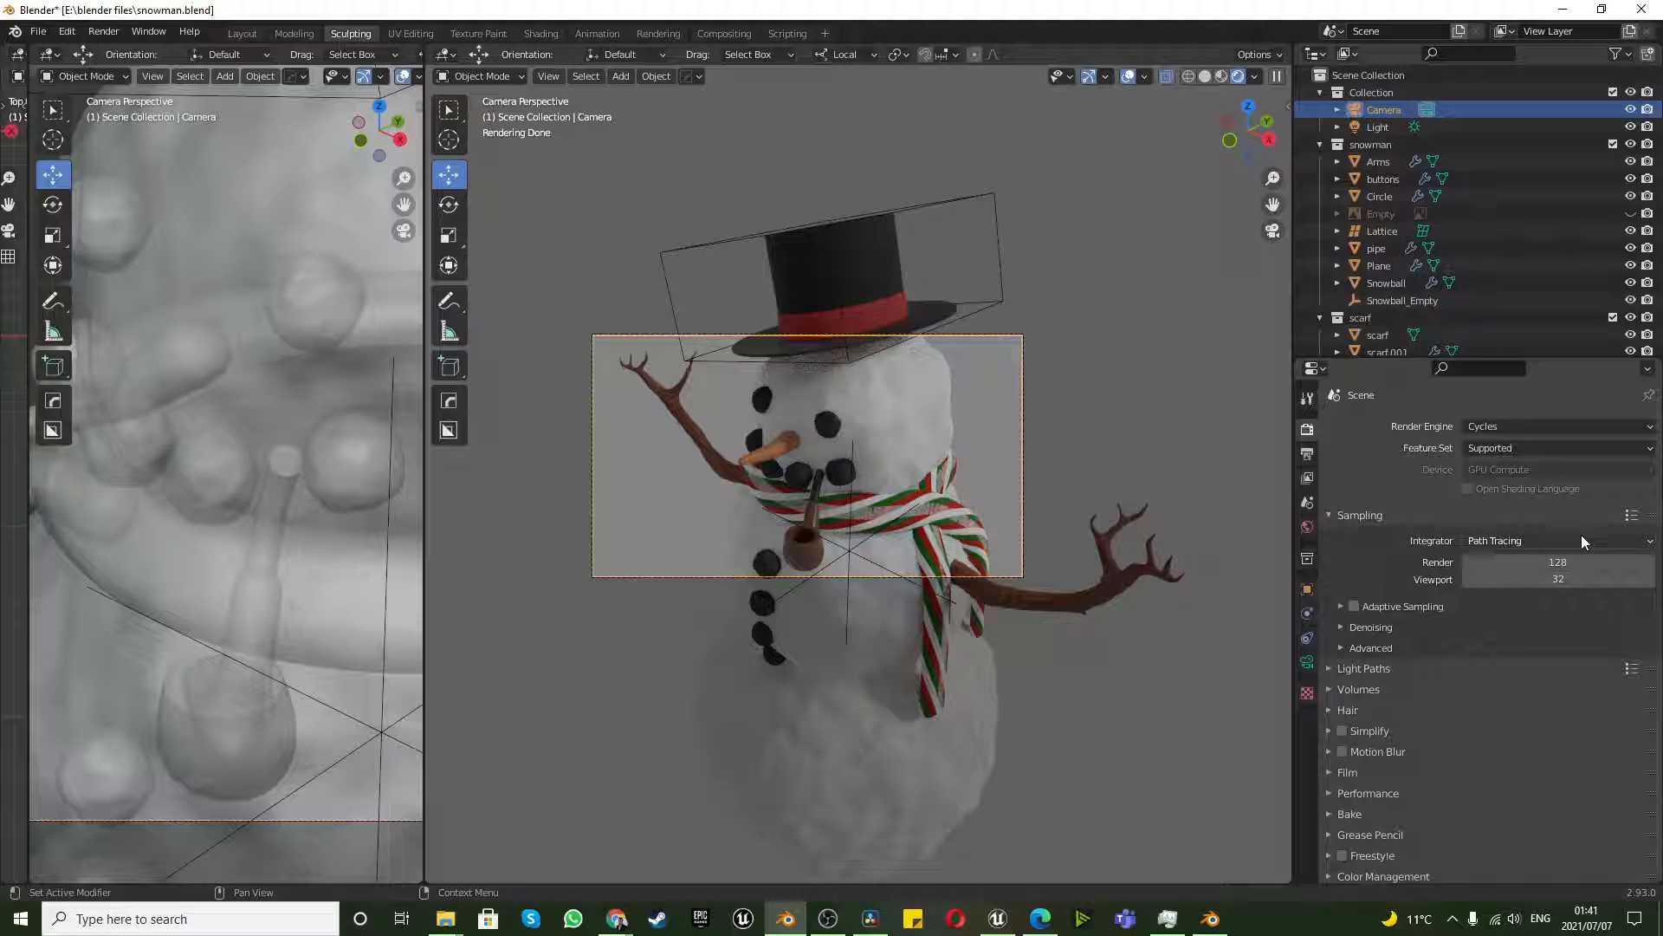
{"action": "mouse_move", "coordinate": [1424, 775]}
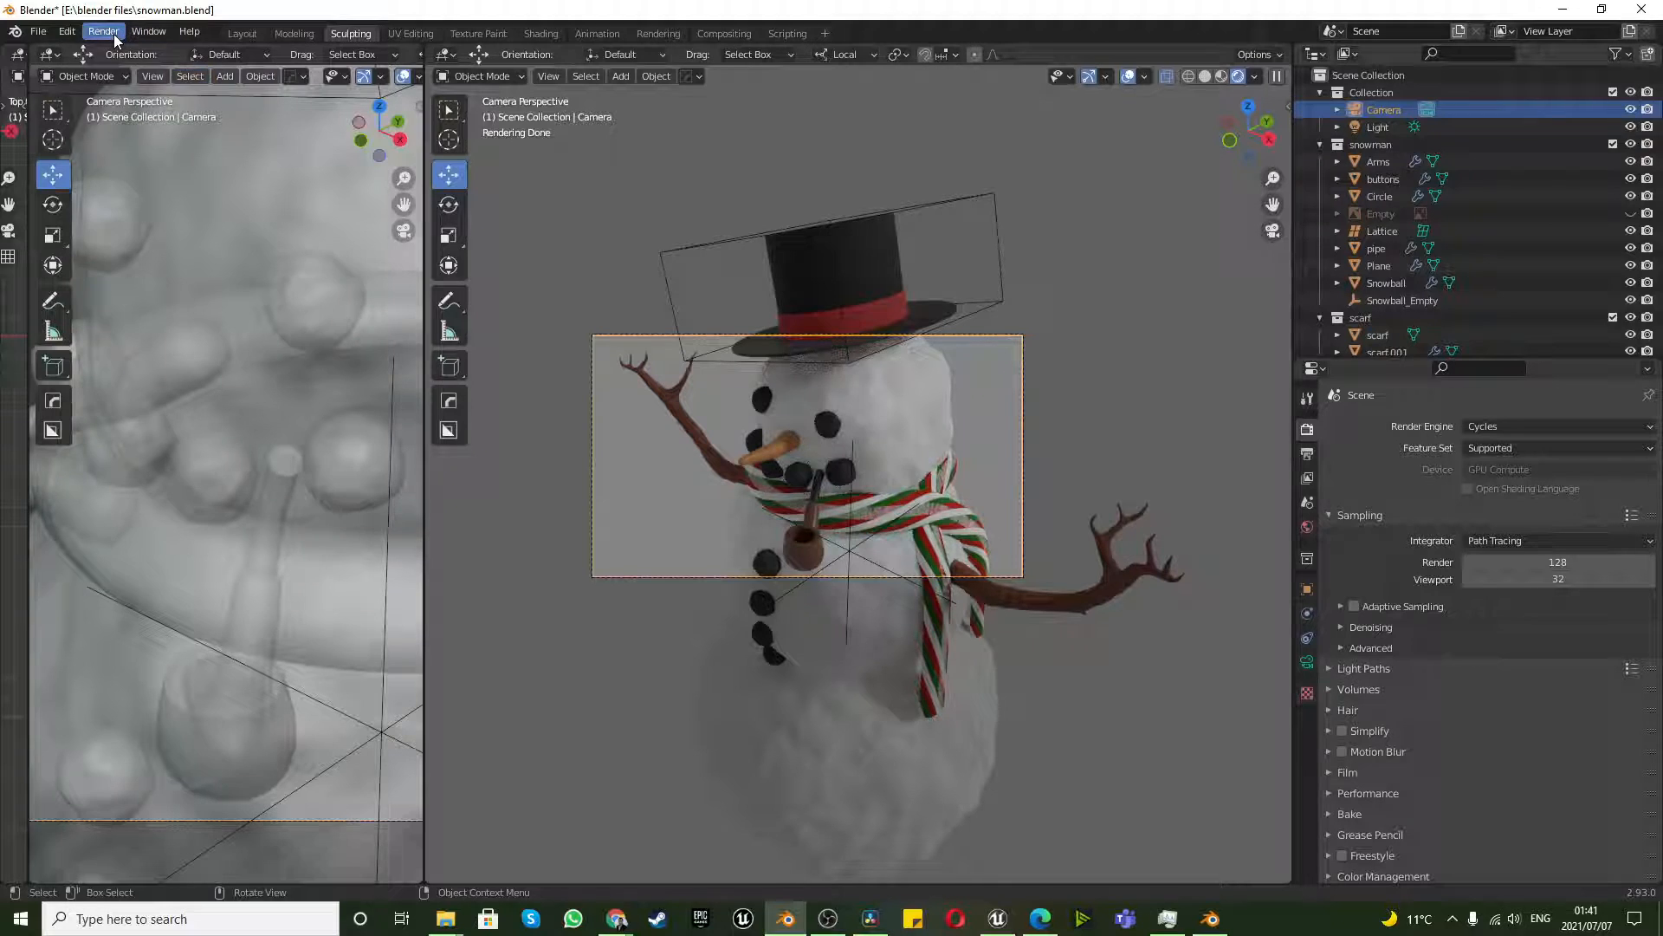
Render the snowman camera view, wait about 27 seconds for it to finish, then close it.
{"action": "left_click", "coordinate": [103, 31]}
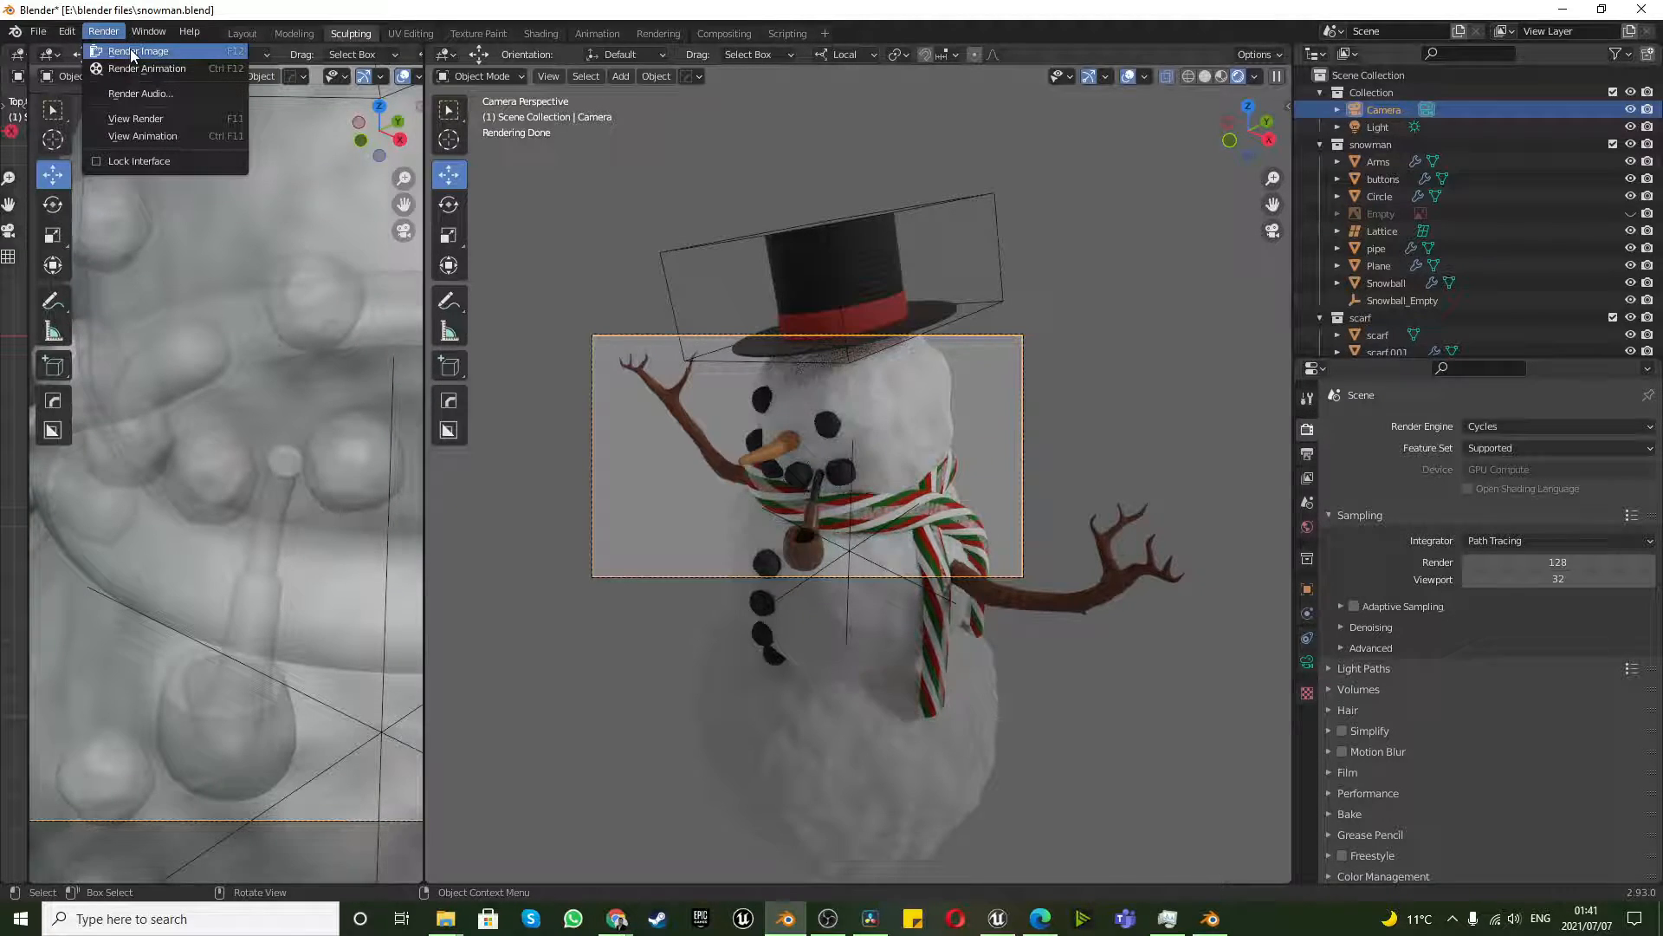
{"action": "left_click", "coordinate": [137, 51]}
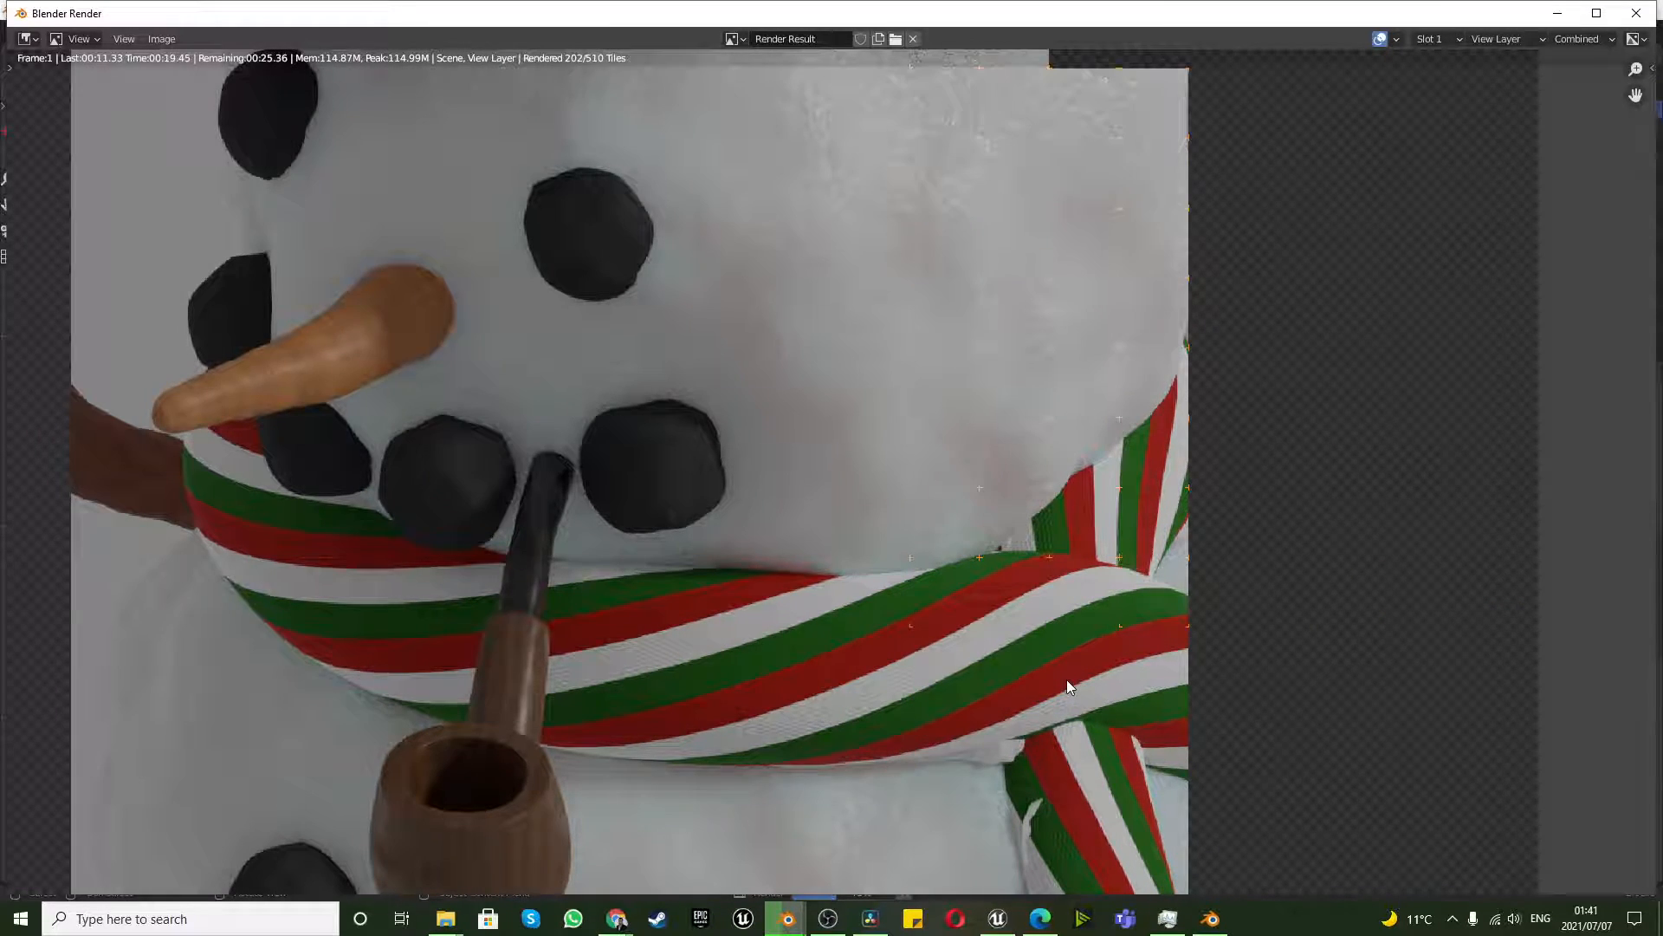
{"action": "scroll", "scroll_direction": "down", "scroll_amount": 3}
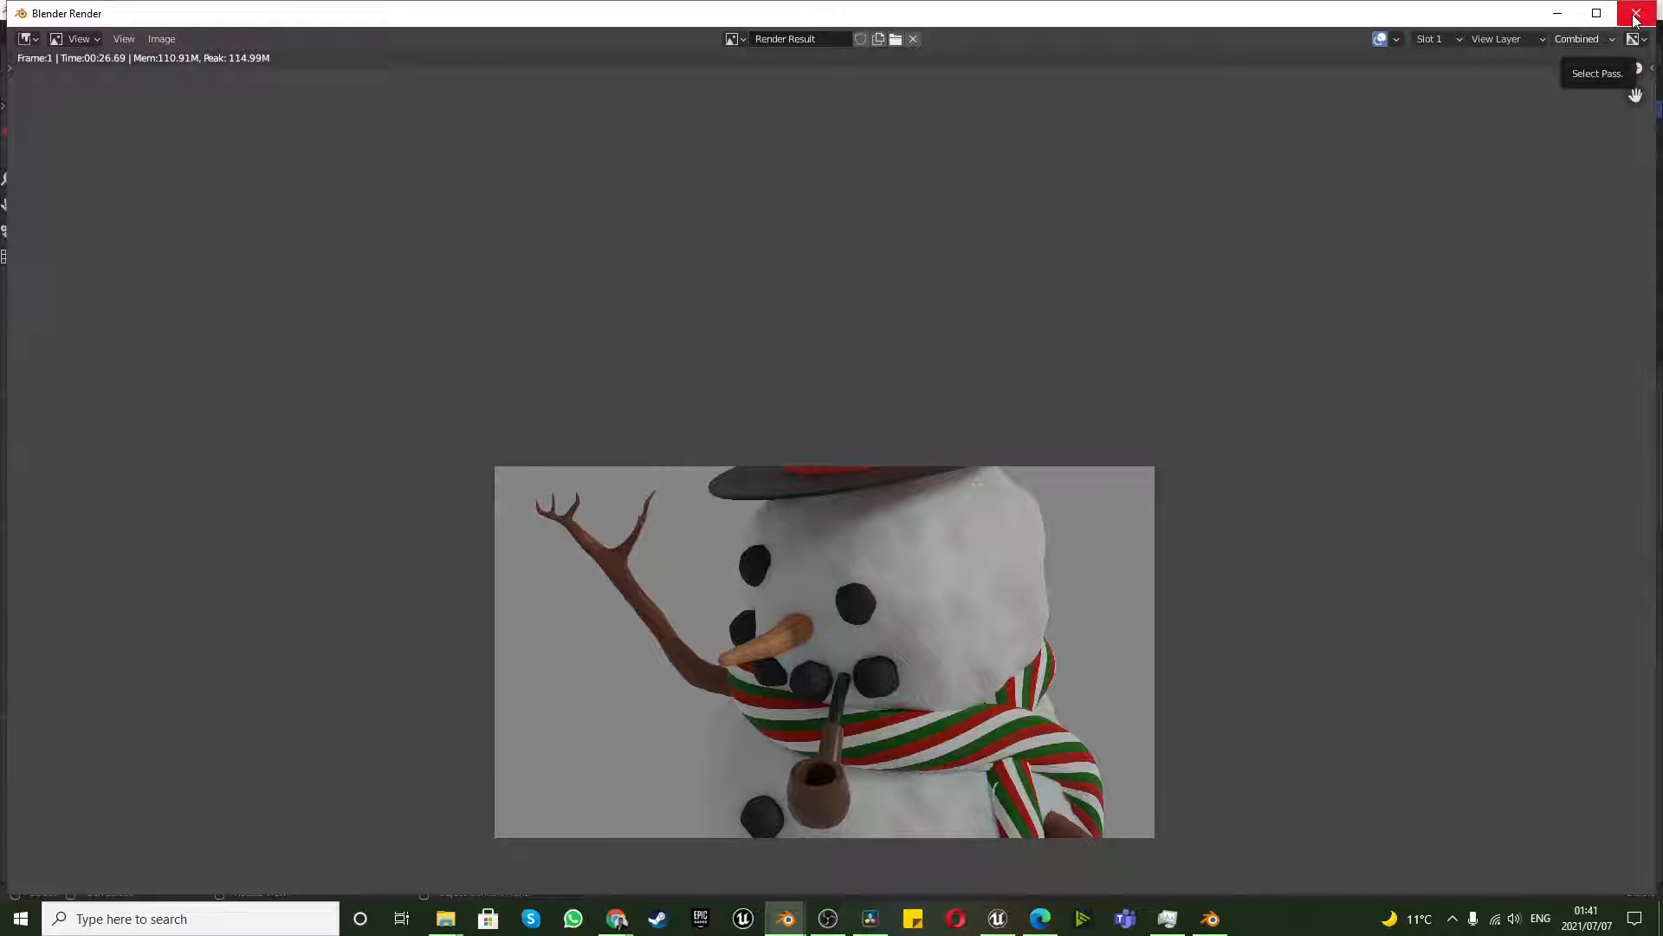
{"action": "left_click", "coordinate": [1634, 13]}
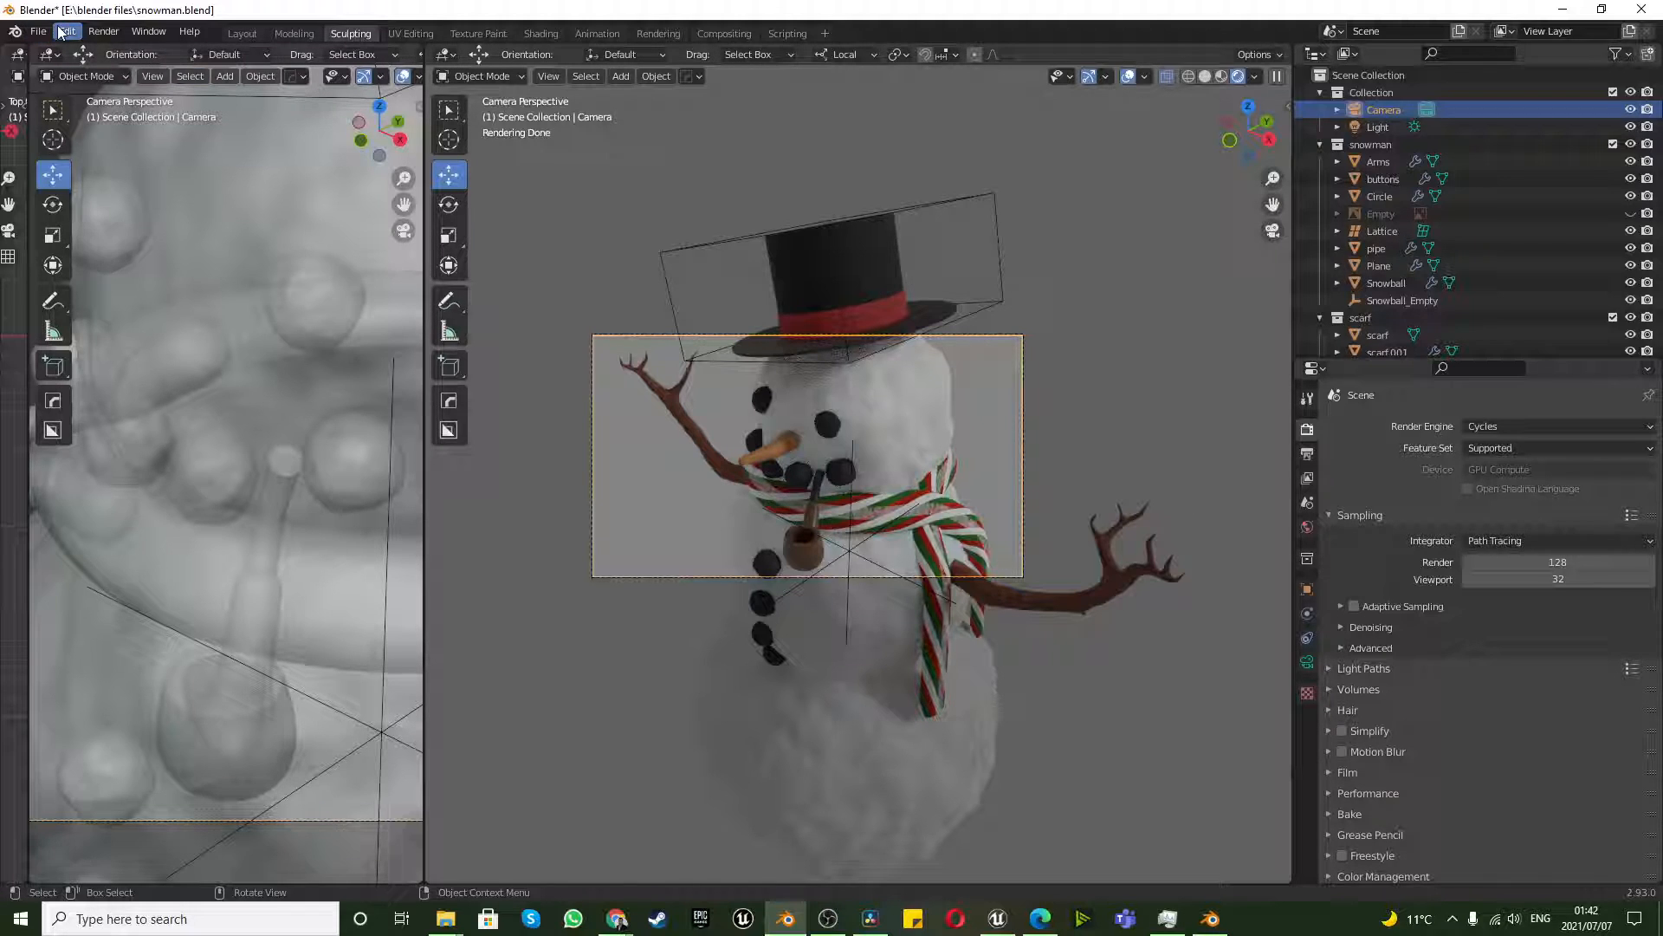
Check the scene's render device, then open Preferences to set up CUDA on the RTX 3080 Ti.
{"action": "left_click", "coordinate": [66, 32]}
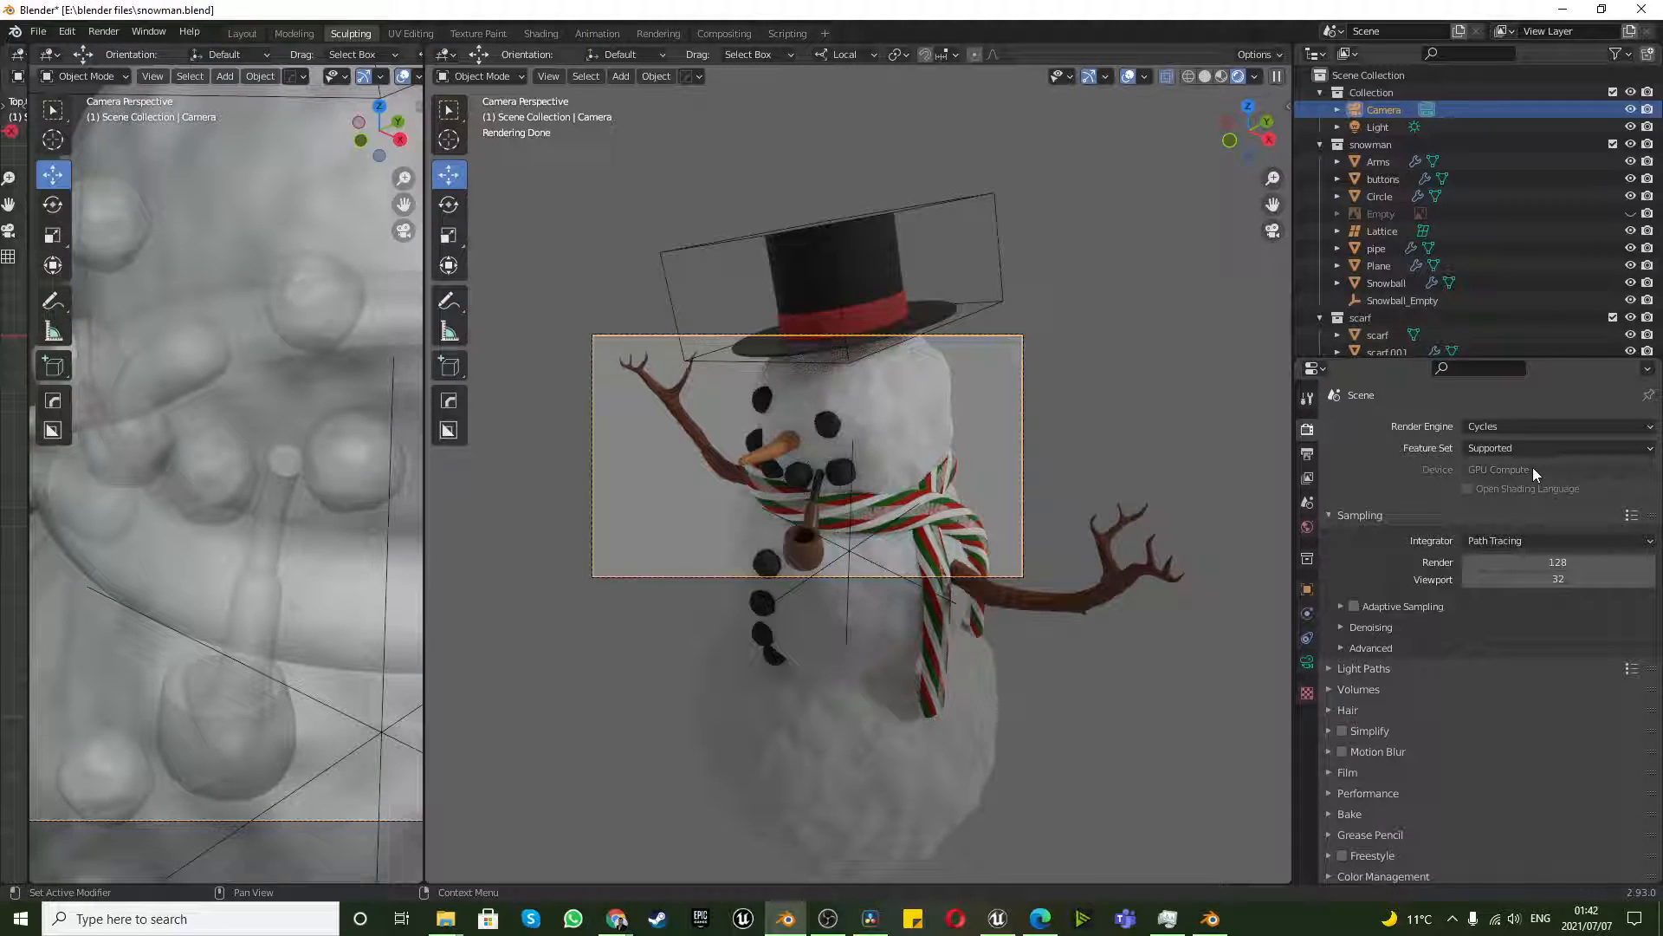
{"action": "left_click", "coordinate": [1554, 447]}
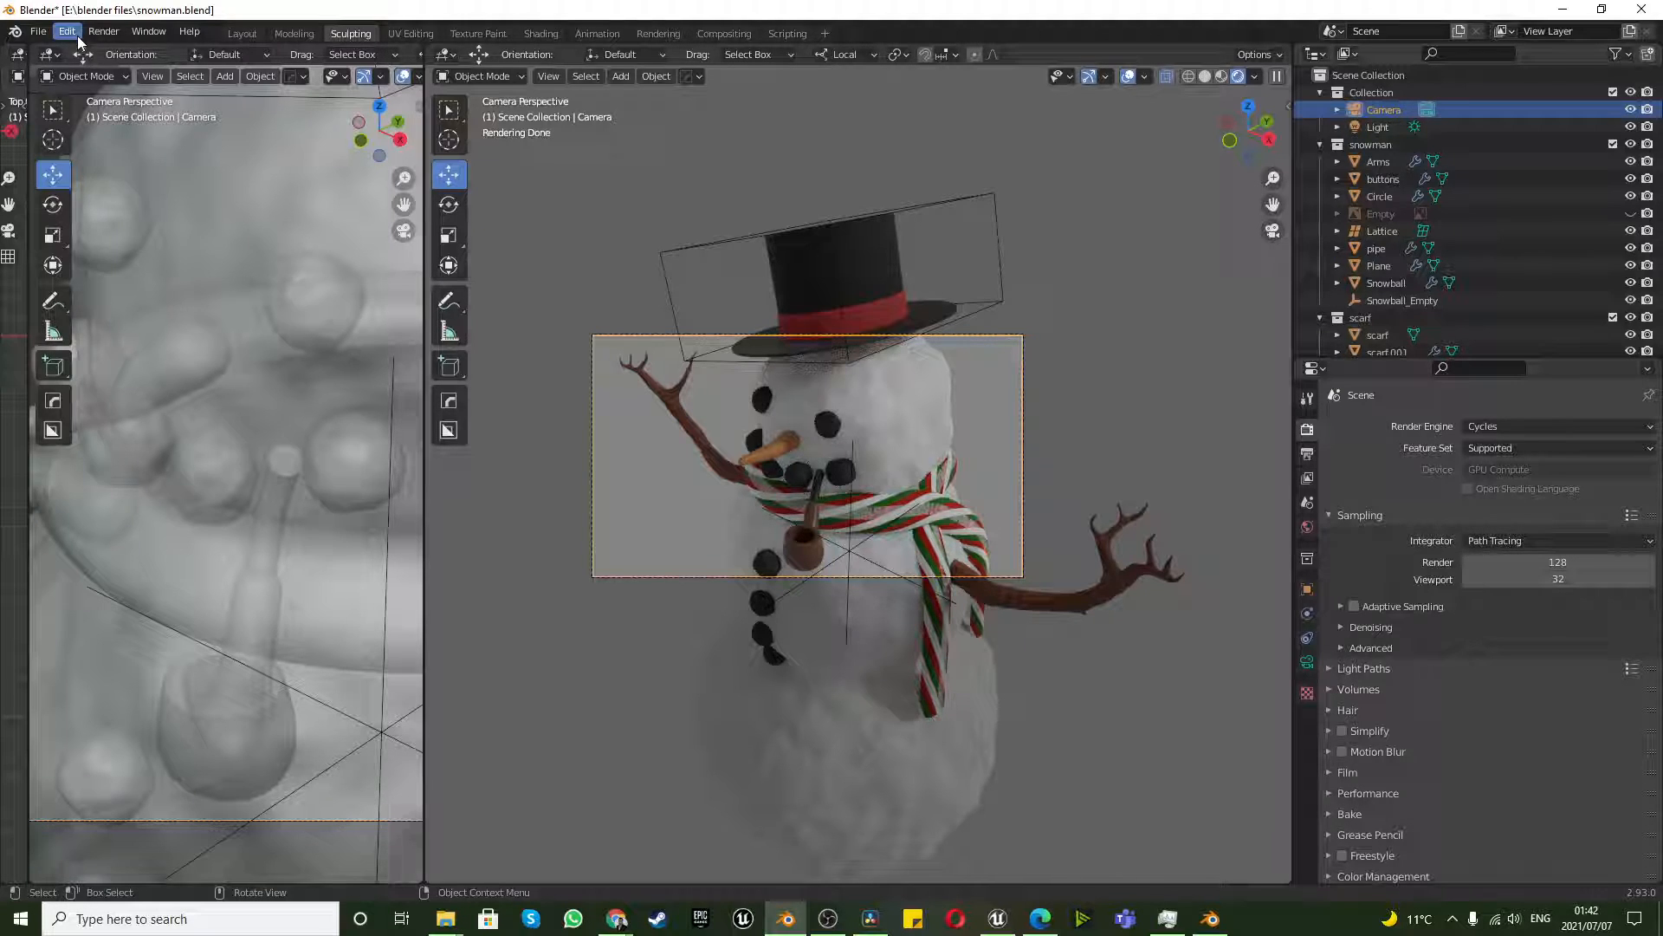
{"action": "left_click", "coordinate": [65, 32]}
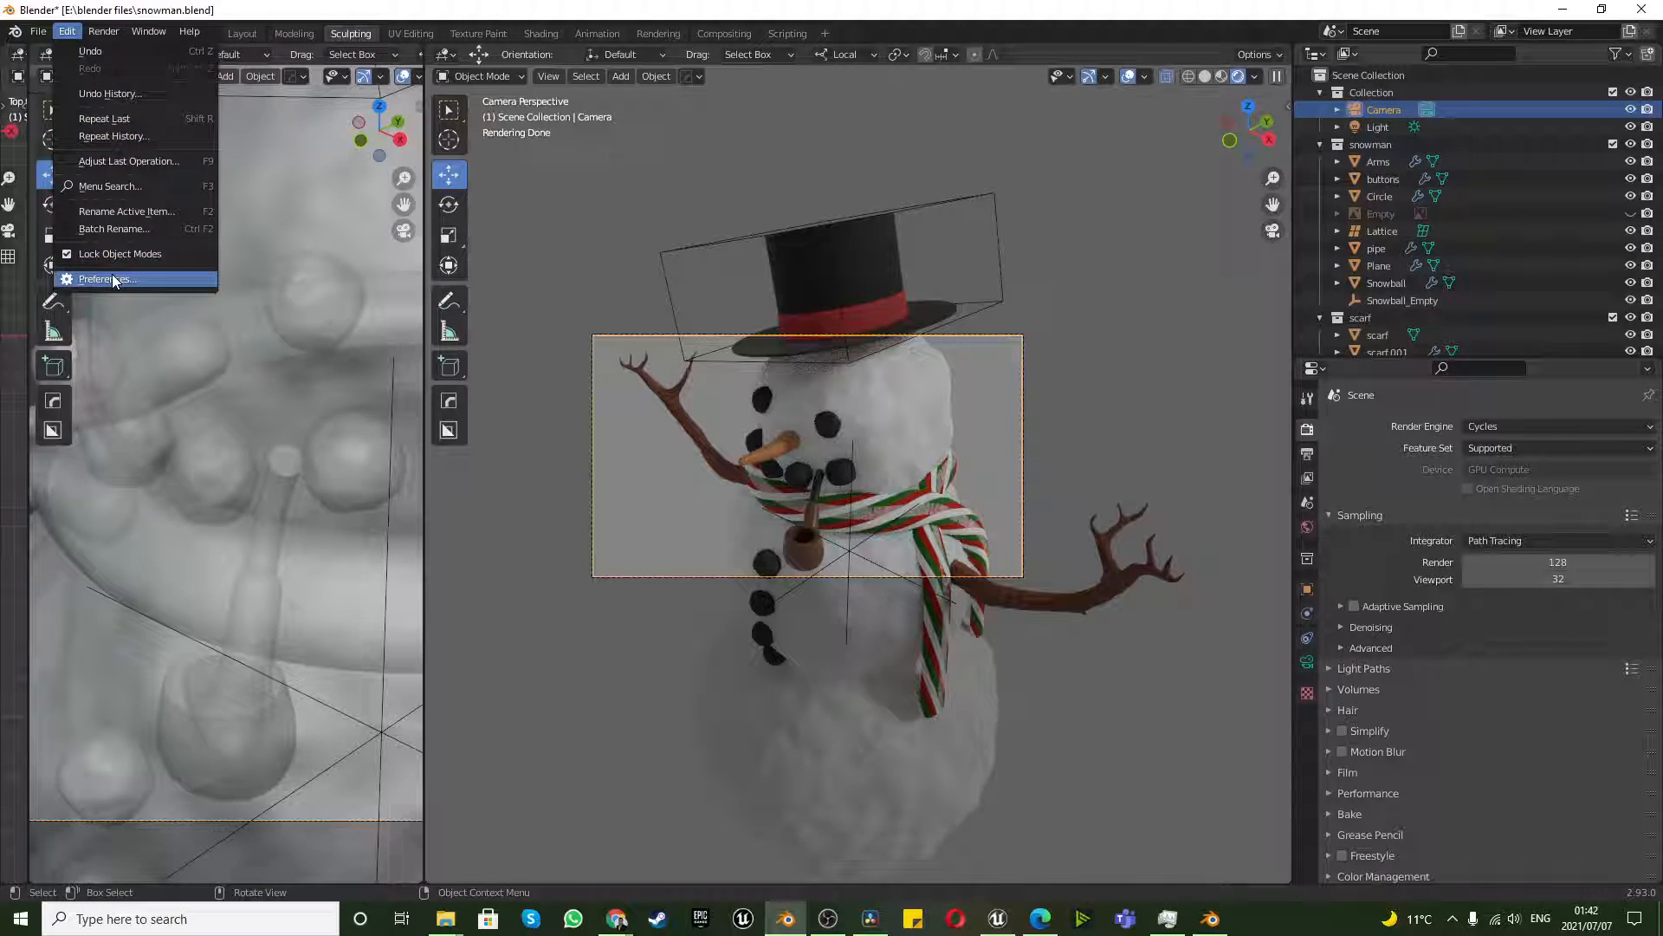
{"action": "left_click", "coordinate": [107, 279]}
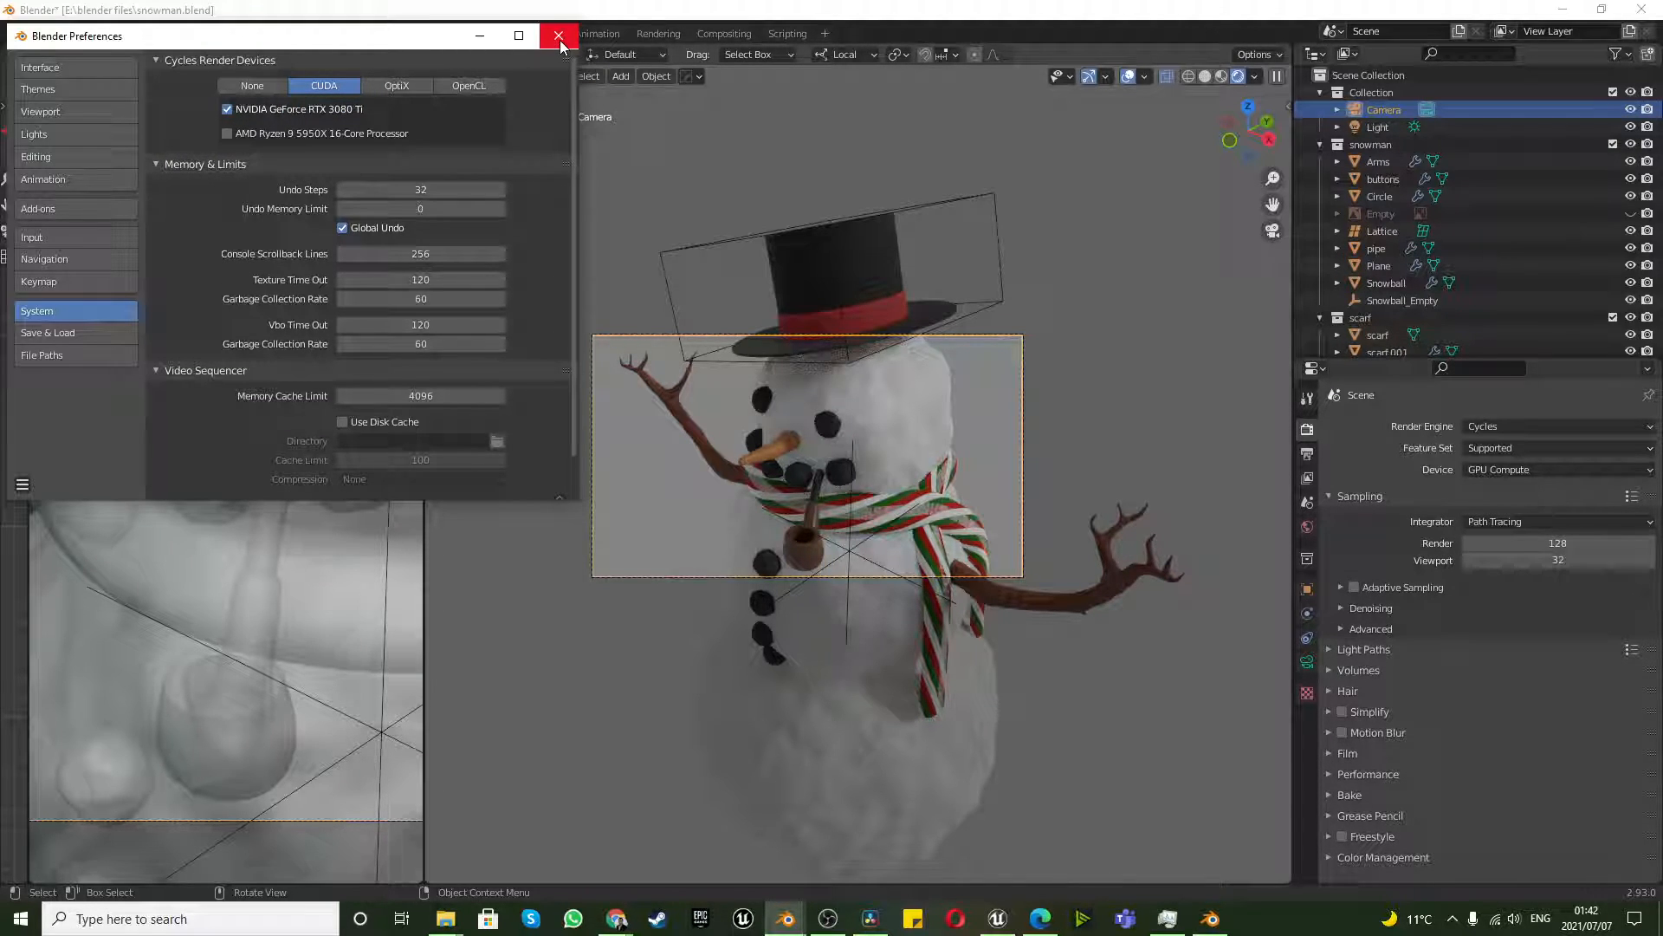
{"action": "mouse_move", "coordinate": [493, 91]}
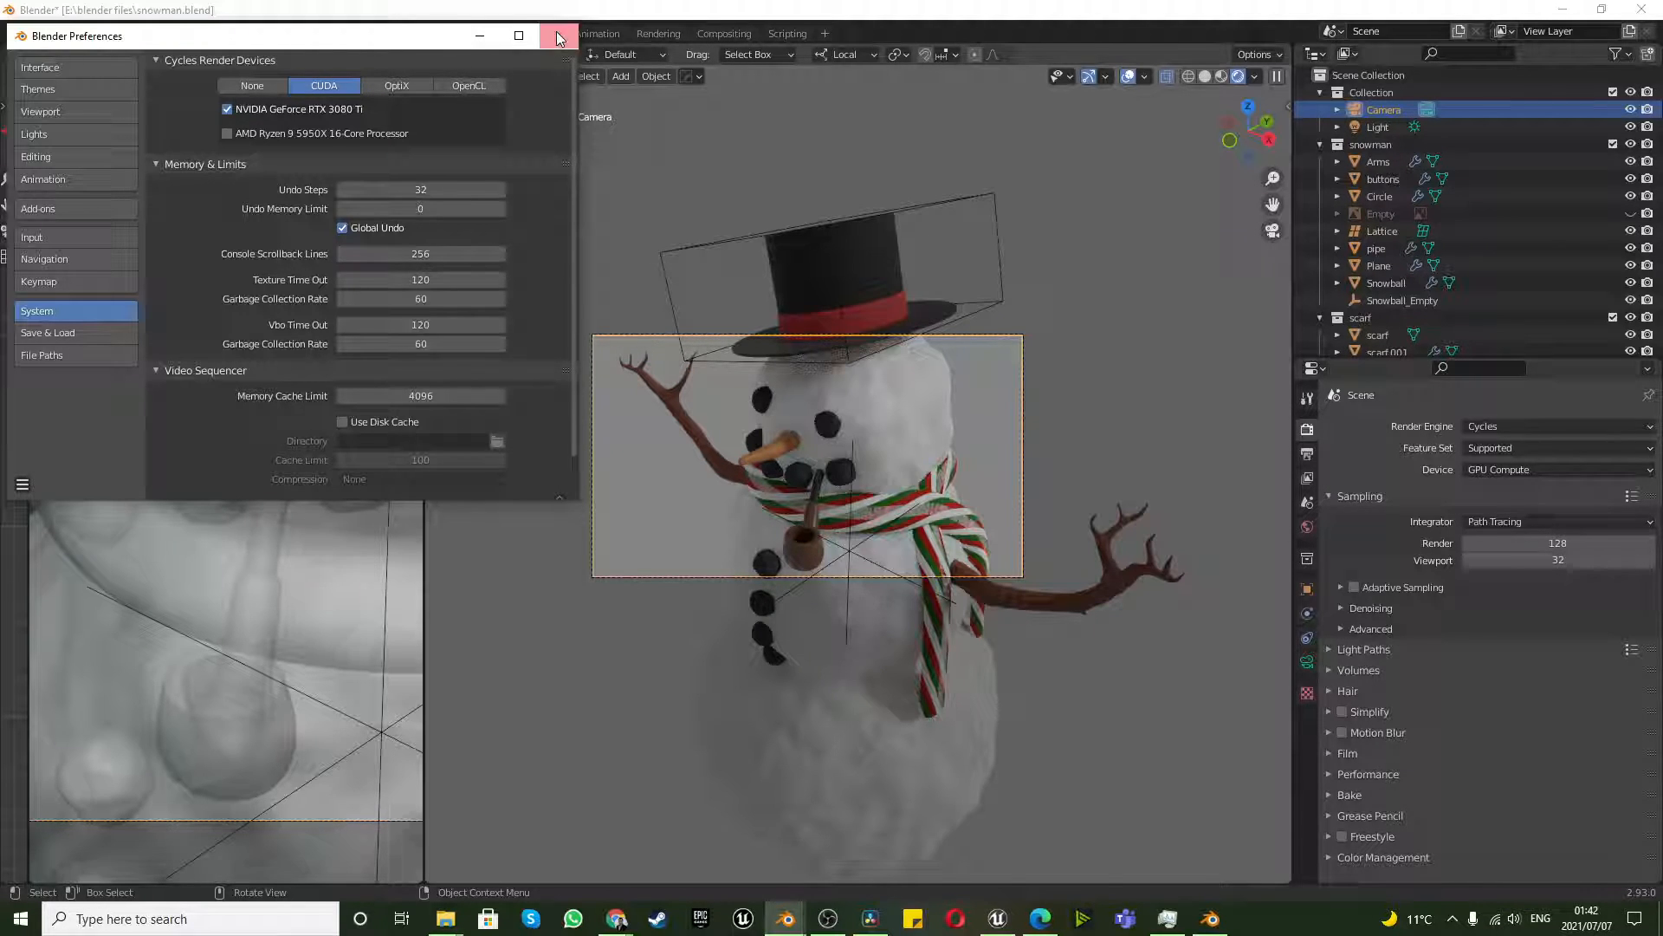
{"action": "mouse_move", "coordinate": [557, 38]}
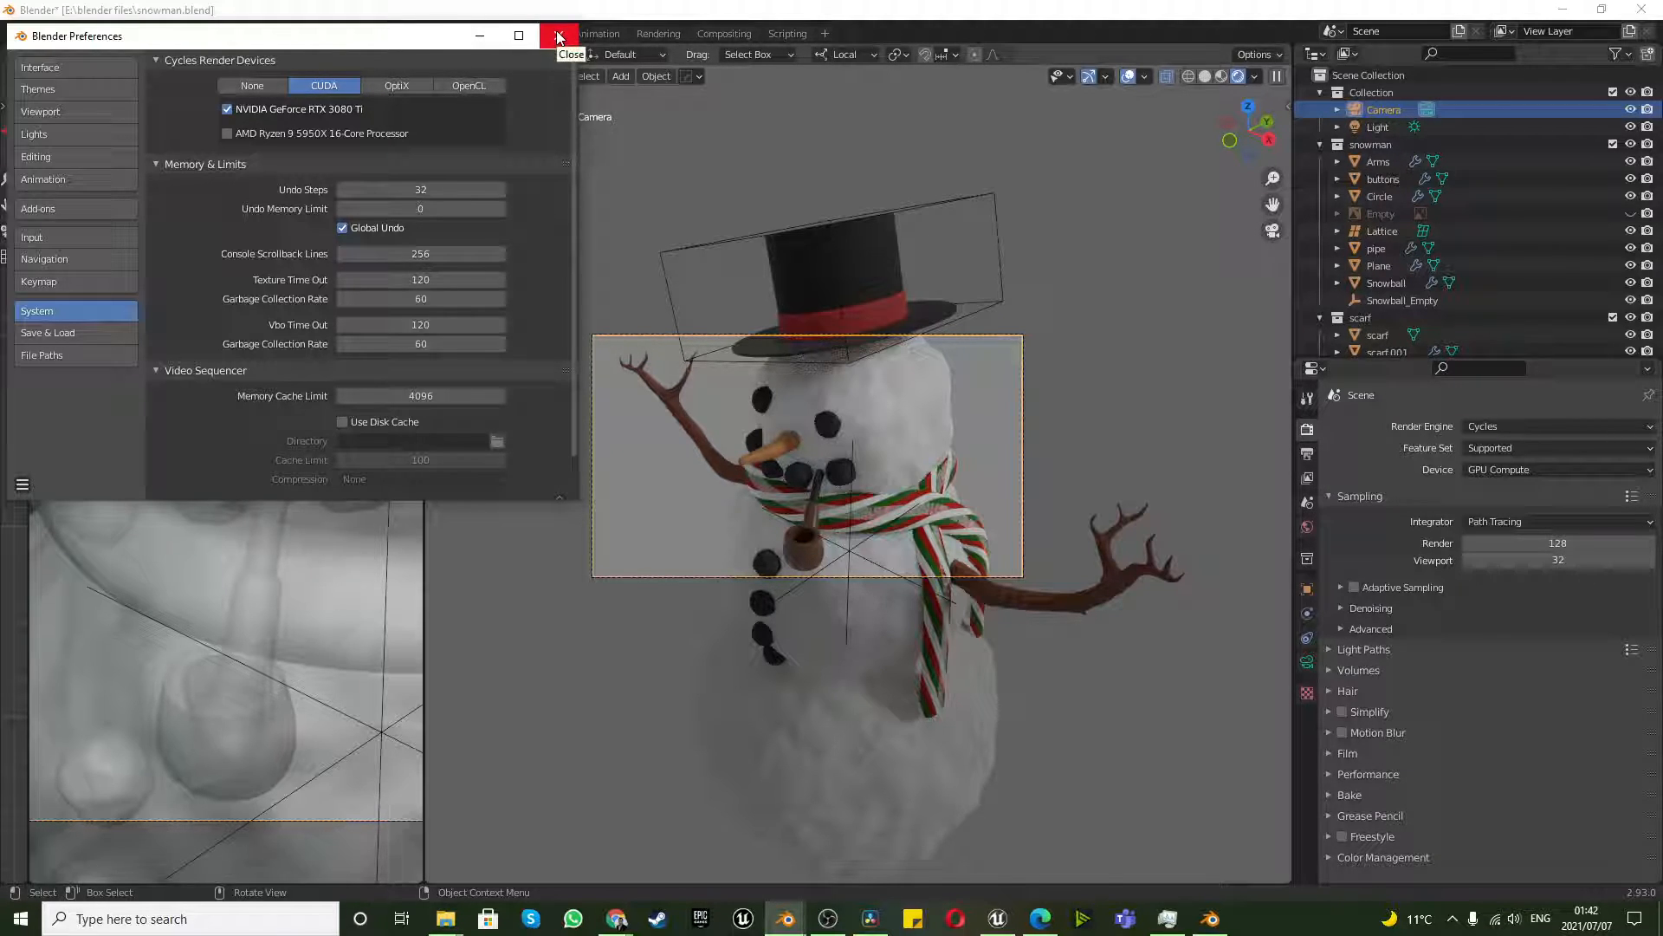
Close Preferences, render the snowman on the GPU (about 10 seconds), and close the render.
{"action": "left_click", "coordinate": [559, 34]}
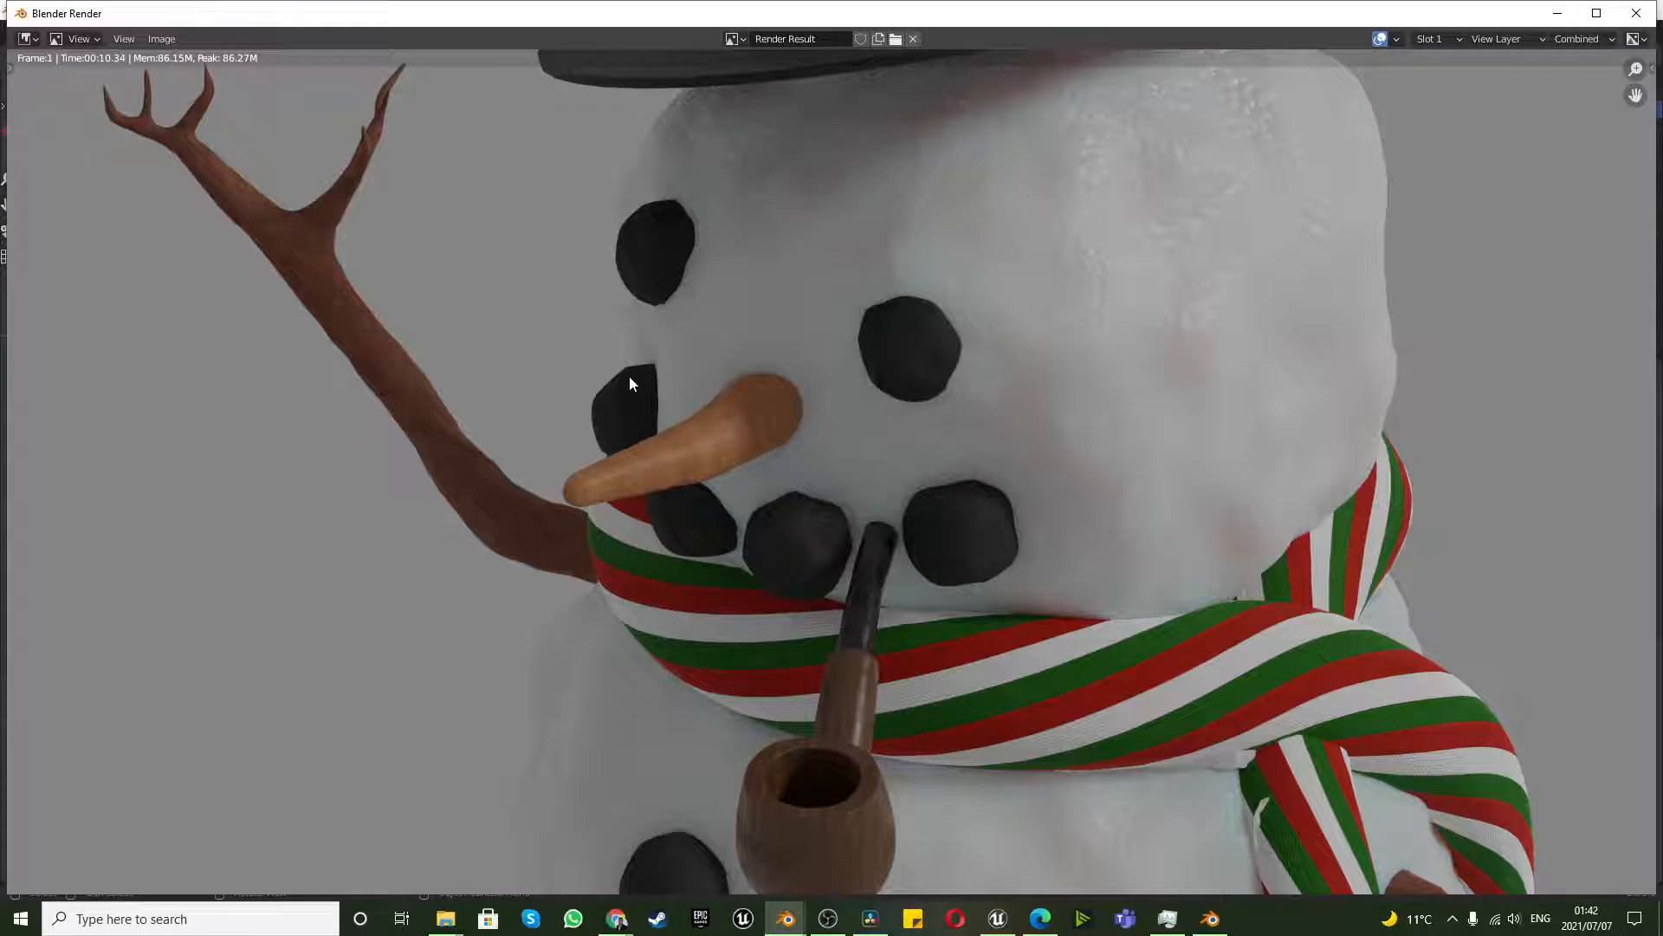
{"action": "mouse_move", "coordinate": [1636, 13]}
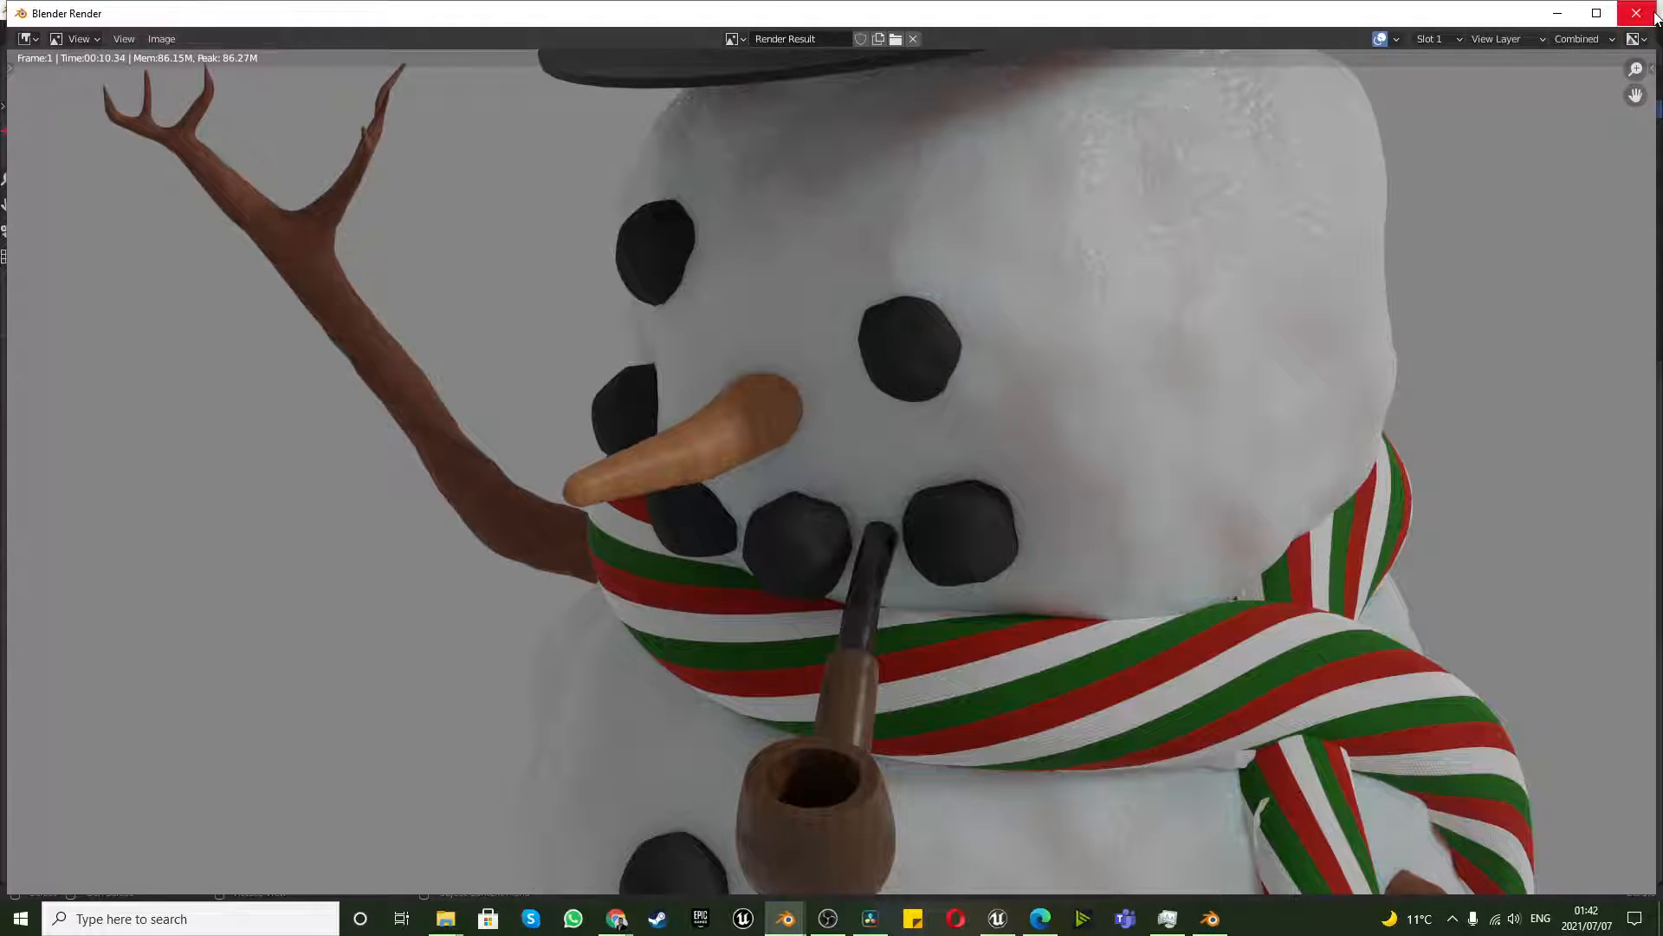
{"action": "left_click", "coordinate": [1650, 13]}
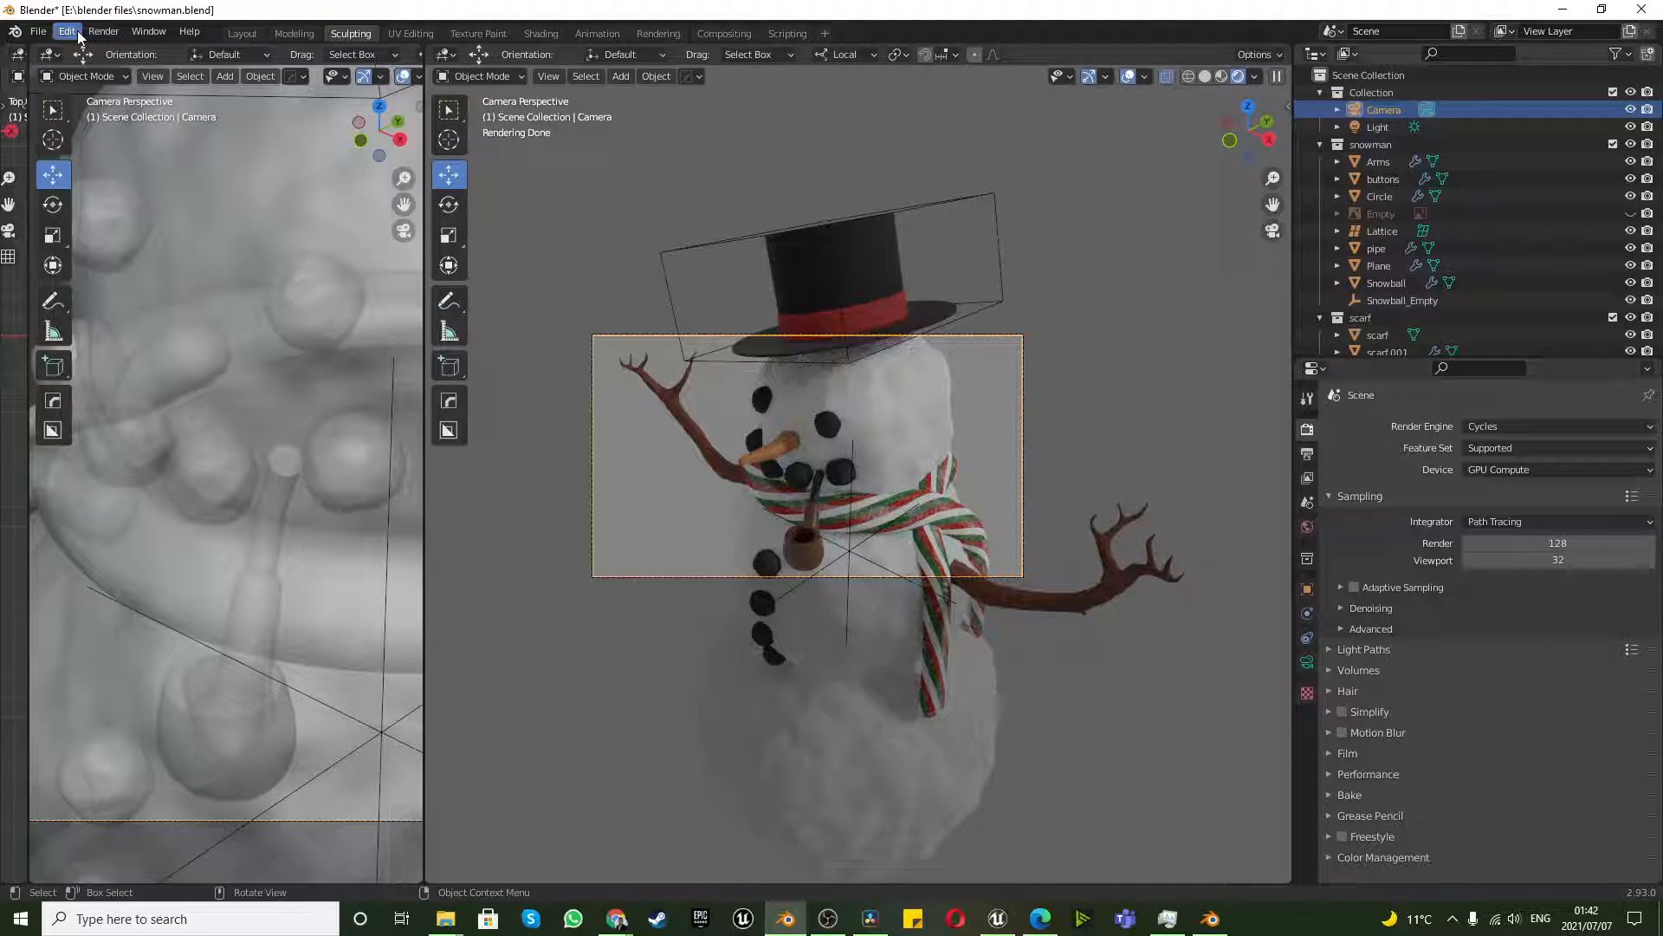
Switch the Cycles render device from CUDA to OptiX and close Preferences.
{"action": "left_click", "coordinate": [66, 32]}
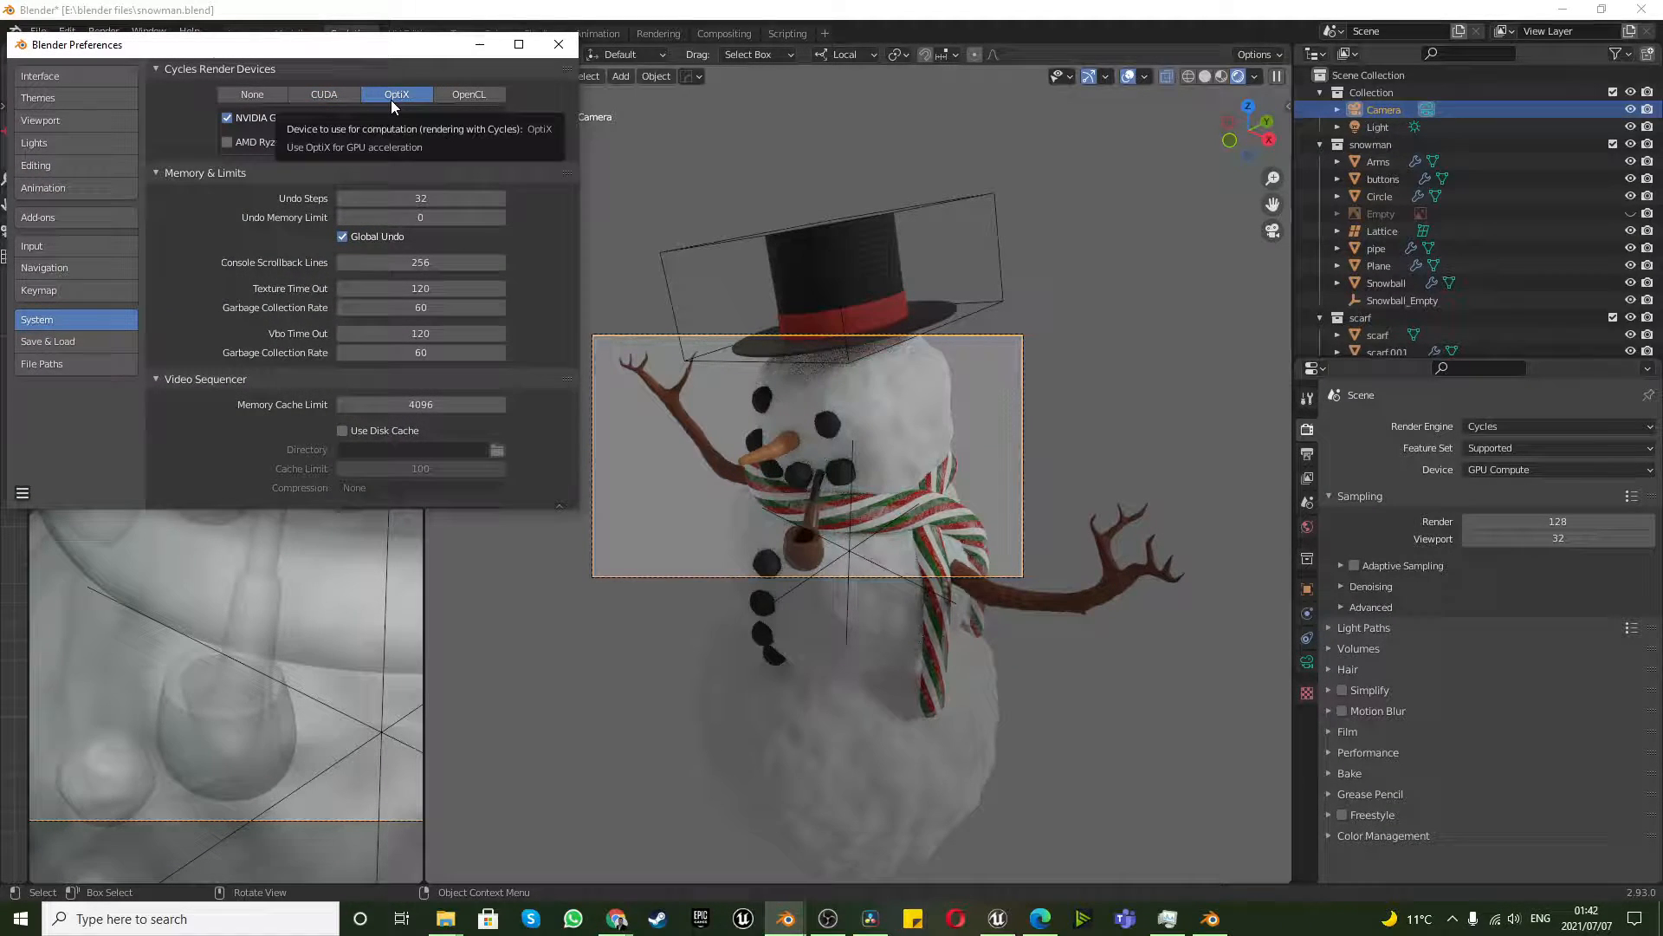
{"action": "mouse_move", "coordinate": [521, 28]}
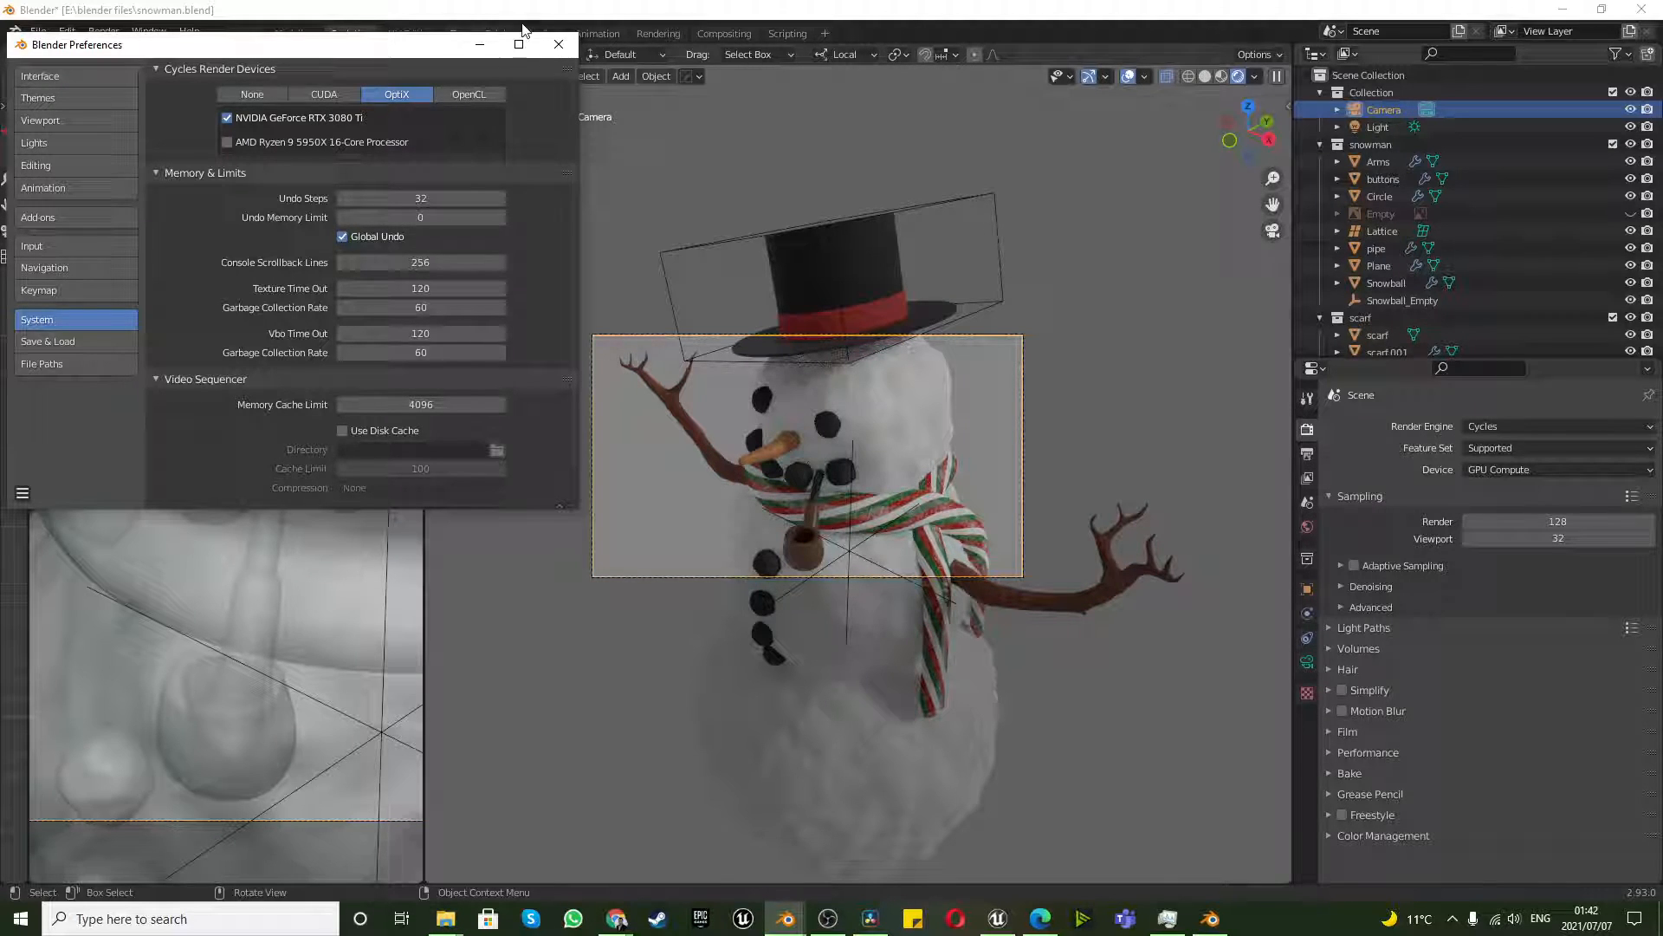
{"action": "left_click", "coordinate": [558, 44]}
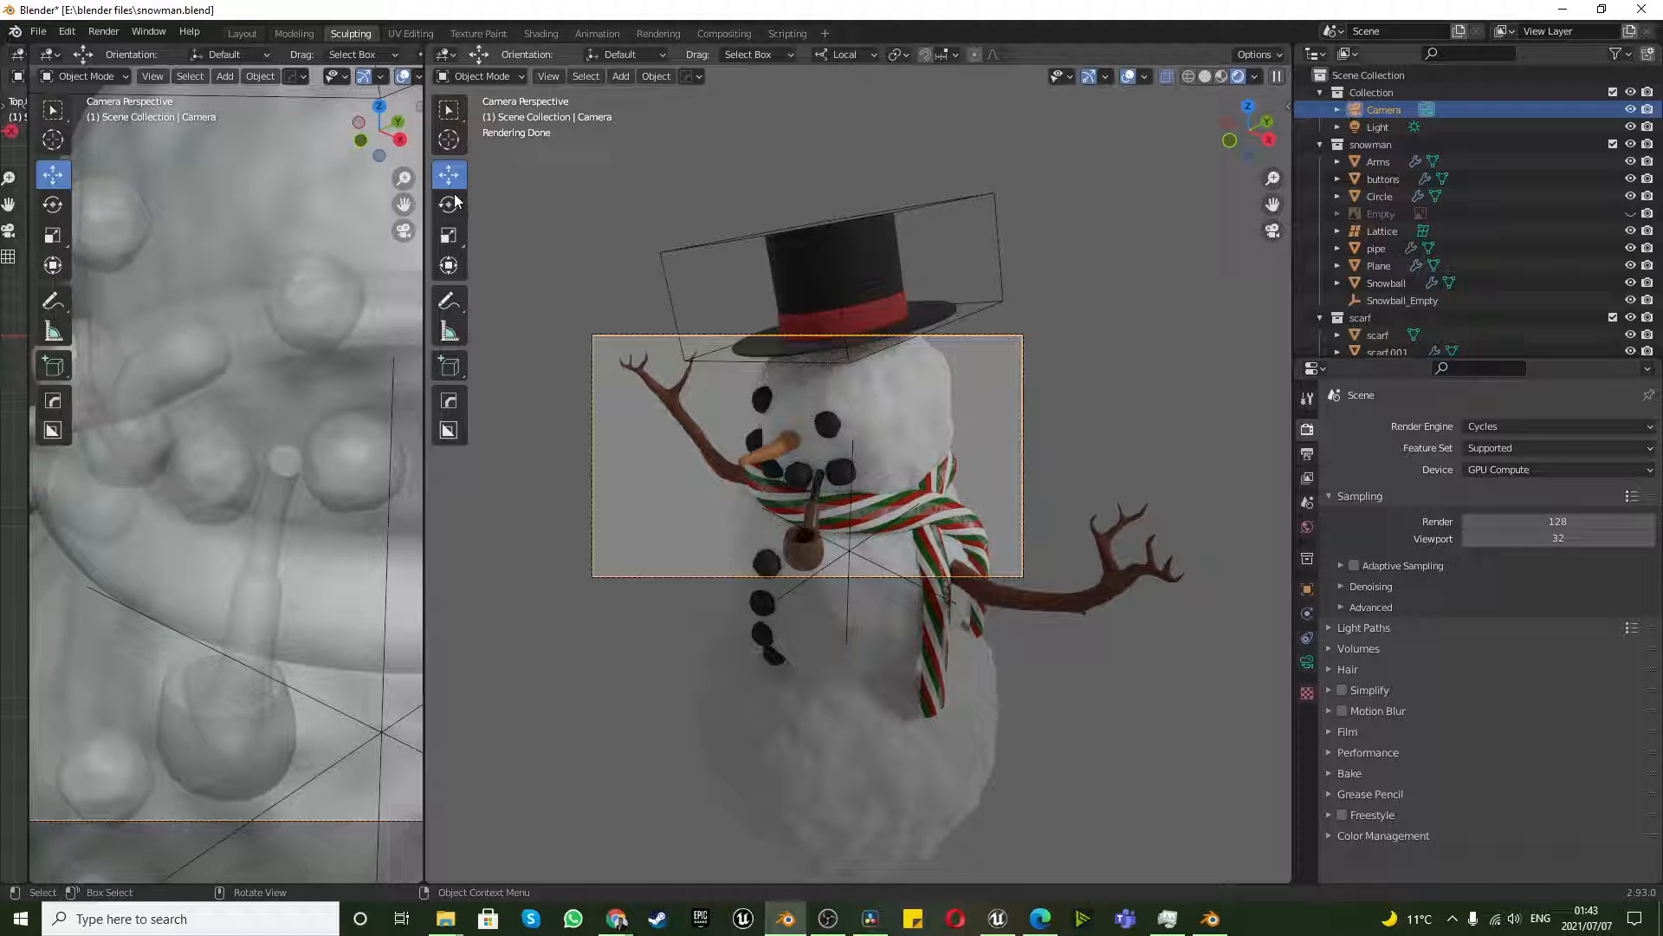
Render the snowman camera view with OptiX on the RTX 3080 Ti.
{"action": "left_click", "coordinate": [103, 31]}
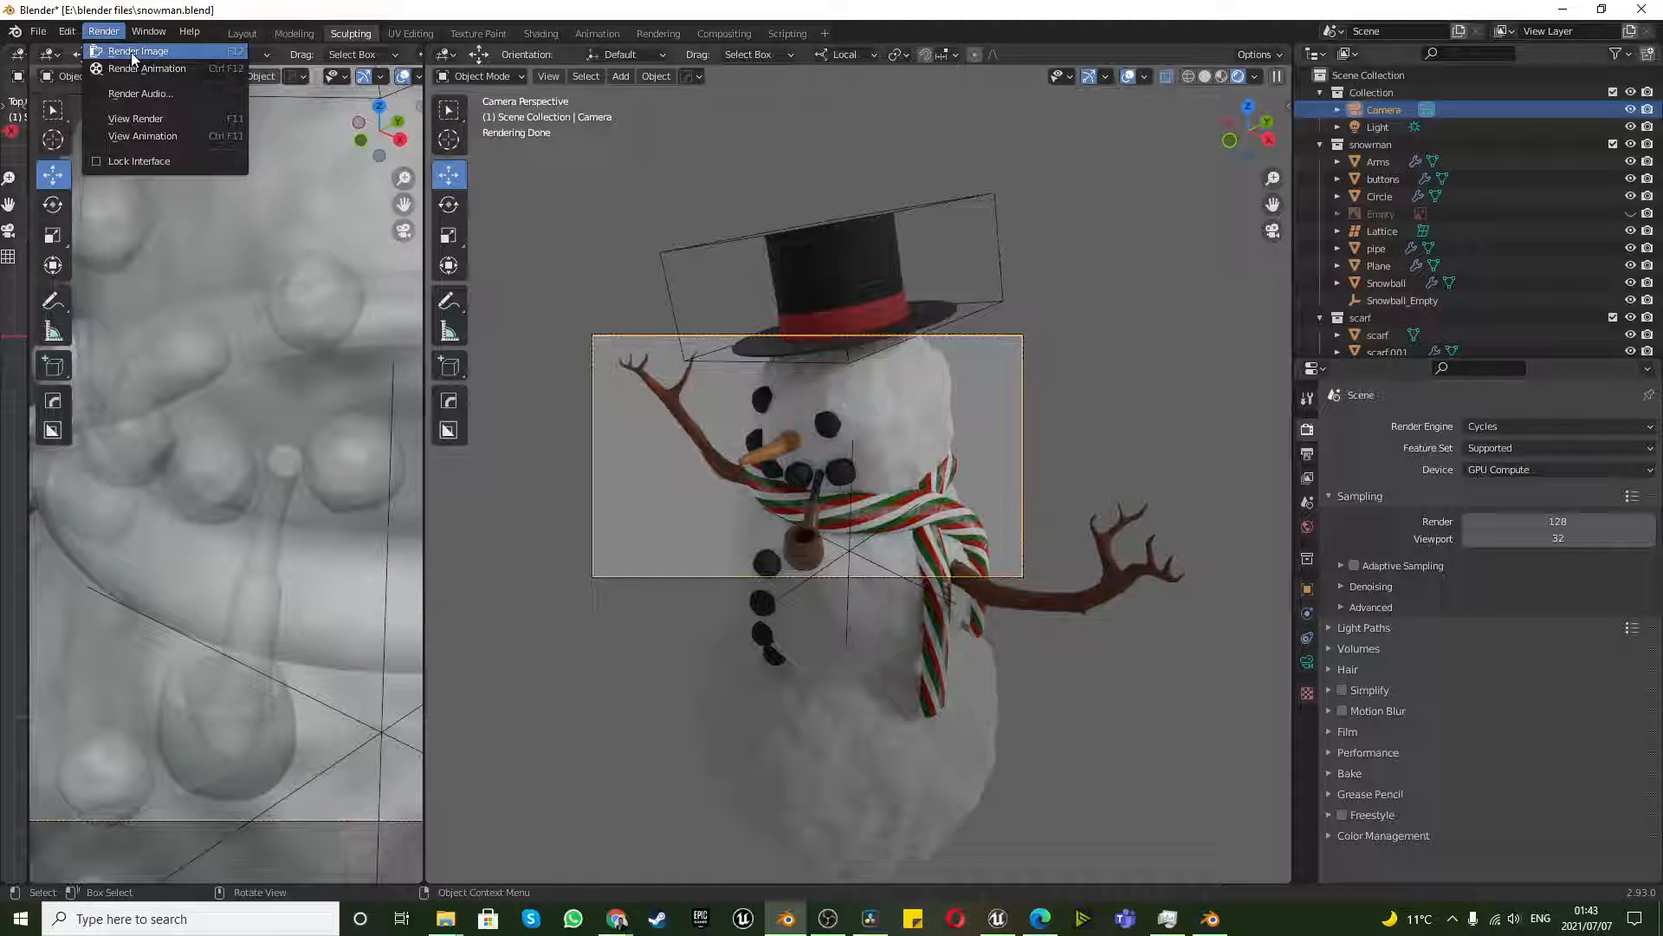
{"action": "left_click", "coordinate": [137, 51]}
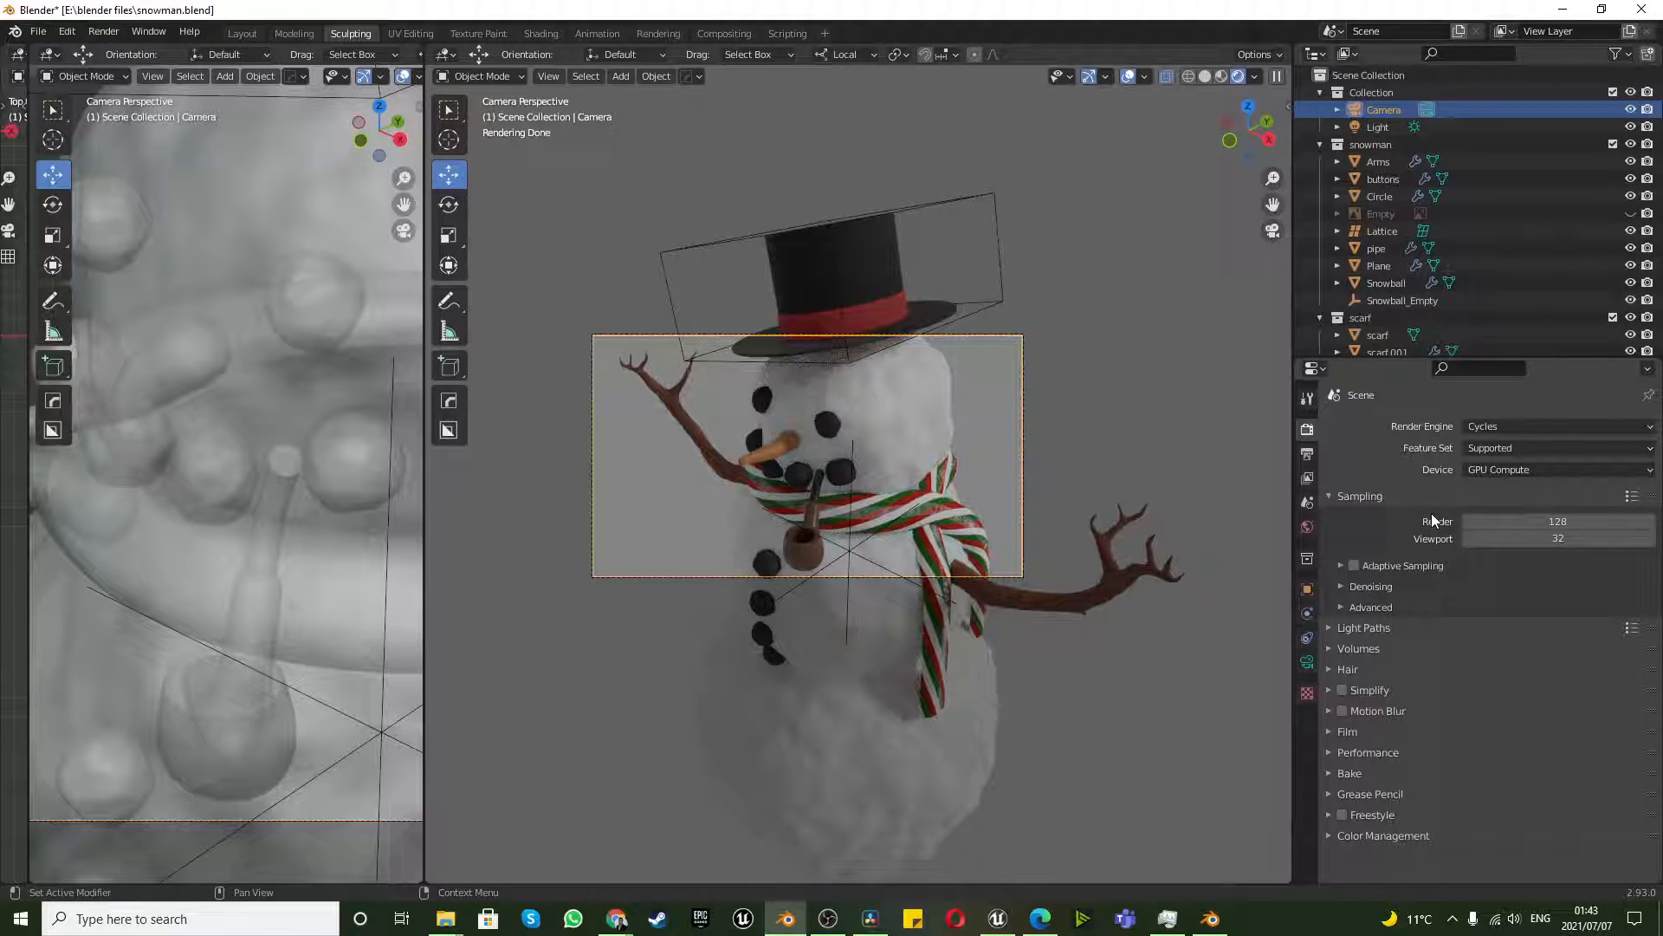
Enable OptiX render denoising under Sampling and render the snowman again.
{"action": "left_click", "coordinate": [1343, 586]}
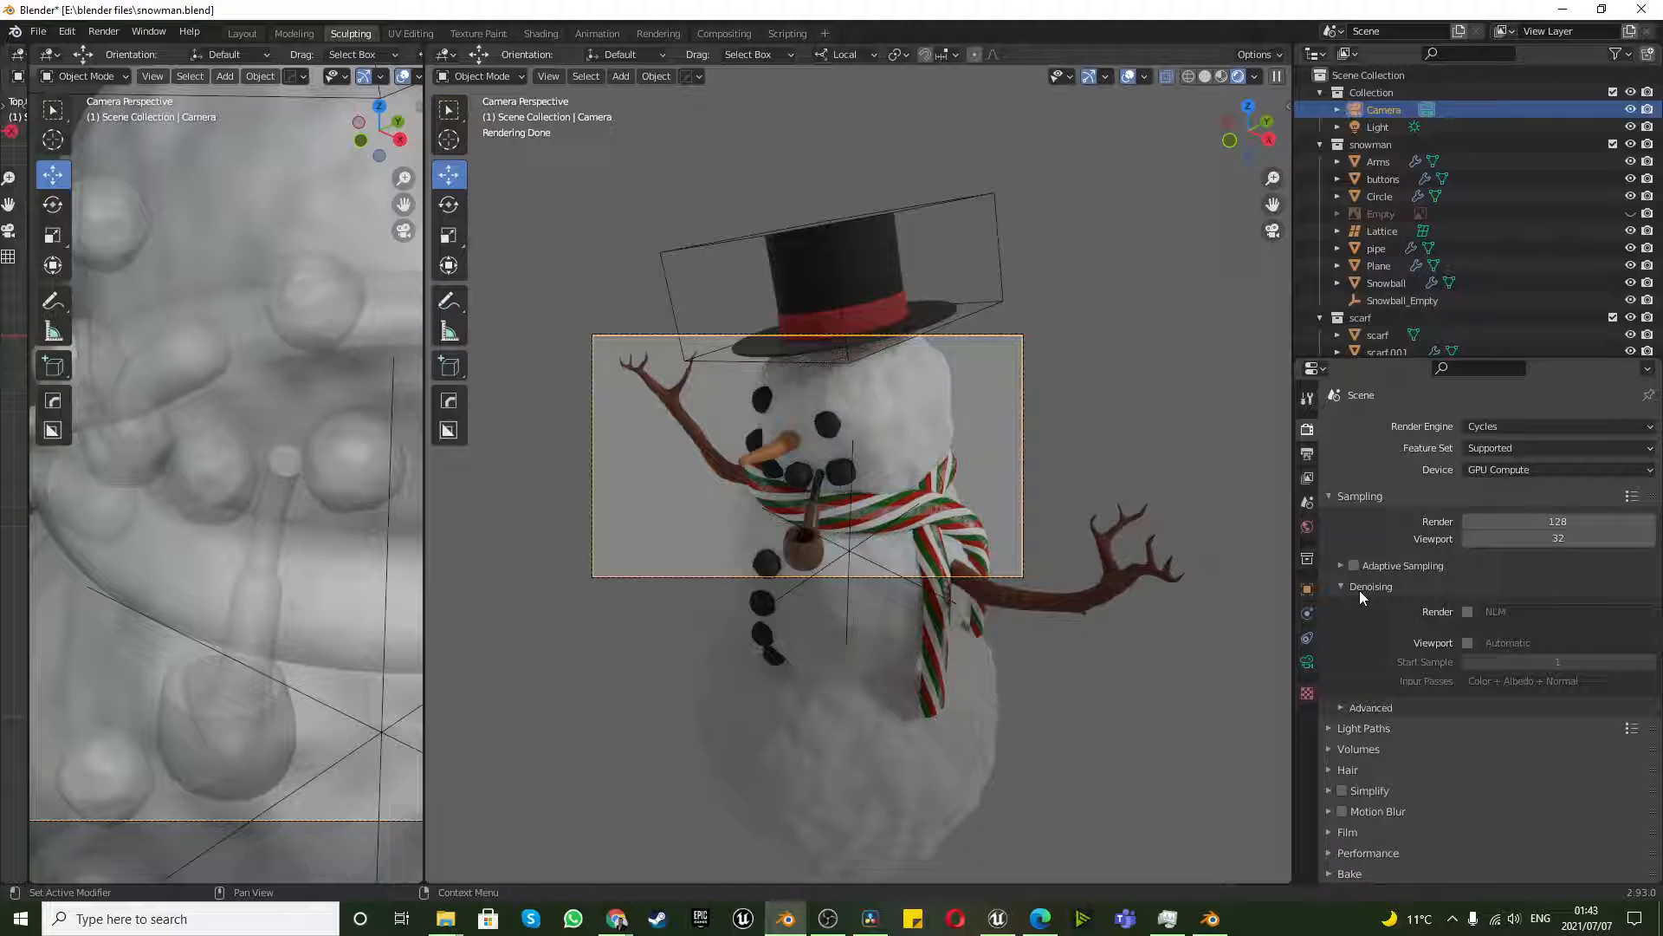
{"action": "left_click", "coordinate": [1559, 610]}
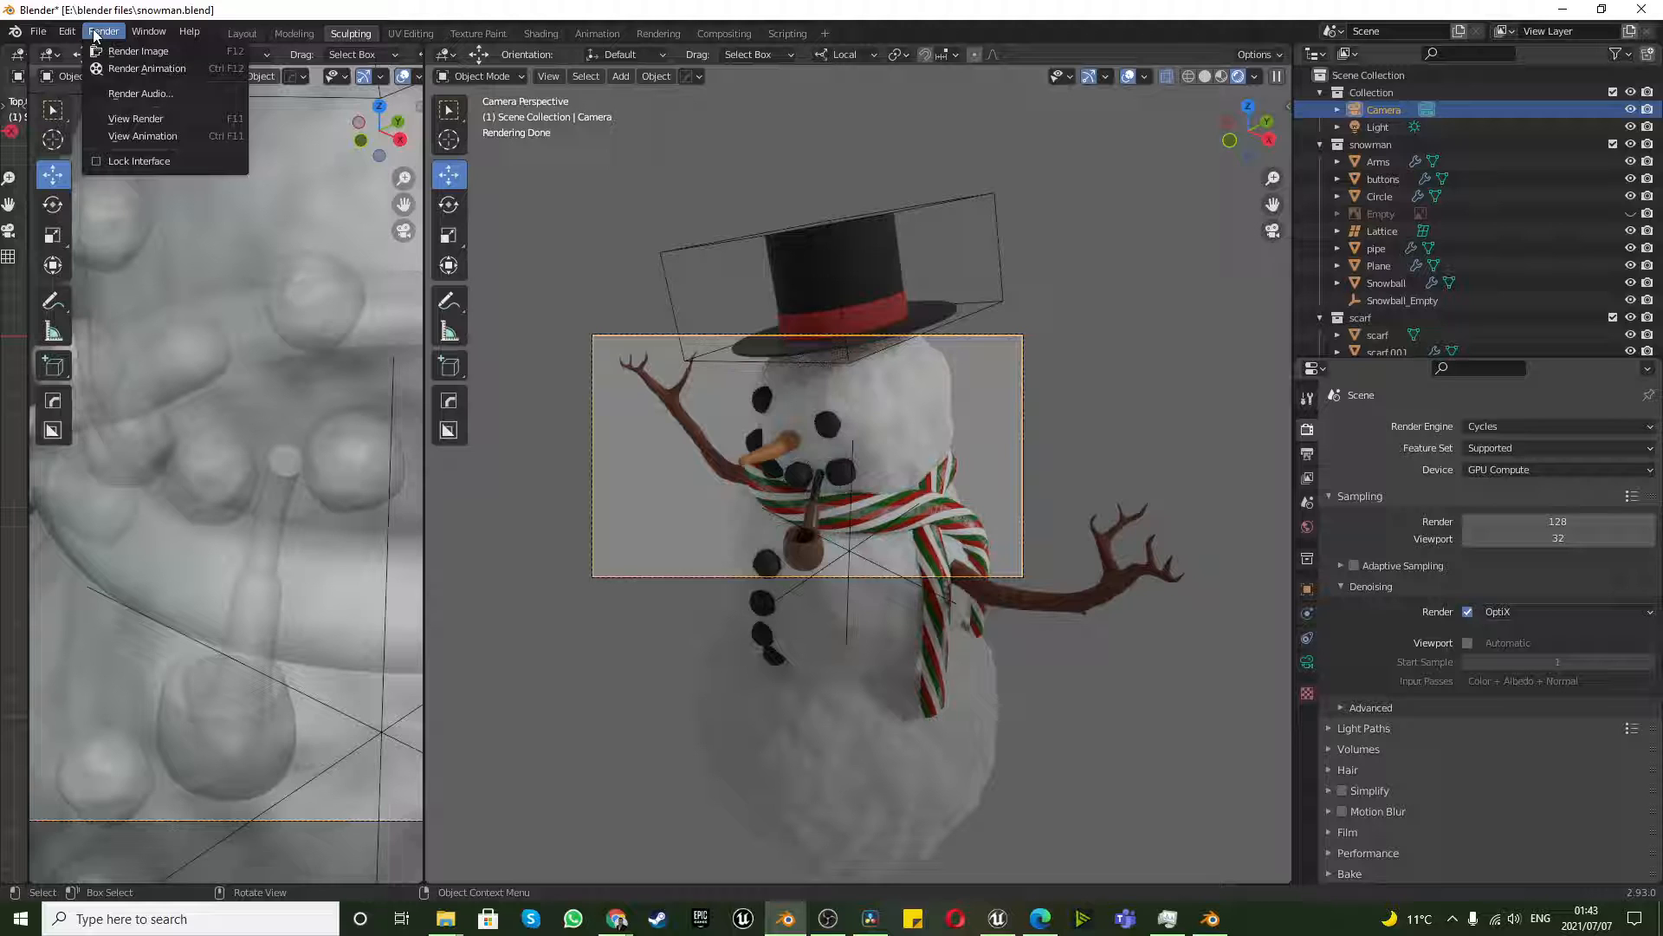
{"action": "left_click", "coordinate": [138, 51]}
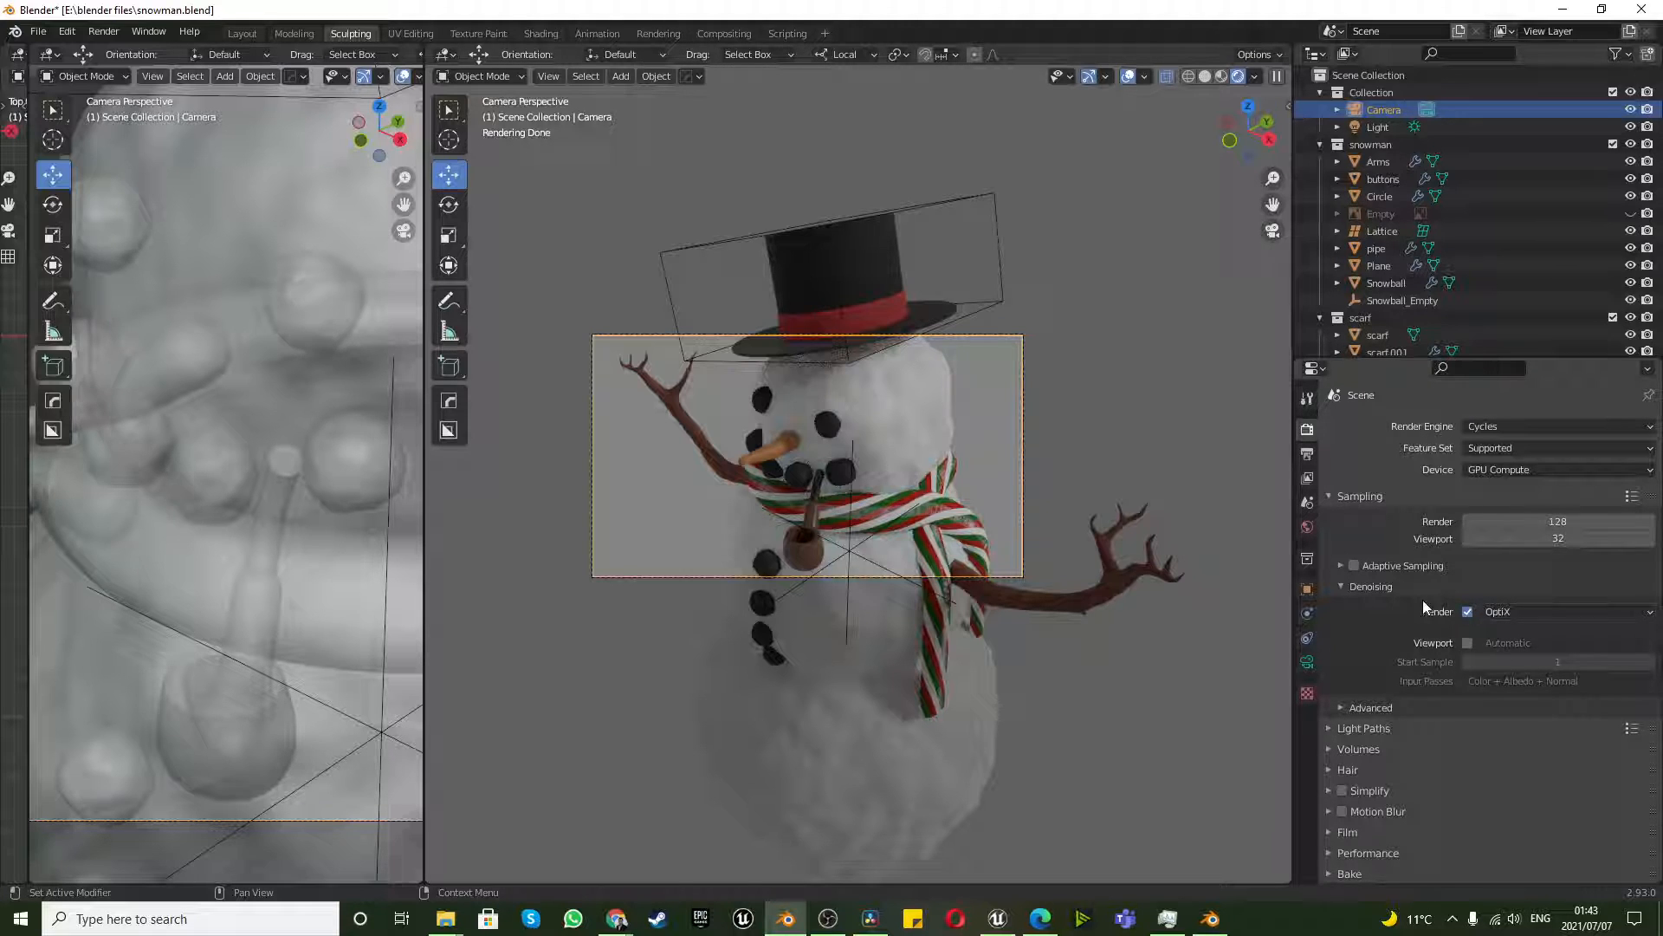
Set the Cycles render device to None for CPU rendering and close Preferences.
{"action": "left_click", "coordinate": [65, 32]}
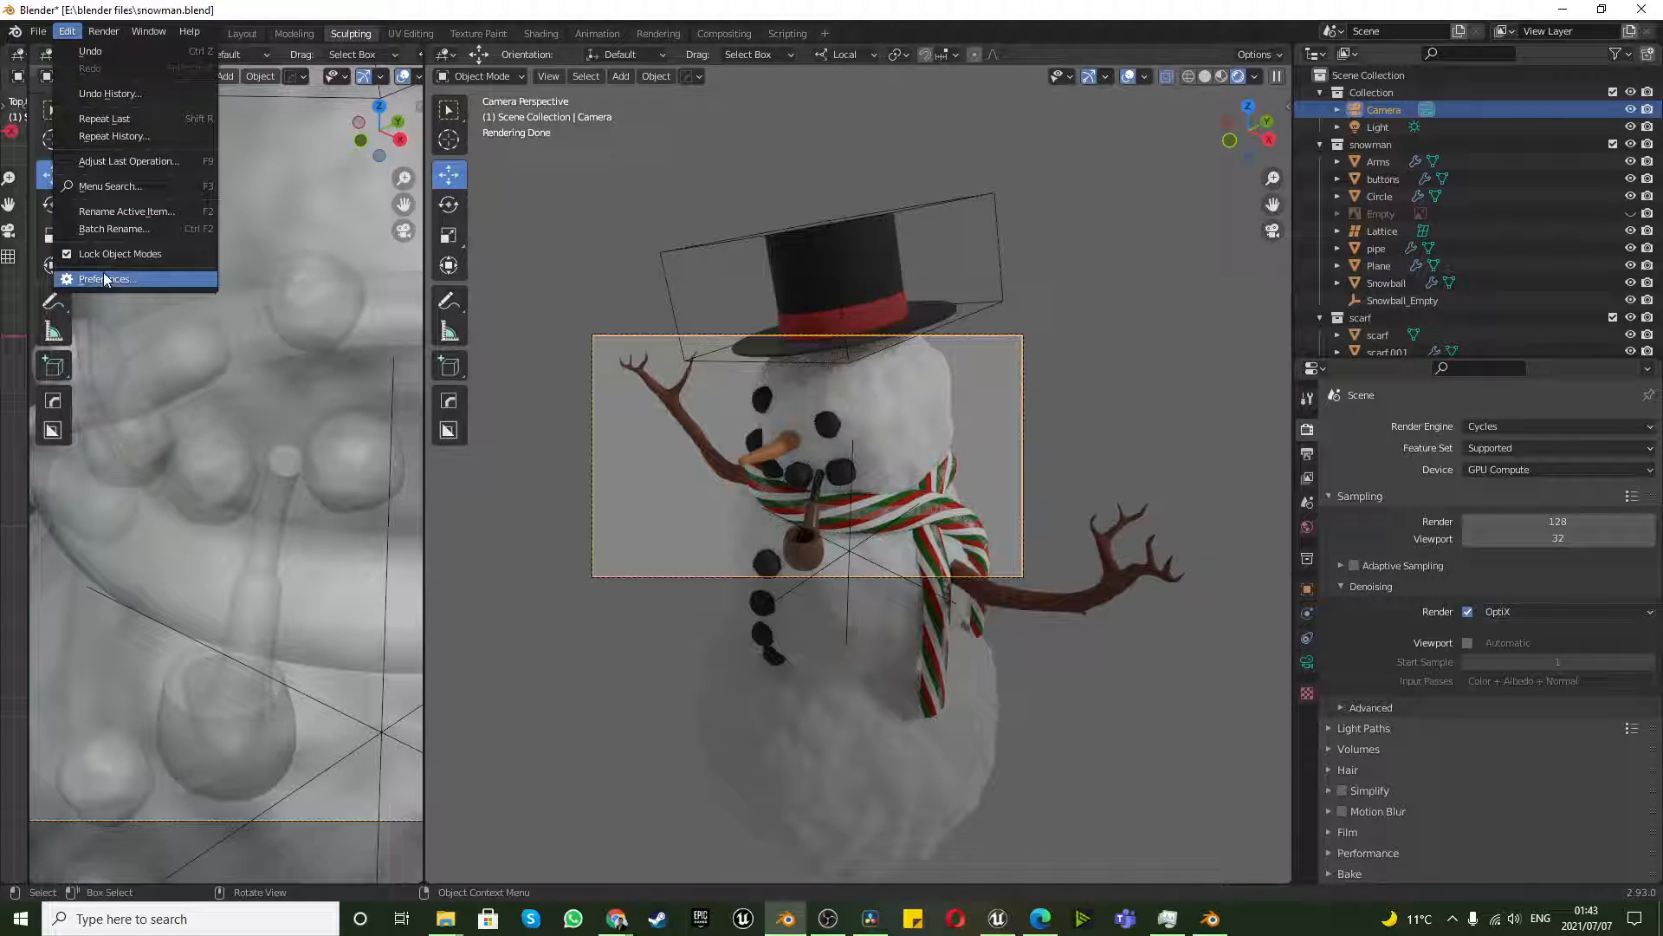
{"action": "left_click", "coordinate": [106, 278]}
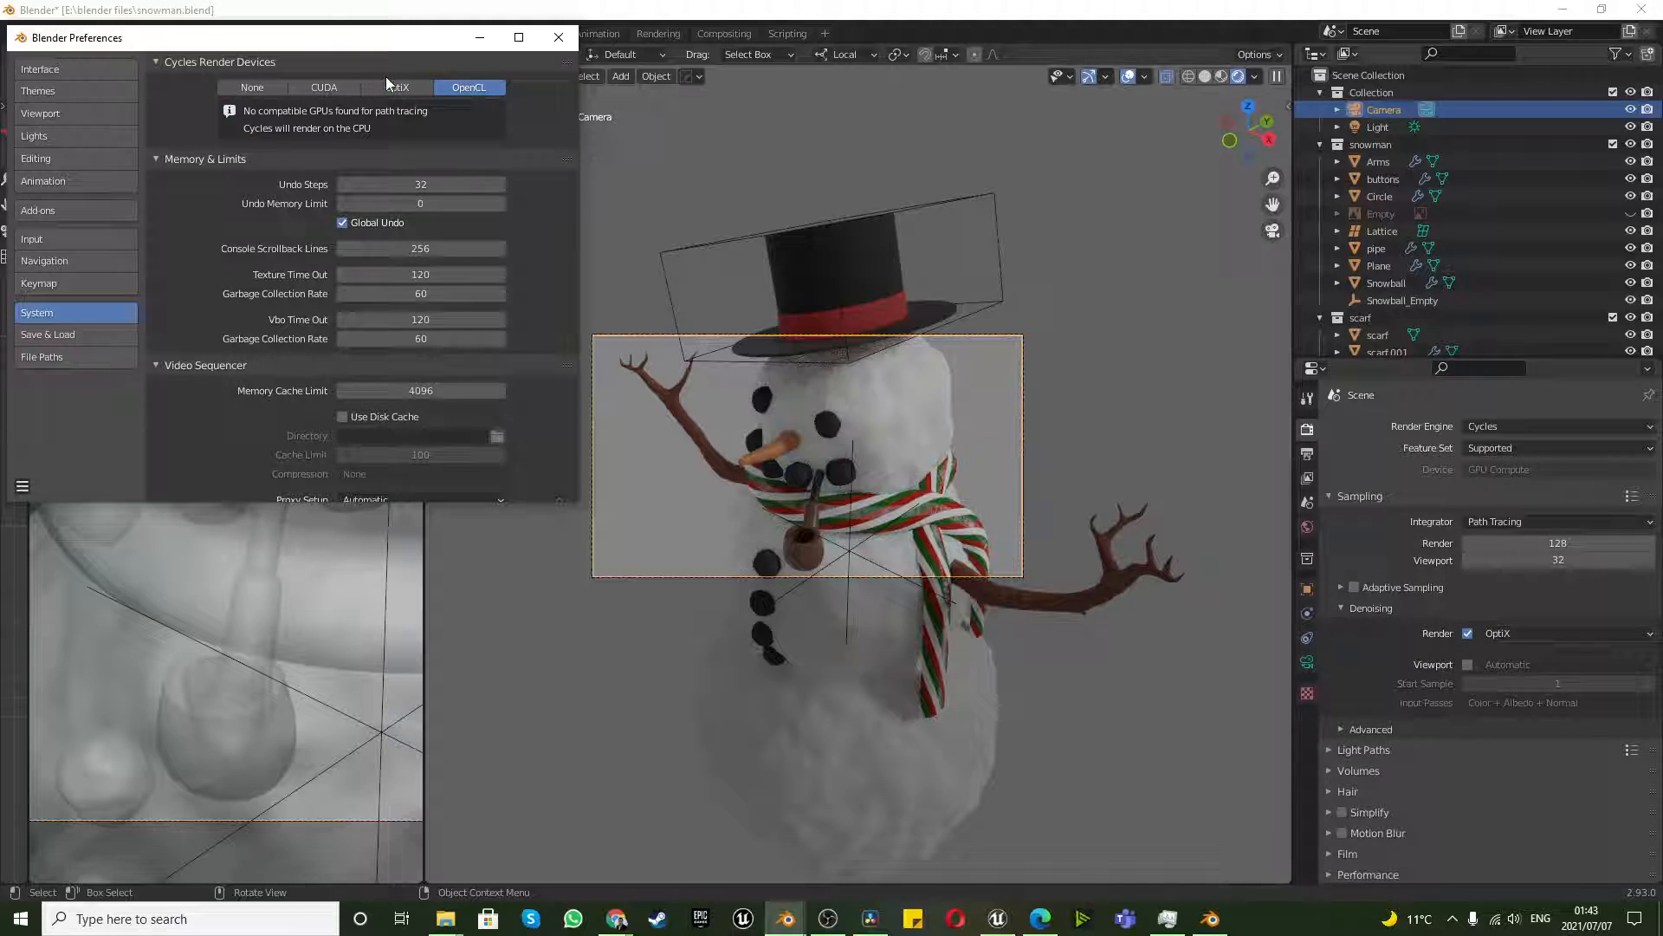
{"action": "left_click", "coordinate": [251, 87]}
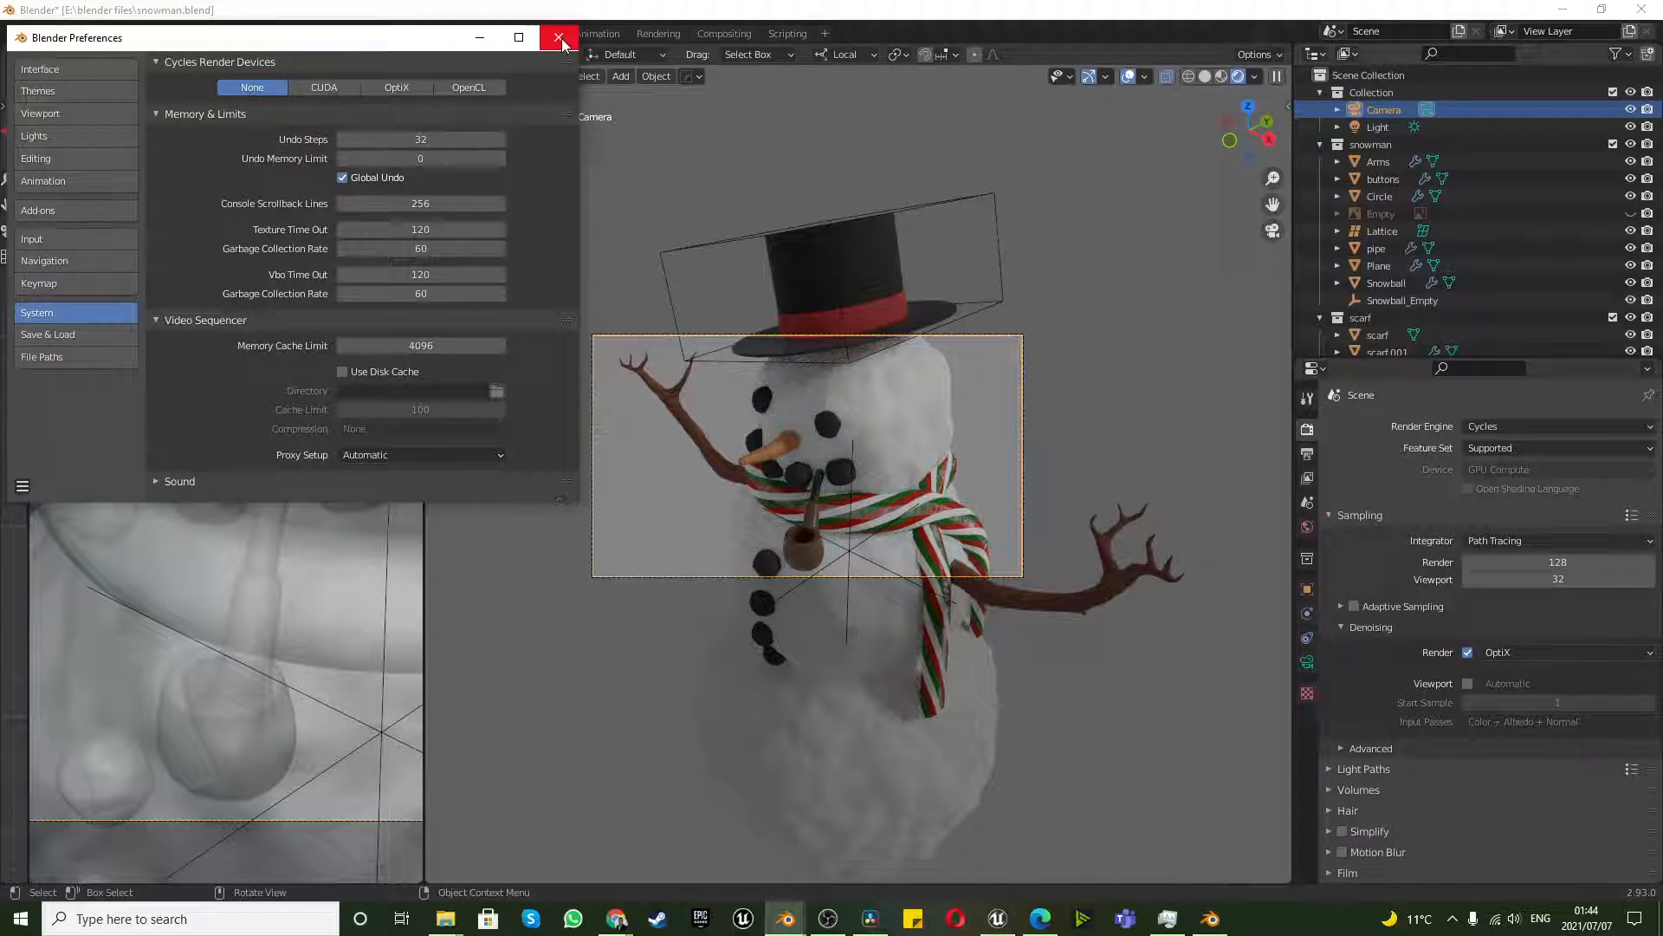
{"action": "left_click", "coordinate": [560, 37]}
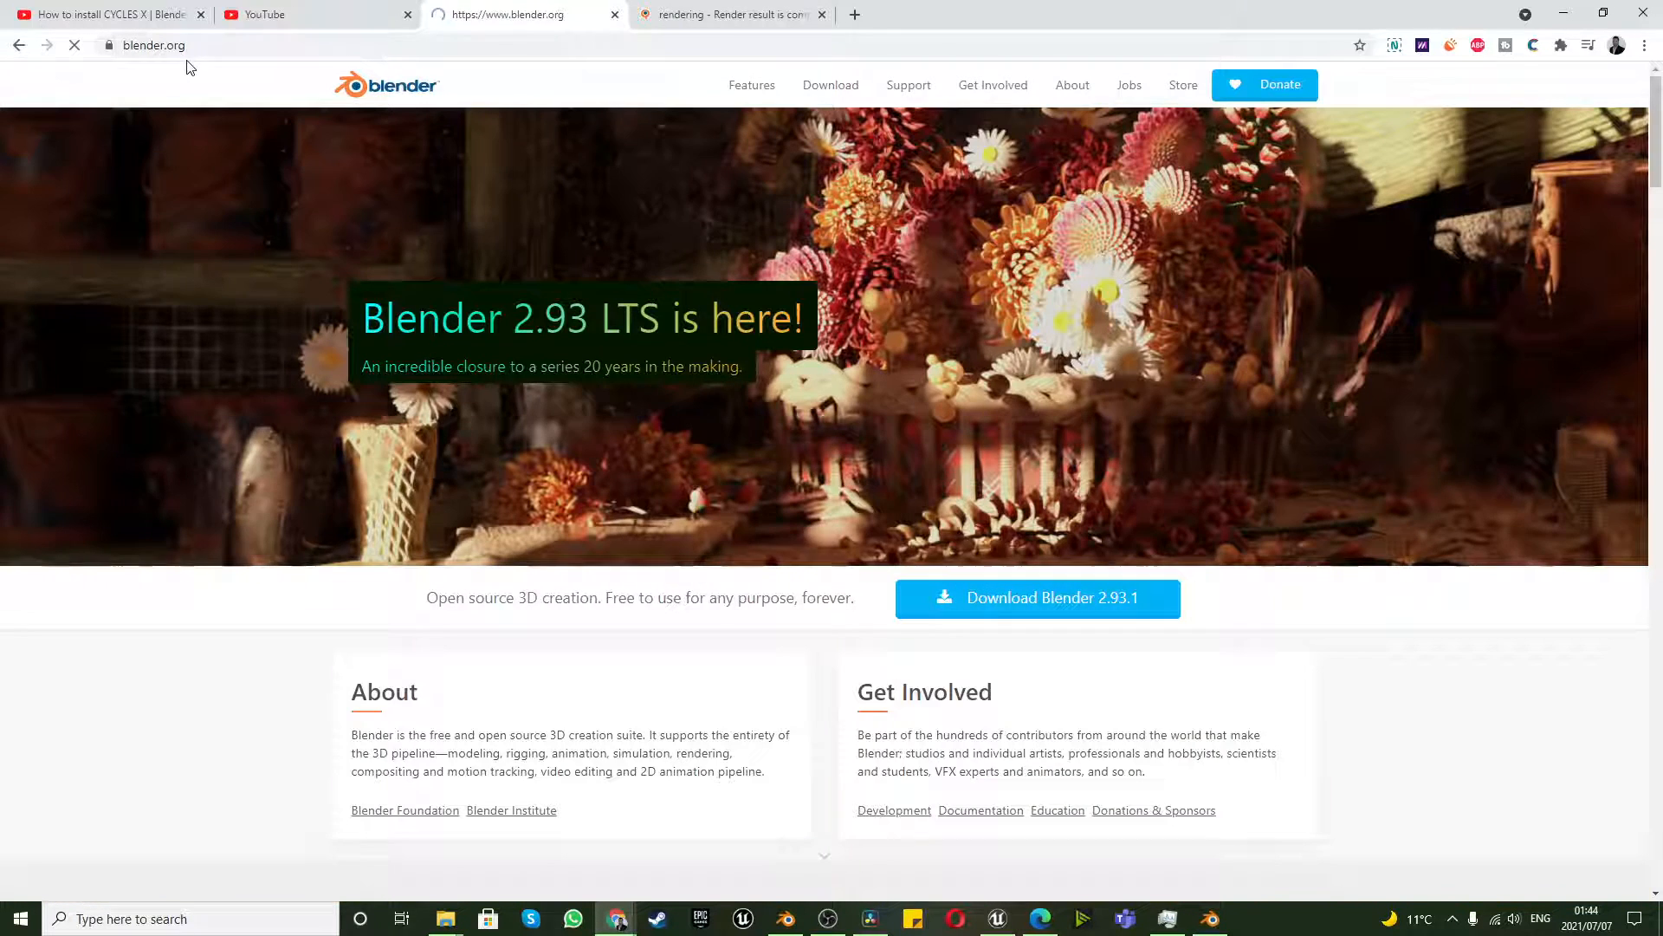
{"action": "mouse_move", "coordinate": [831, 85]}
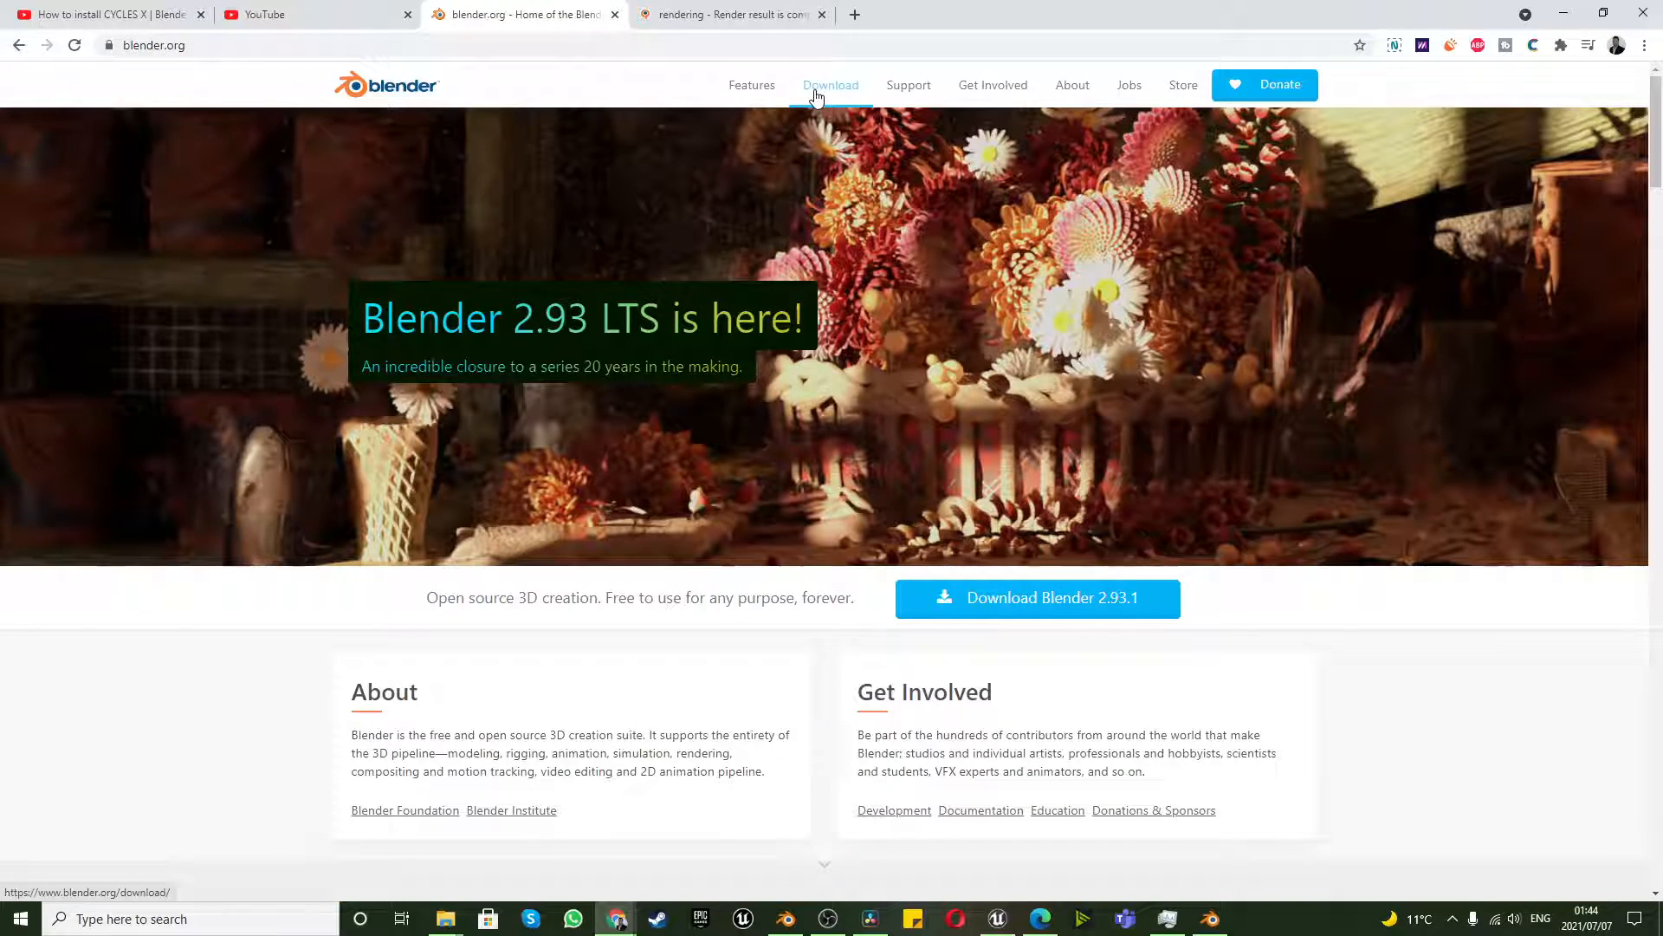
Go from blender.org Download to the Experimental builds list with the 3.0.0 cycles-x build.
{"action": "left_click", "coordinate": [831, 85]}
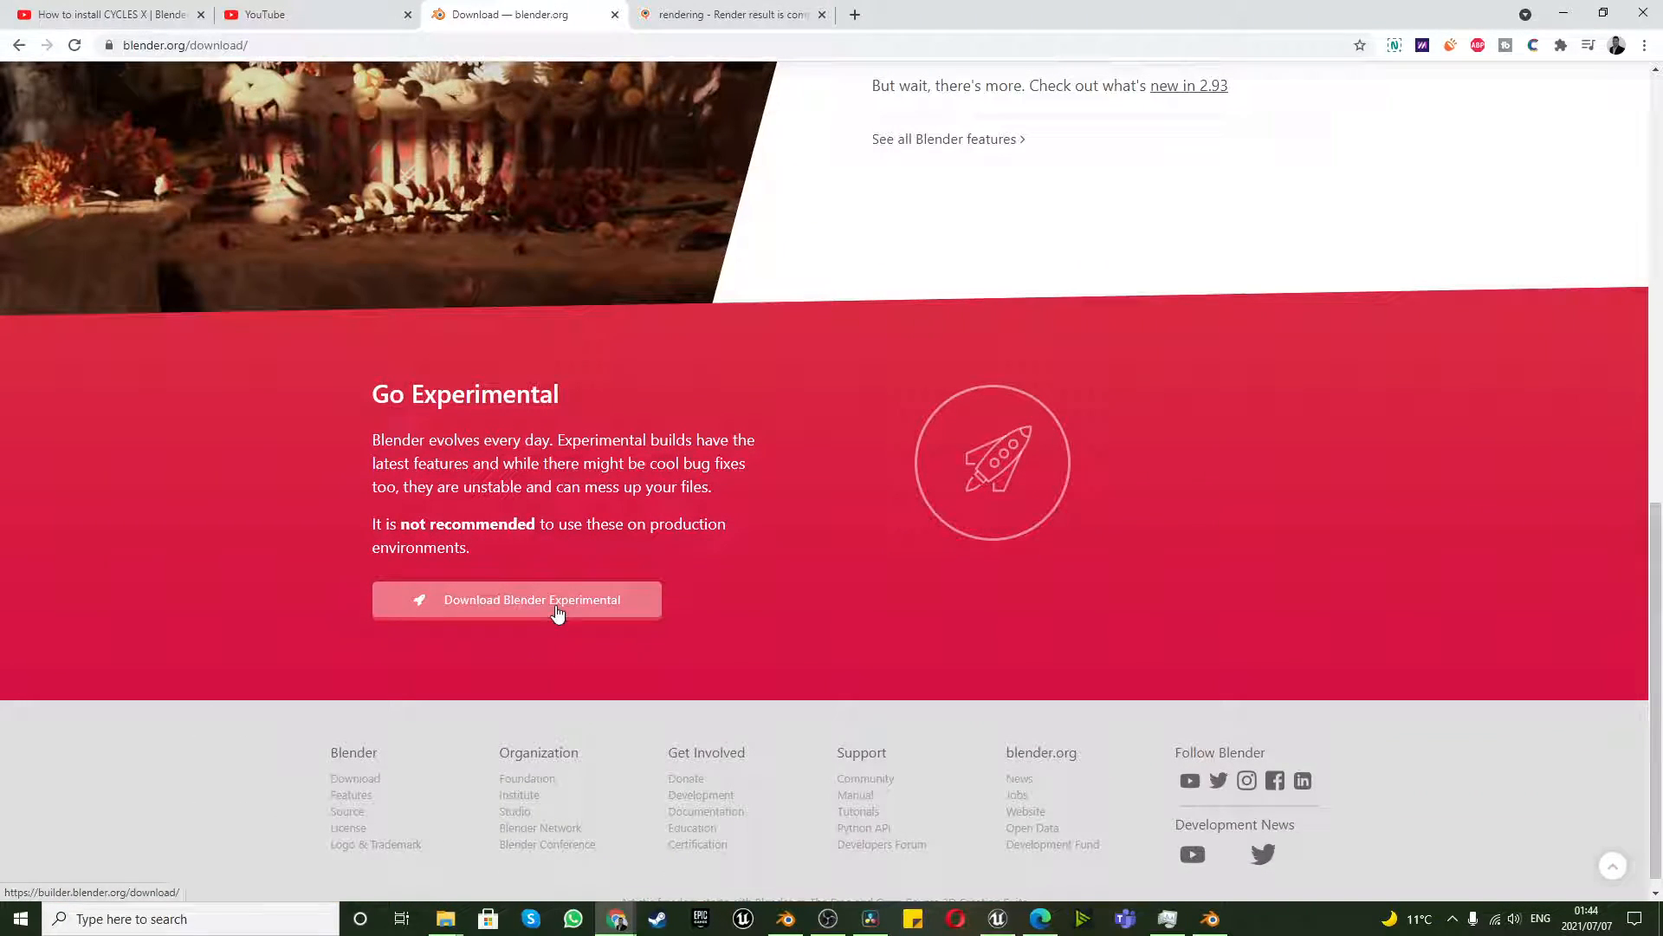
{"action": "left_click", "coordinate": [531, 599]}
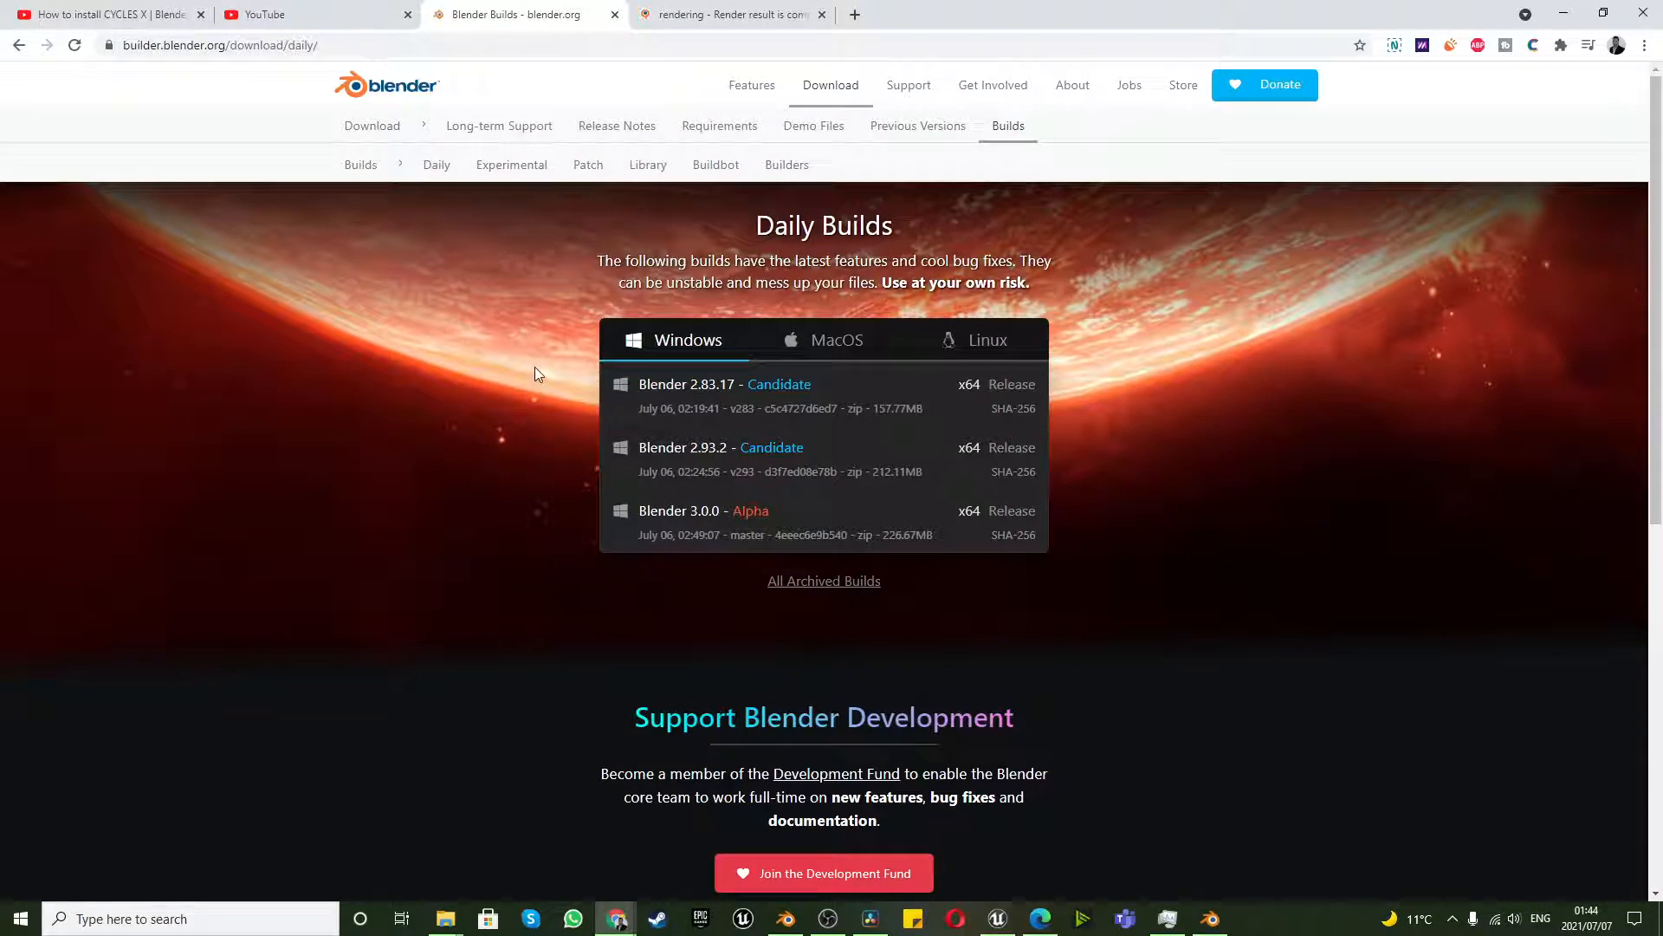
{"action": "left_click", "coordinate": [511, 165]}
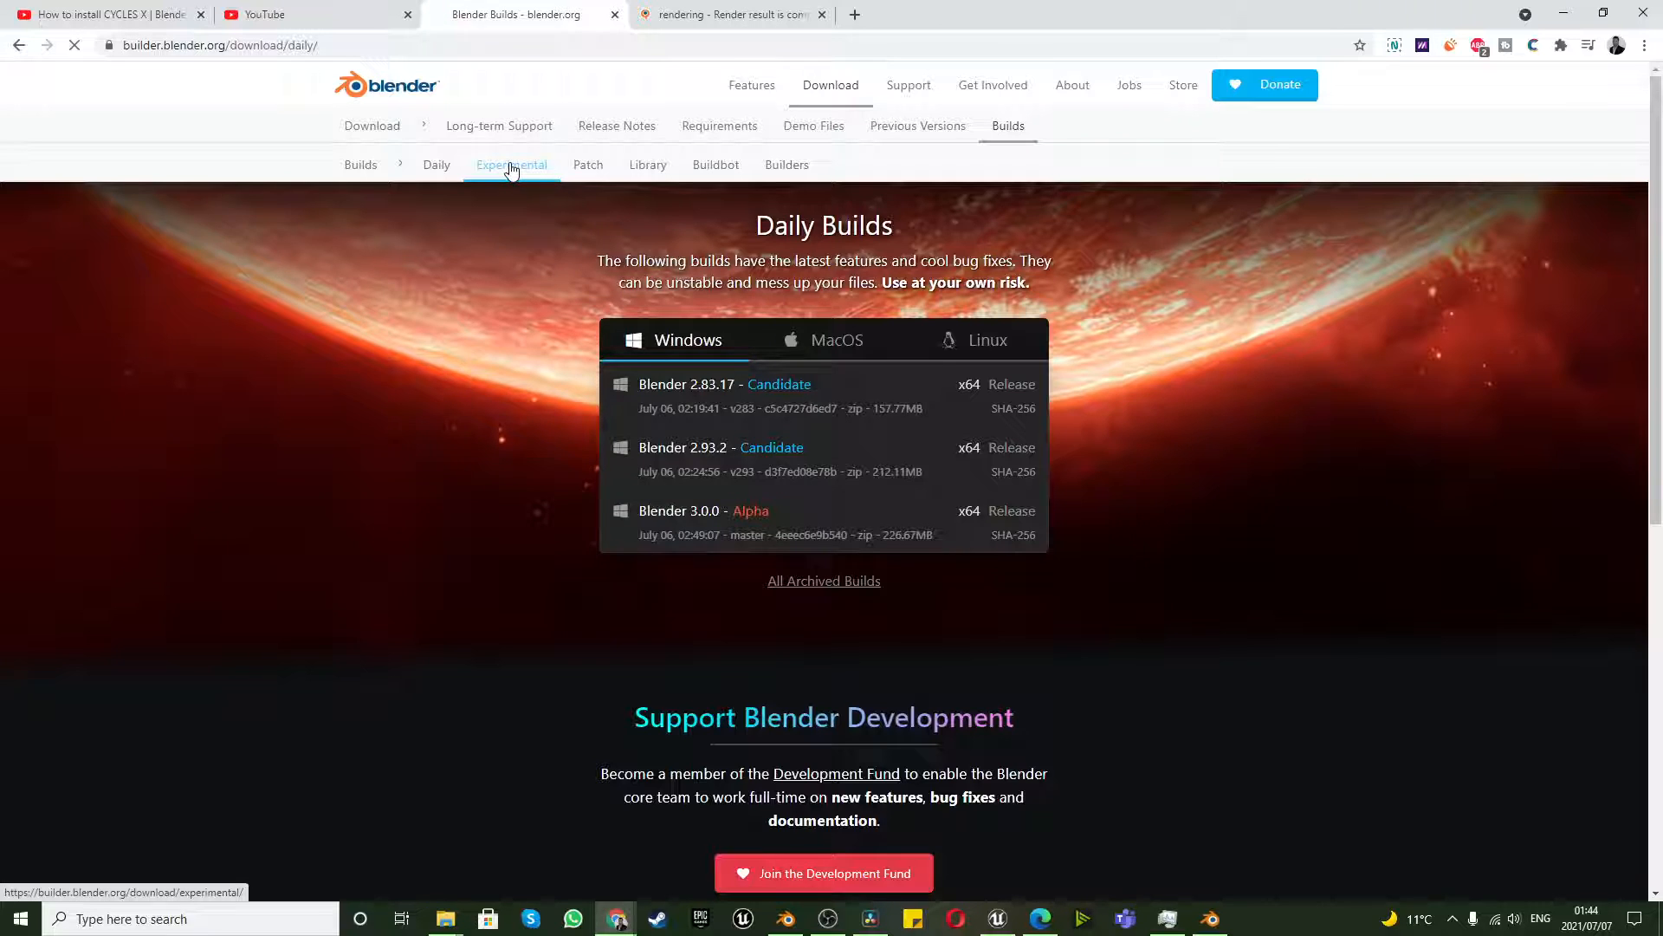
{"action": "left_click", "coordinate": [511, 165]}
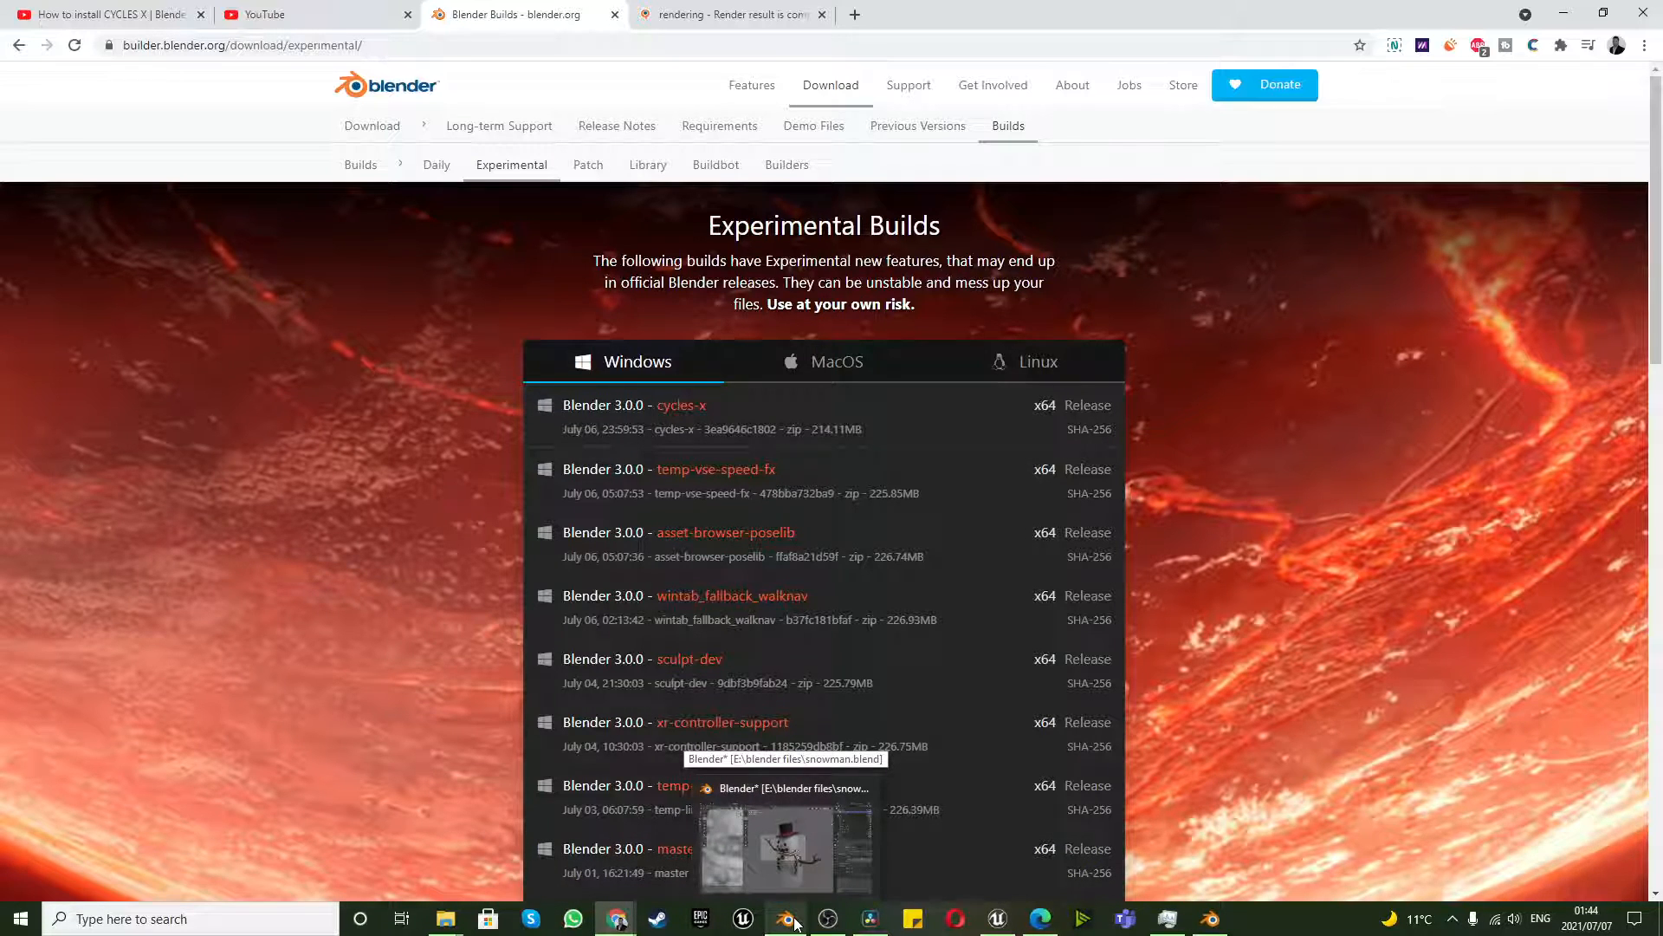
{"action": "mouse_move", "coordinate": [1208, 918]}
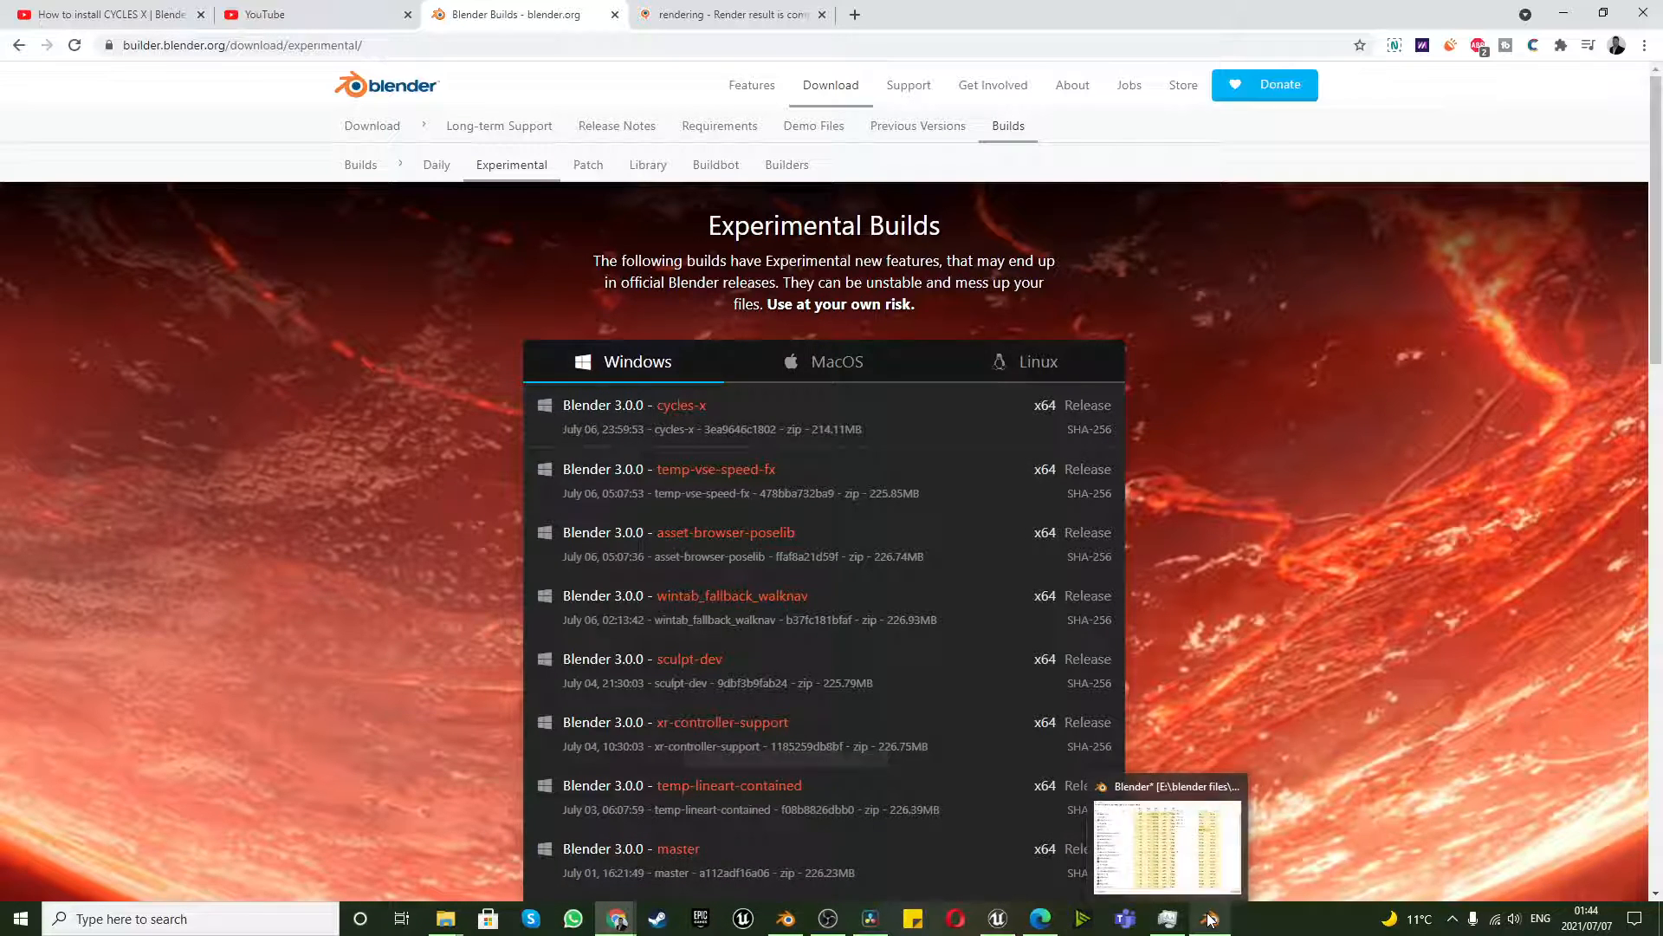
{"action": "left_click", "coordinate": [1208, 918]}
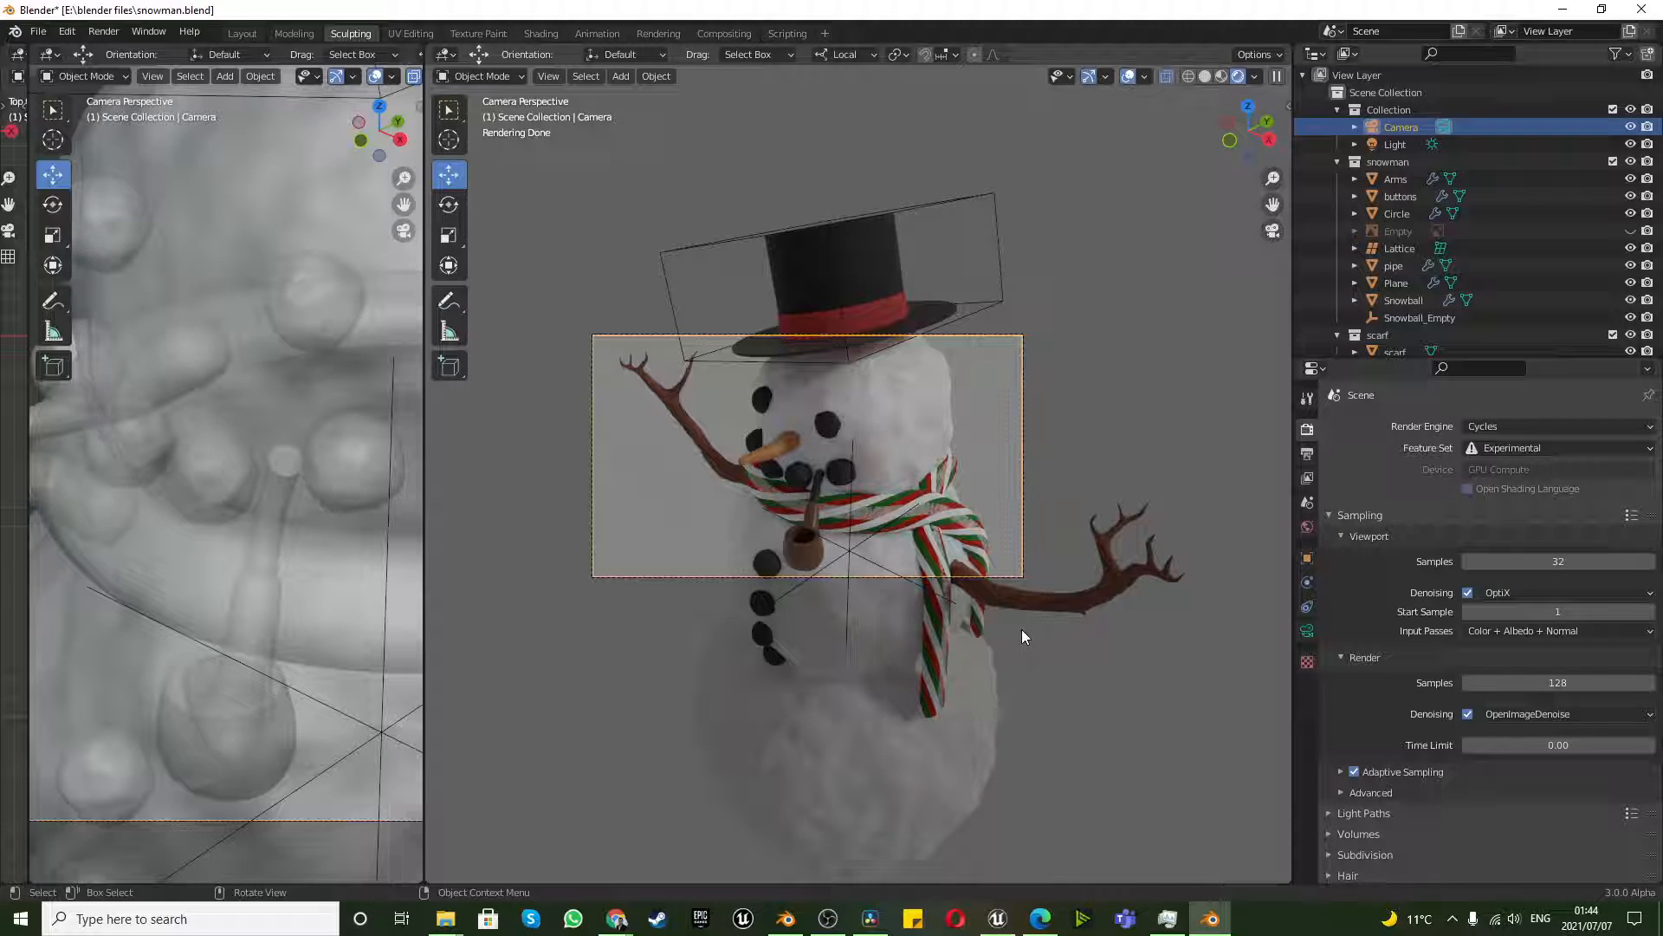
{"action": "left_click", "coordinate": [1554, 447]}
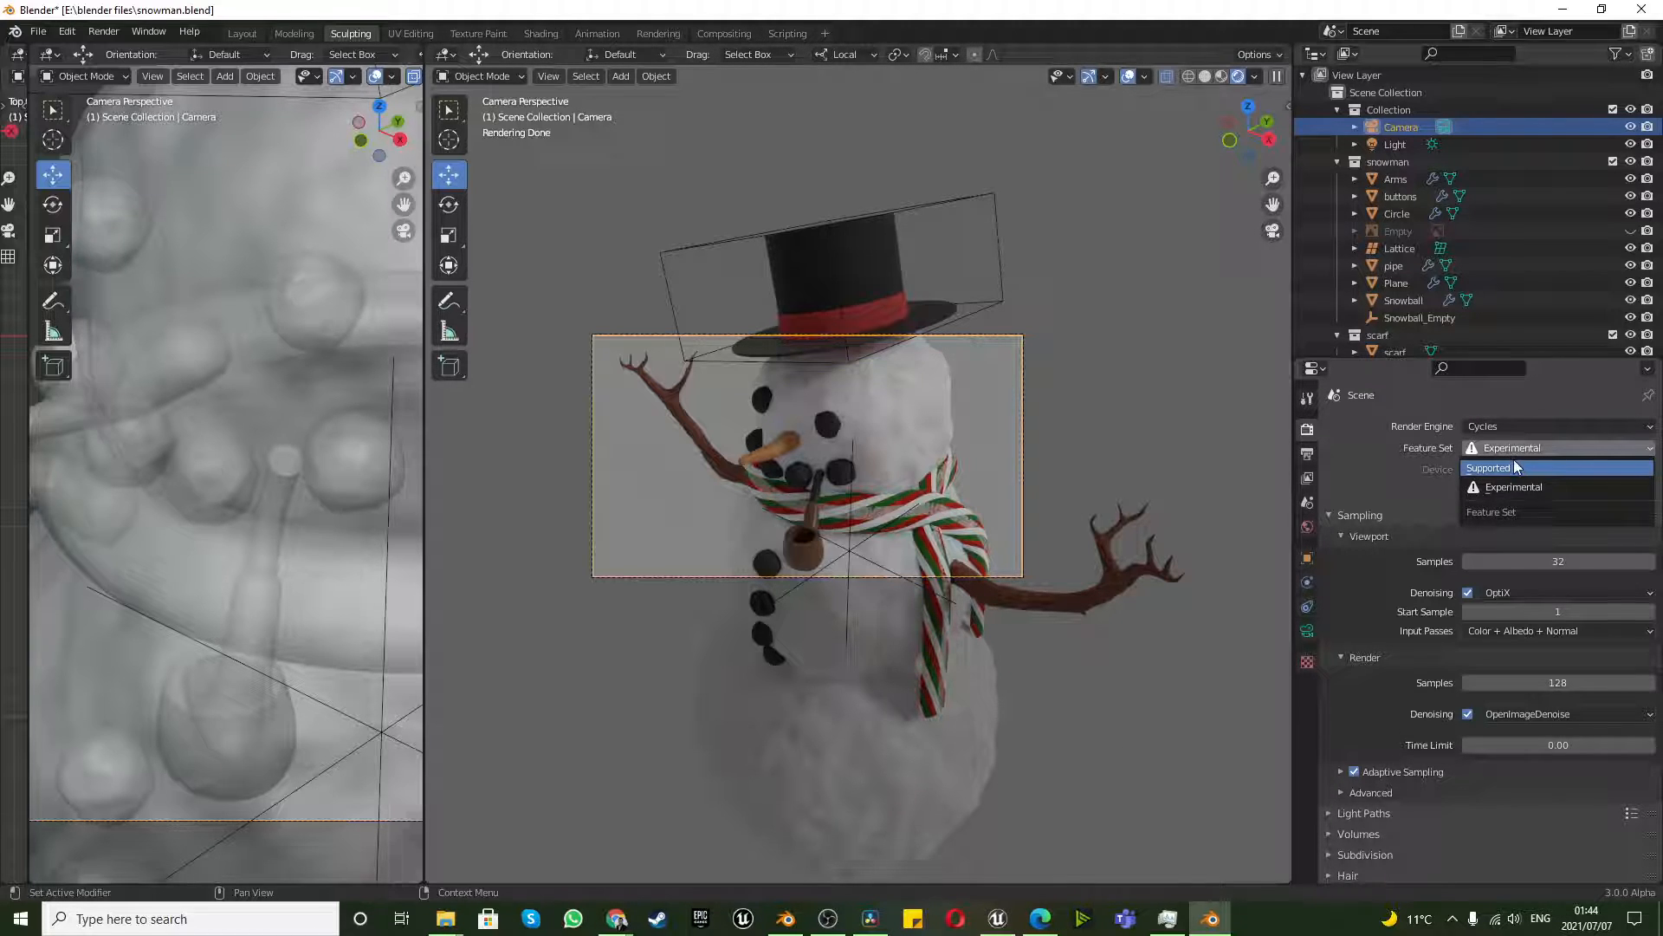
{"action": "left_click", "coordinate": [1513, 486]}
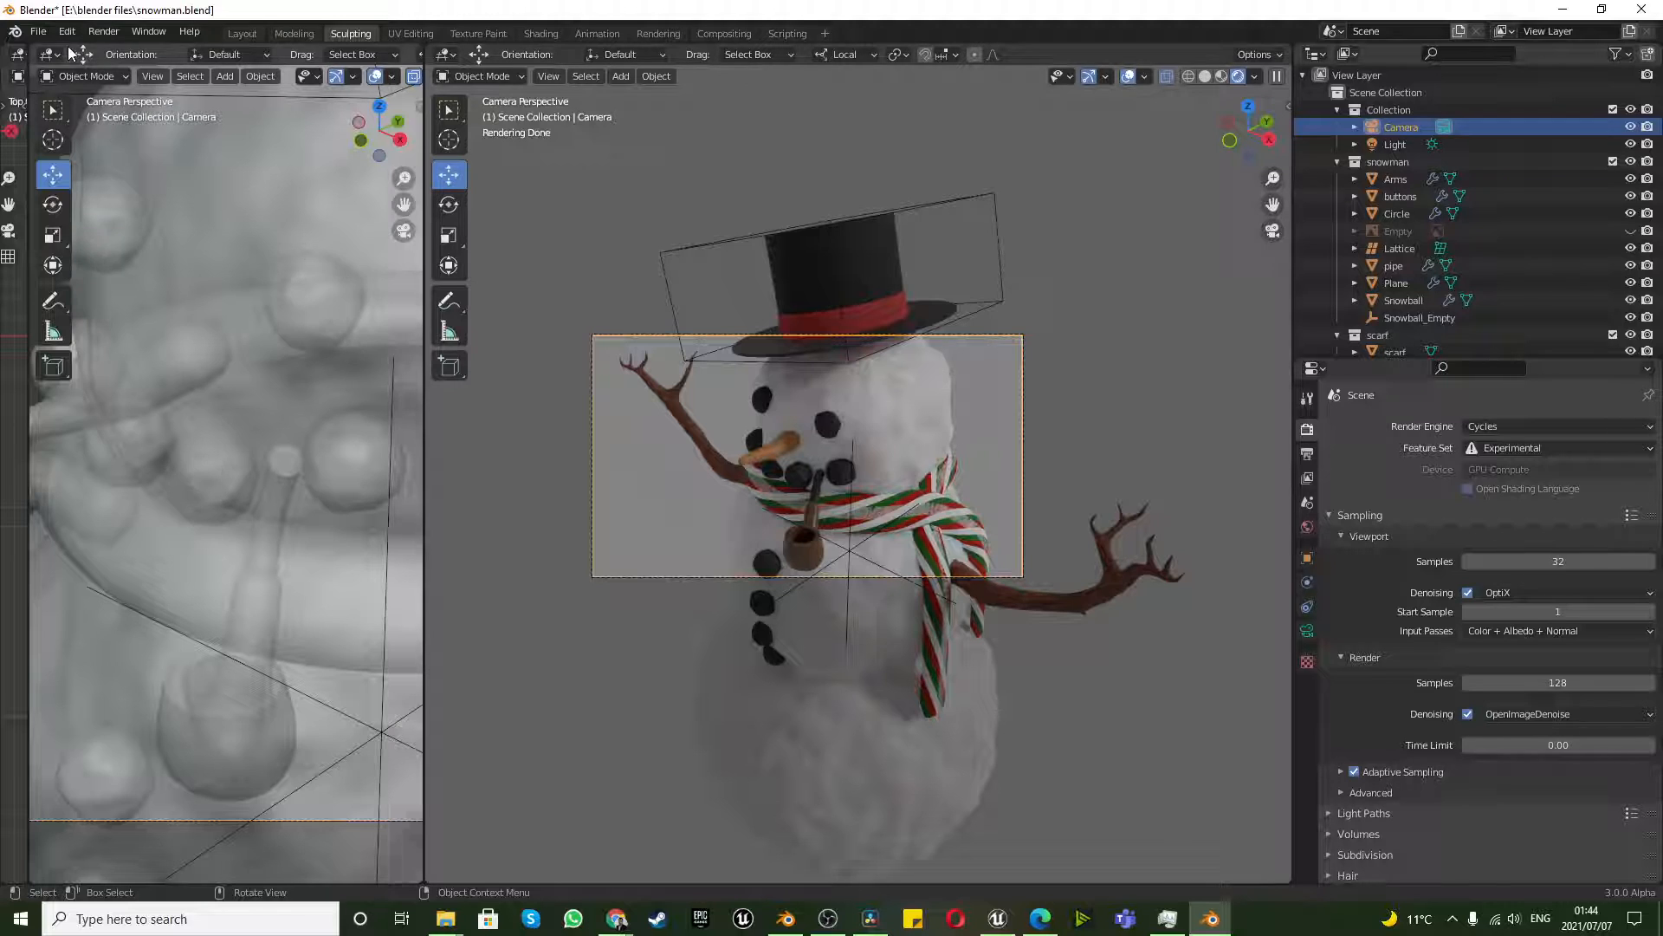
{"action": "left_click", "coordinate": [37, 32]}
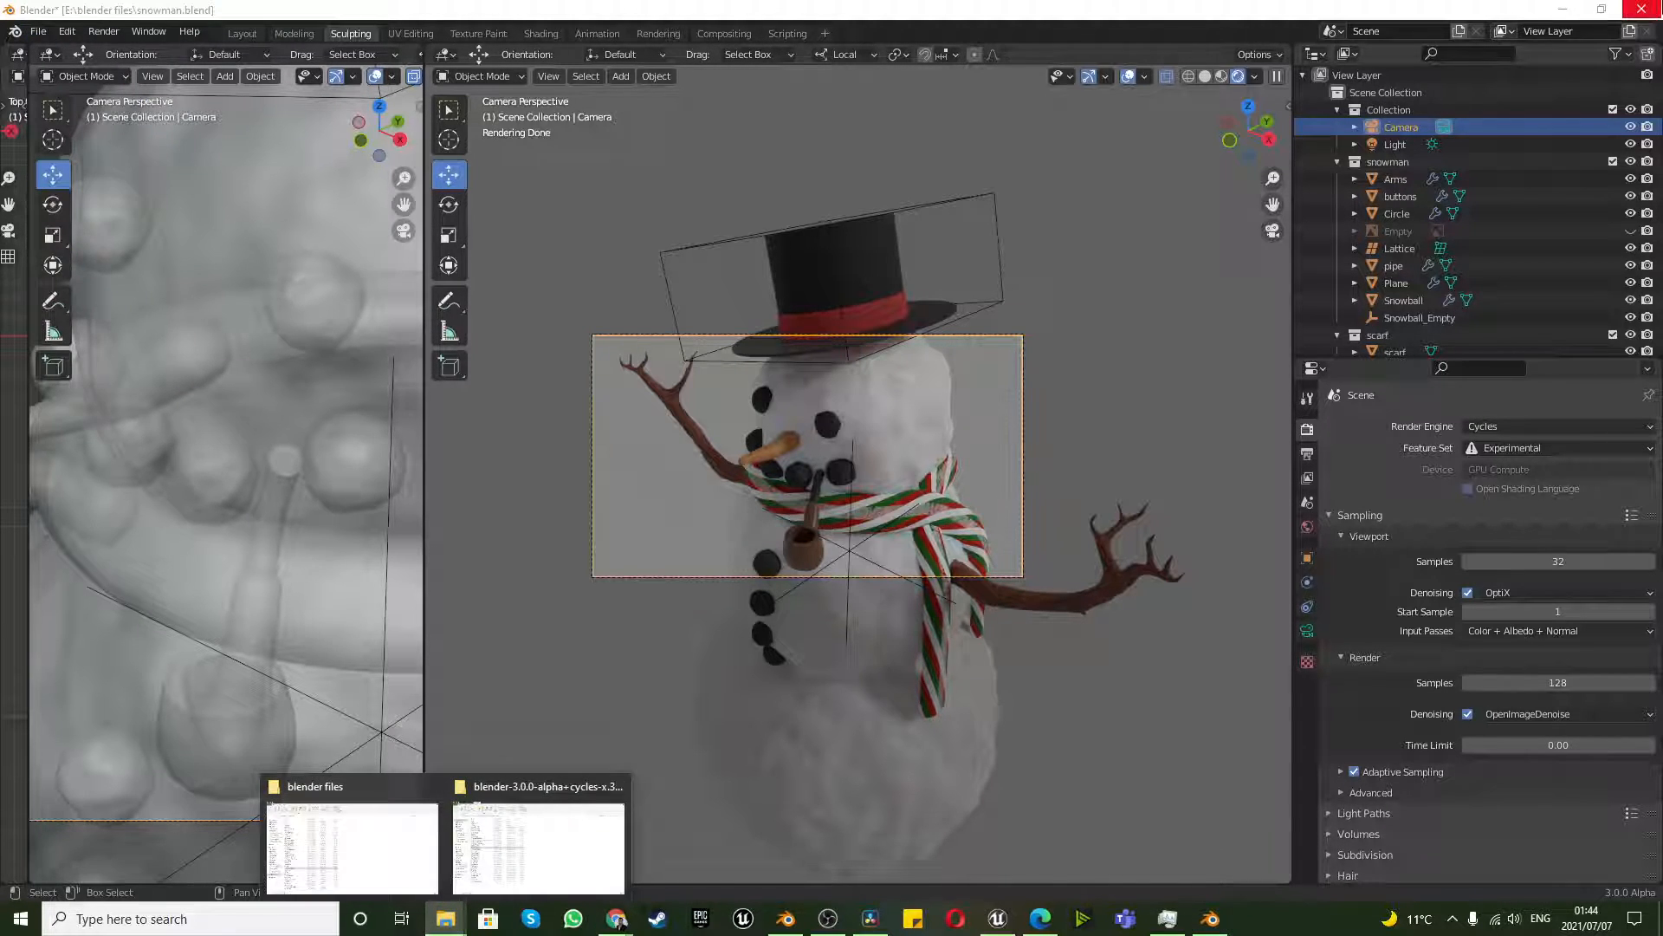
{"action": "left_click", "coordinate": [614, 918]}
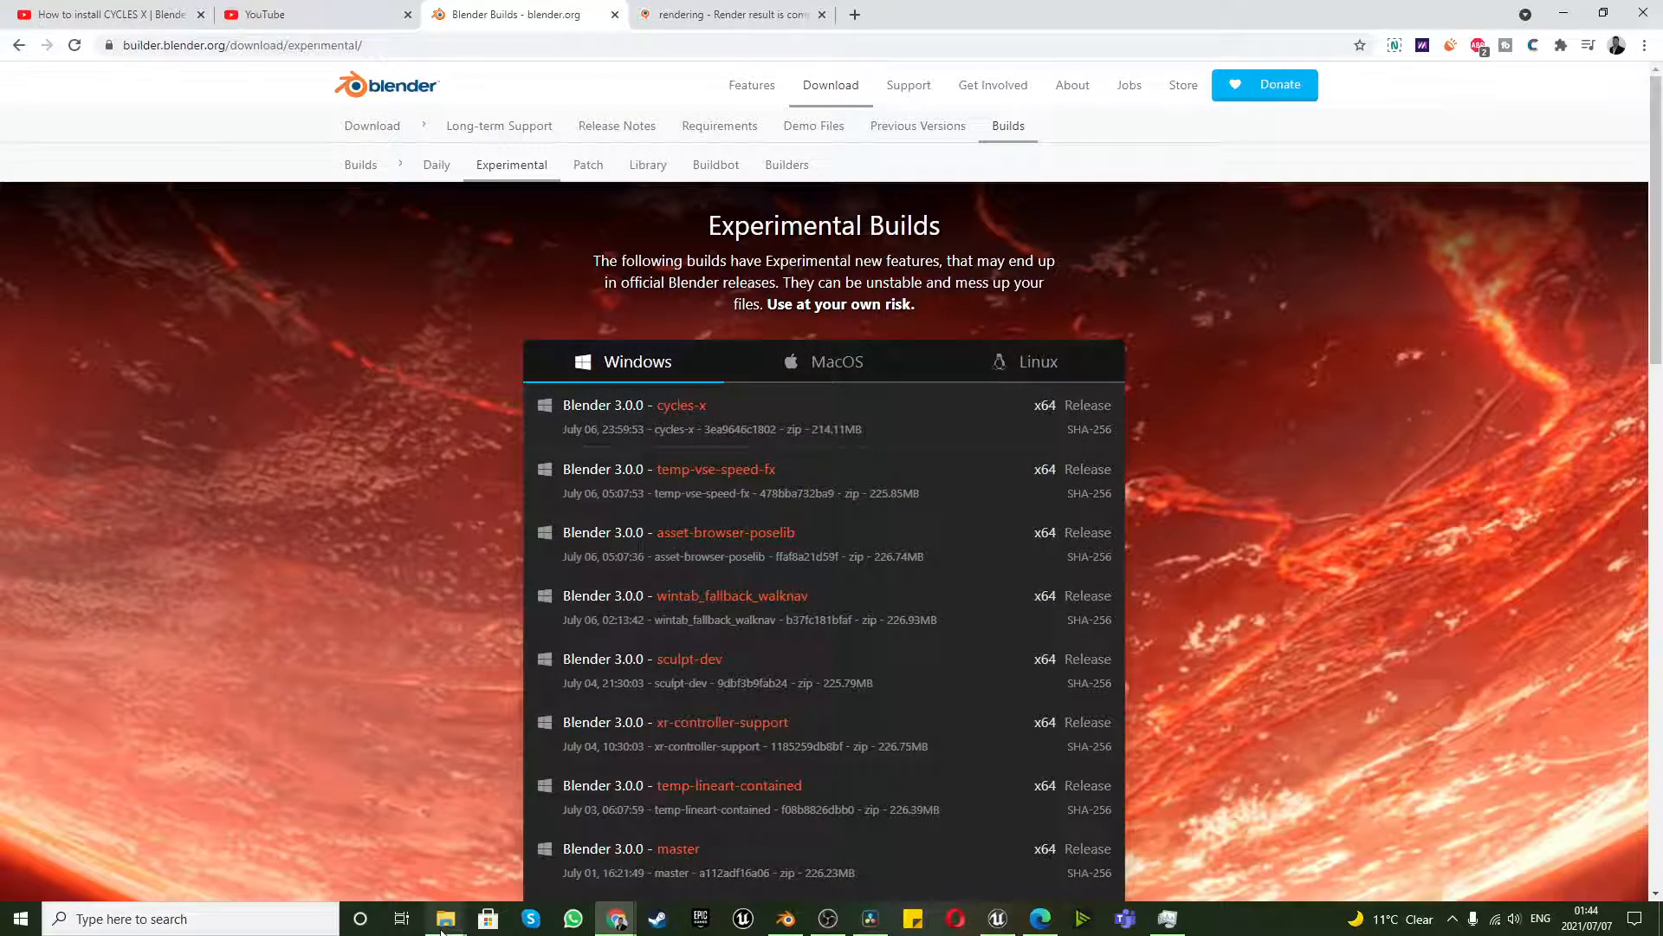
View the blender-3.0.0-alpha cycles-x zip from the Desktop, then close the archive.
{"action": "left_click", "coordinate": [444, 918]}
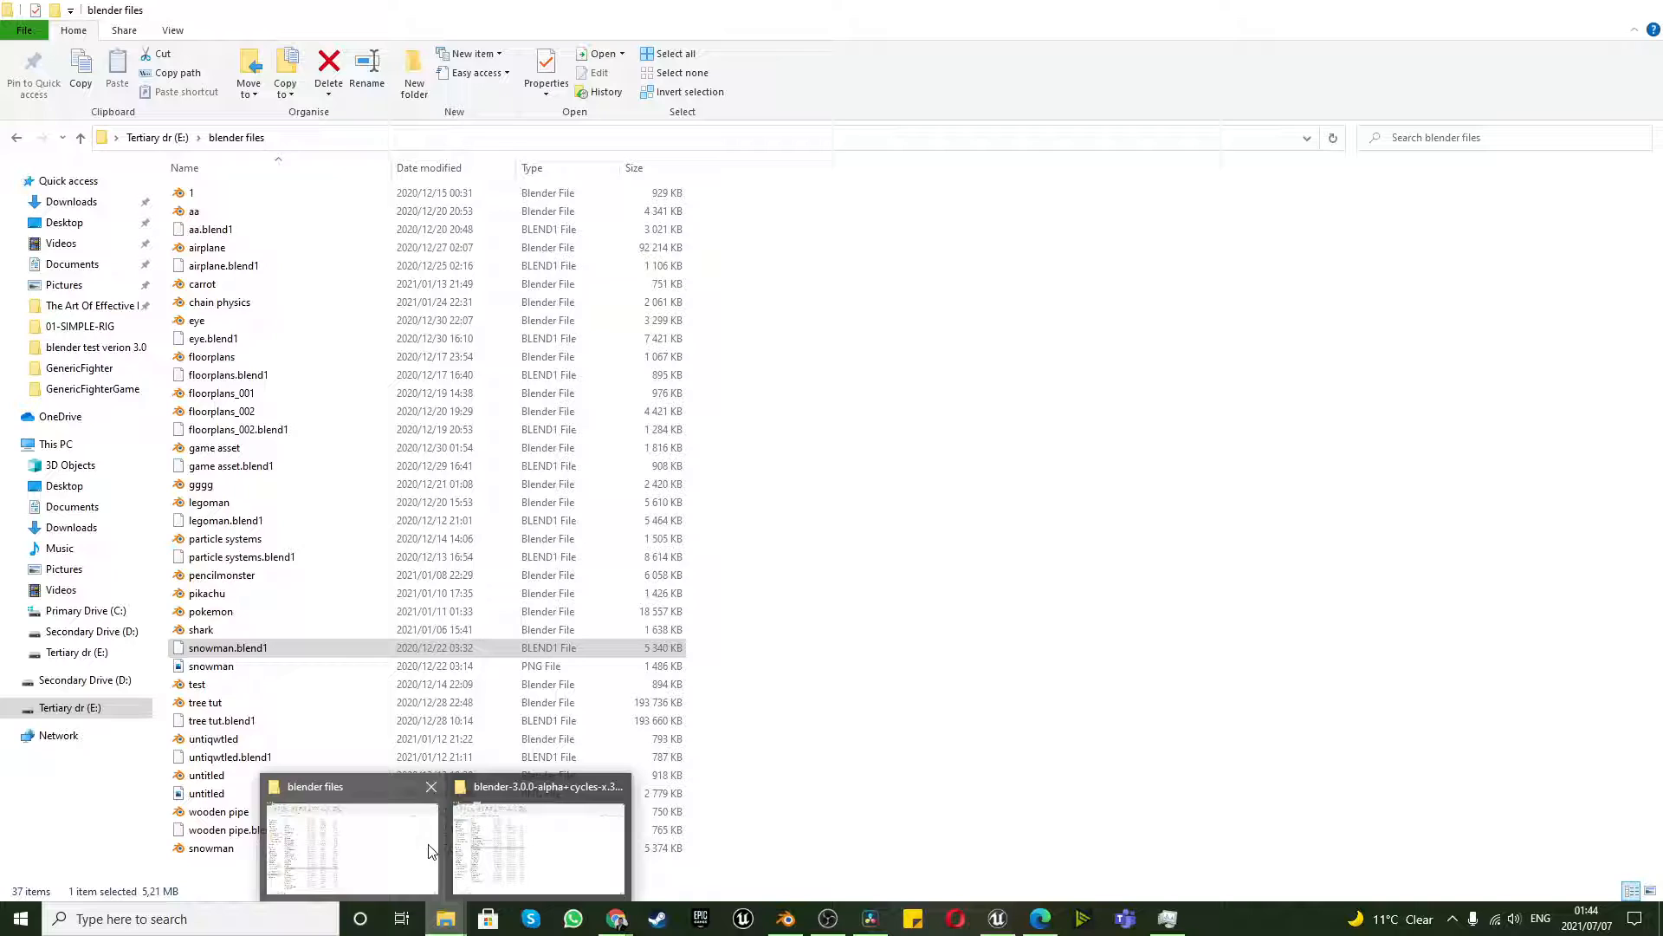
{"action": "mouse_move", "coordinate": [397, 889]}
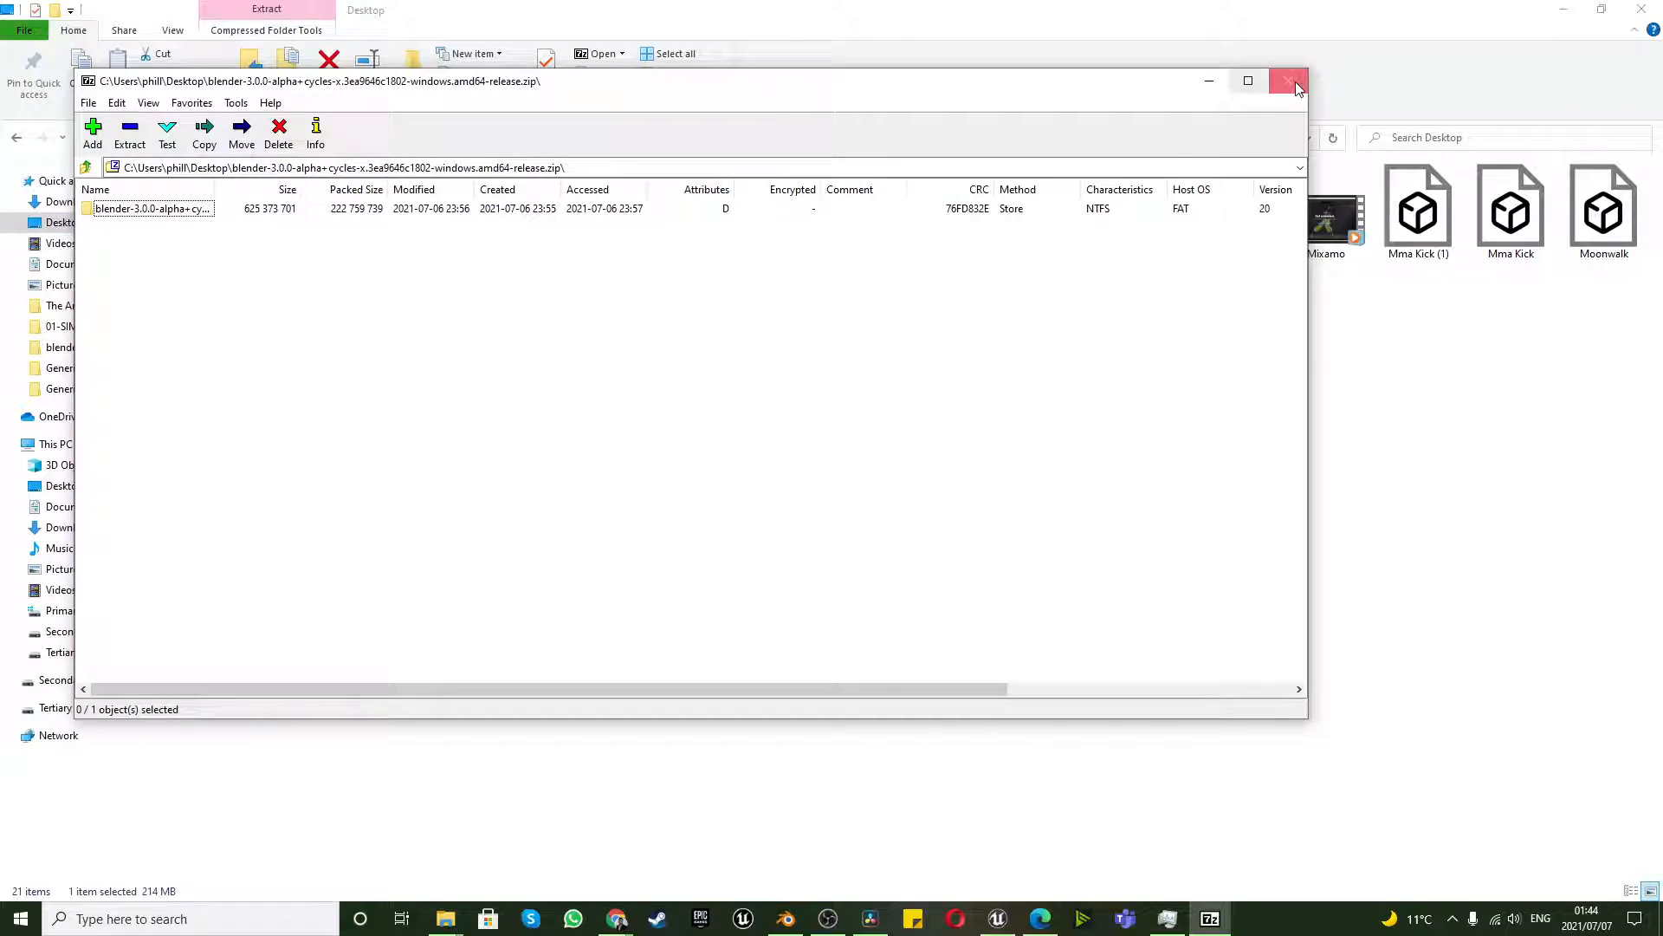
{"action": "left_click", "coordinate": [1290, 80]}
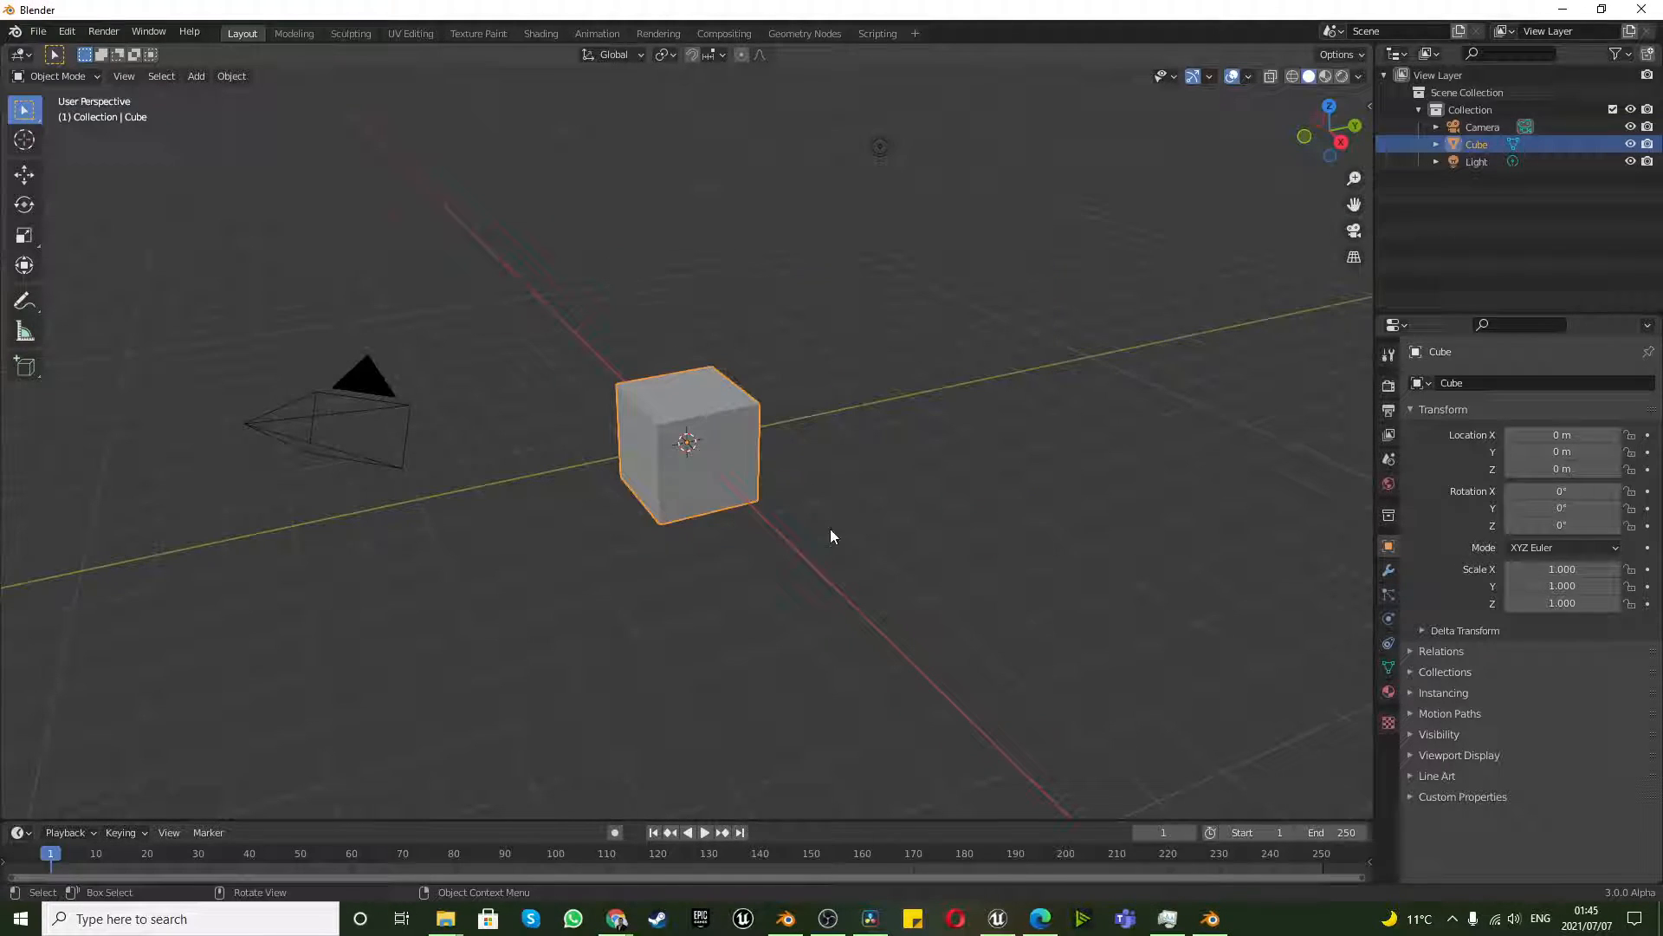
Open snowman.blend from E:\blender files in the 3.0.0 alpha build.
{"action": "left_click", "coordinate": [37, 31]}
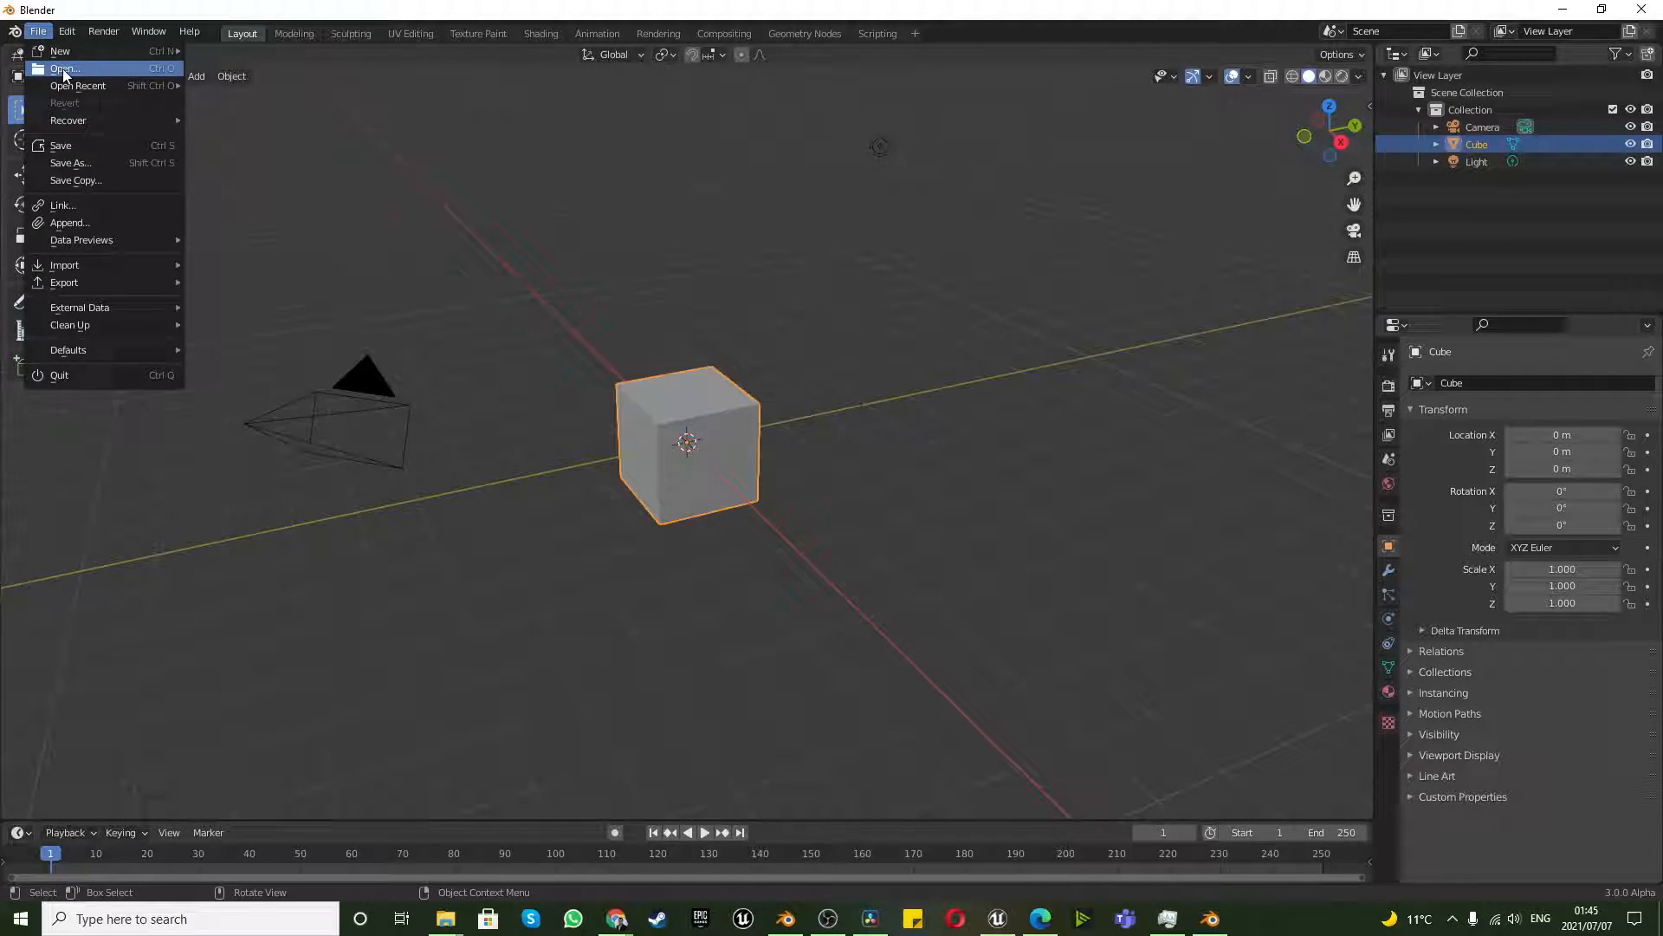
{"action": "left_click", "coordinate": [63, 68]}
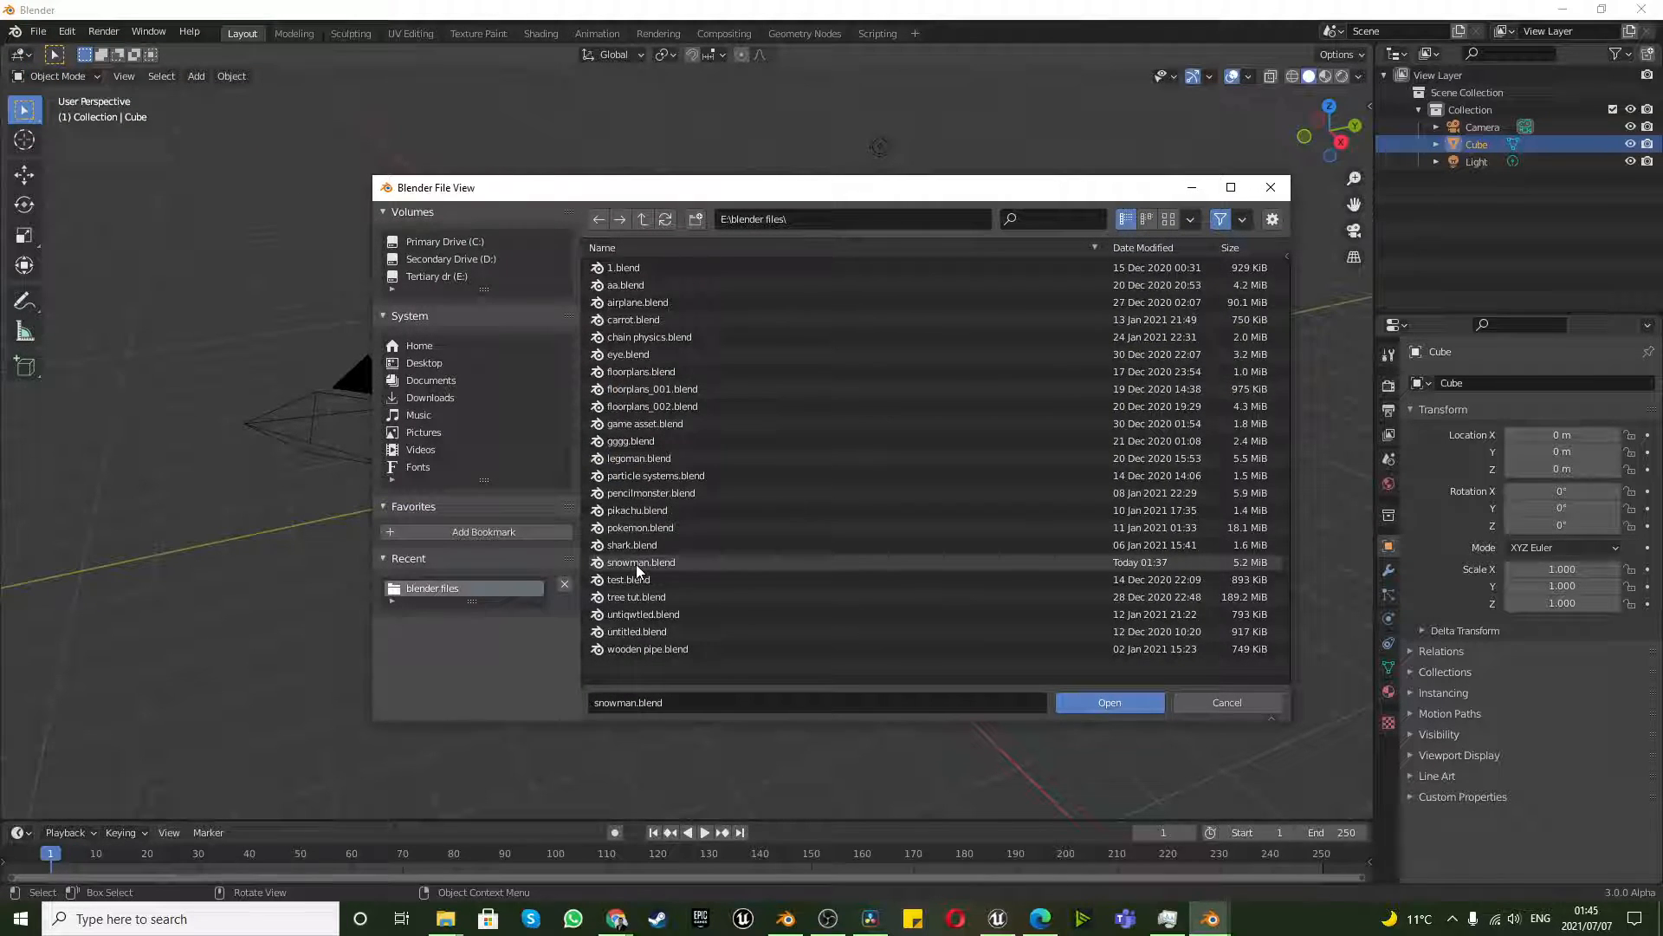
{"action": "left_click", "coordinate": [1109, 701]}
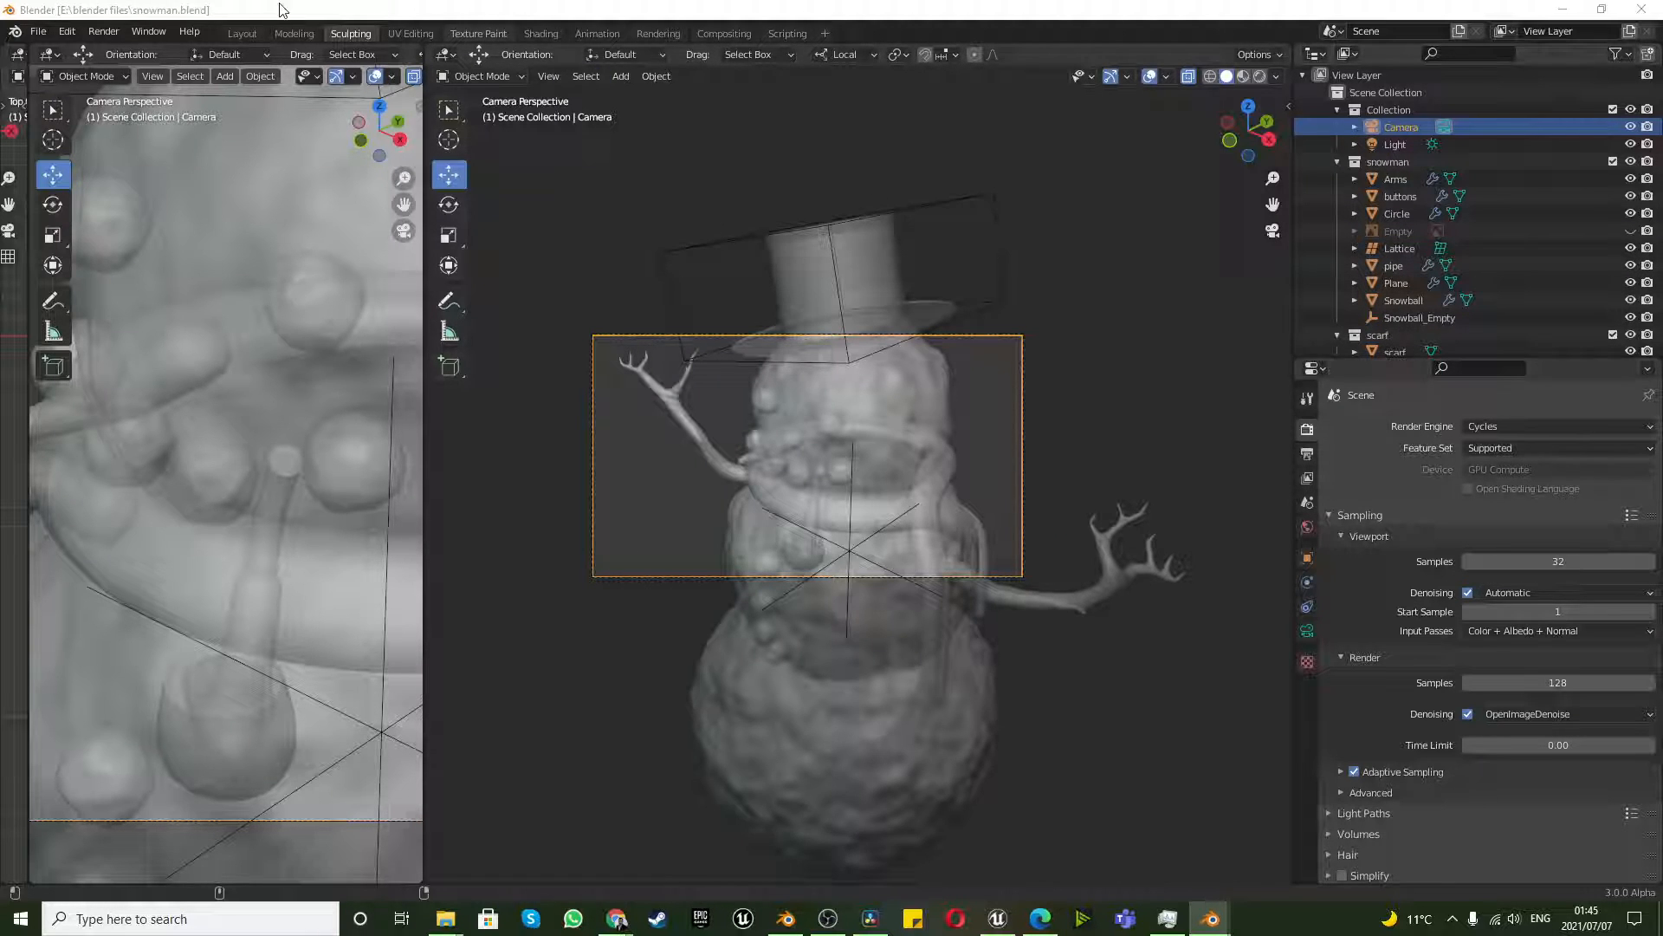
Render the snowman image with the new build's default Cycles settings (128 samples).
{"action": "left_click", "coordinate": [103, 31]}
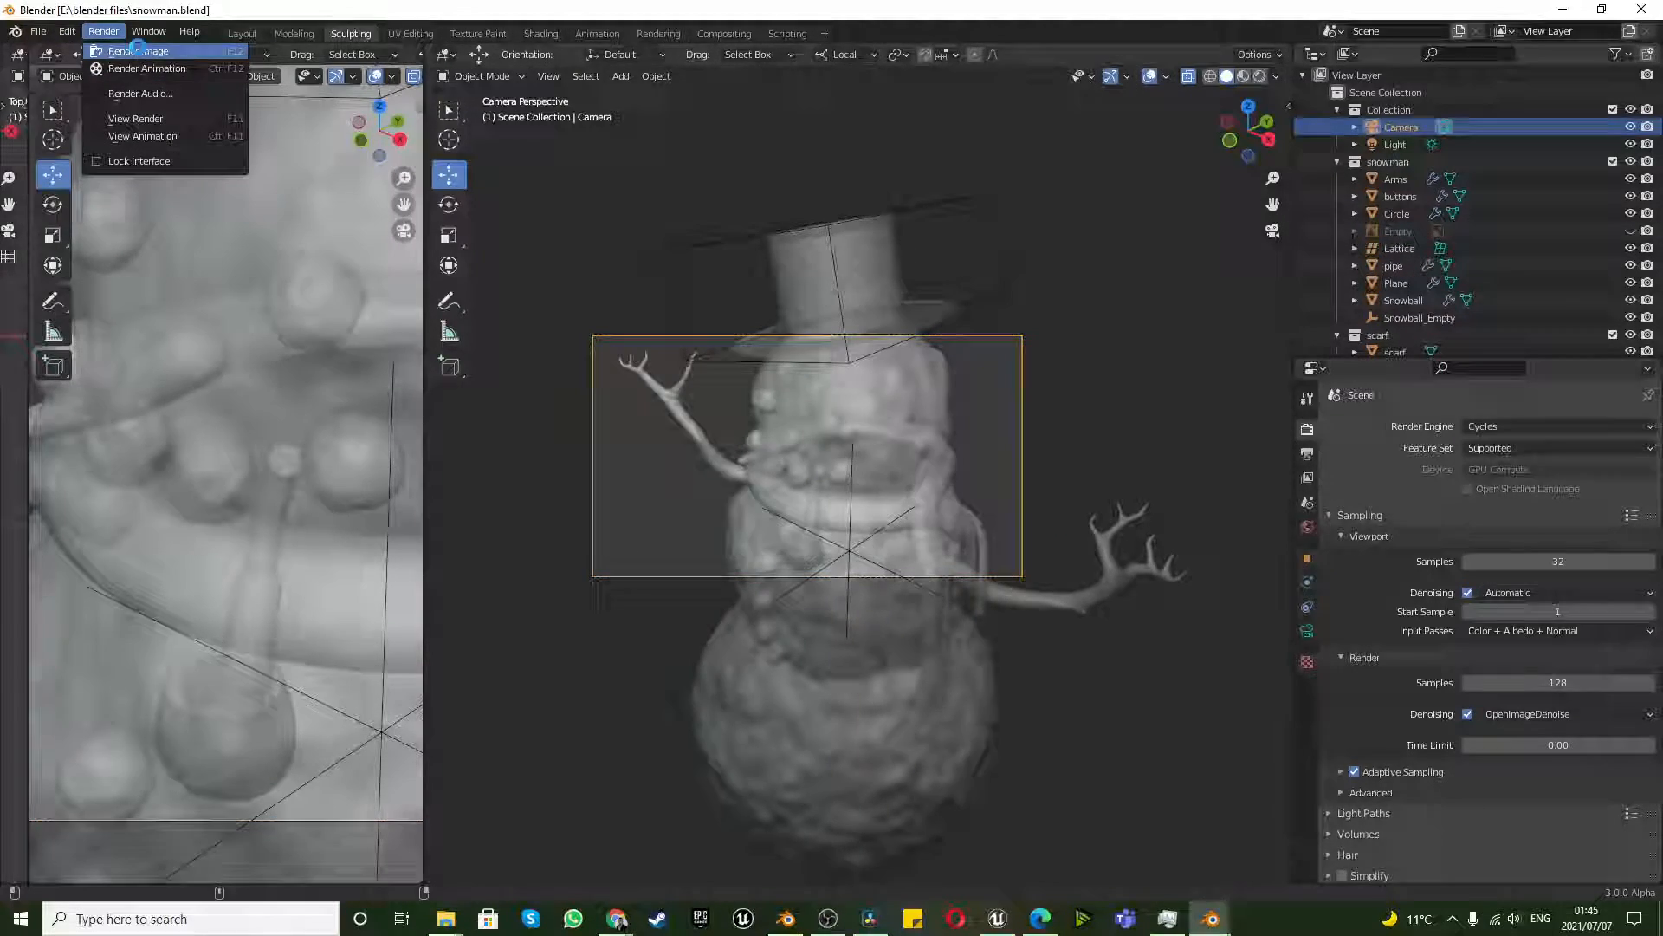
{"action": "left_click", "coordinate": [137, 50]}
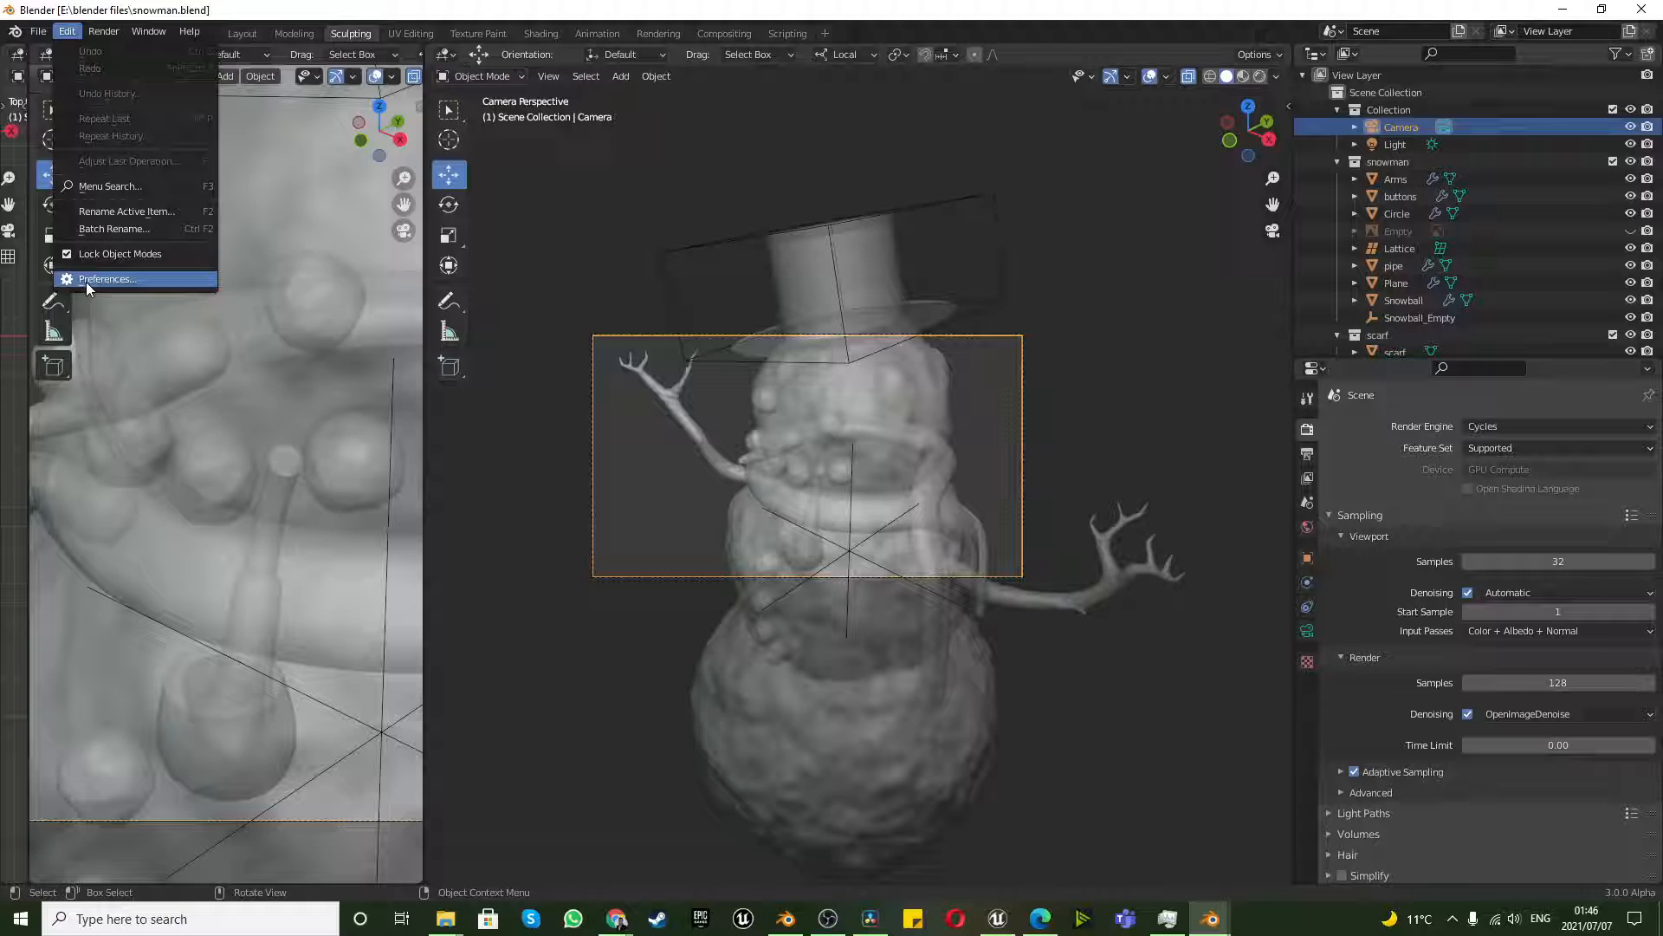
Set the Cycles device to GPU Compute via Preferences and re-render the snowman.
{"action": "left_click", "coordinate": [106, 278]}
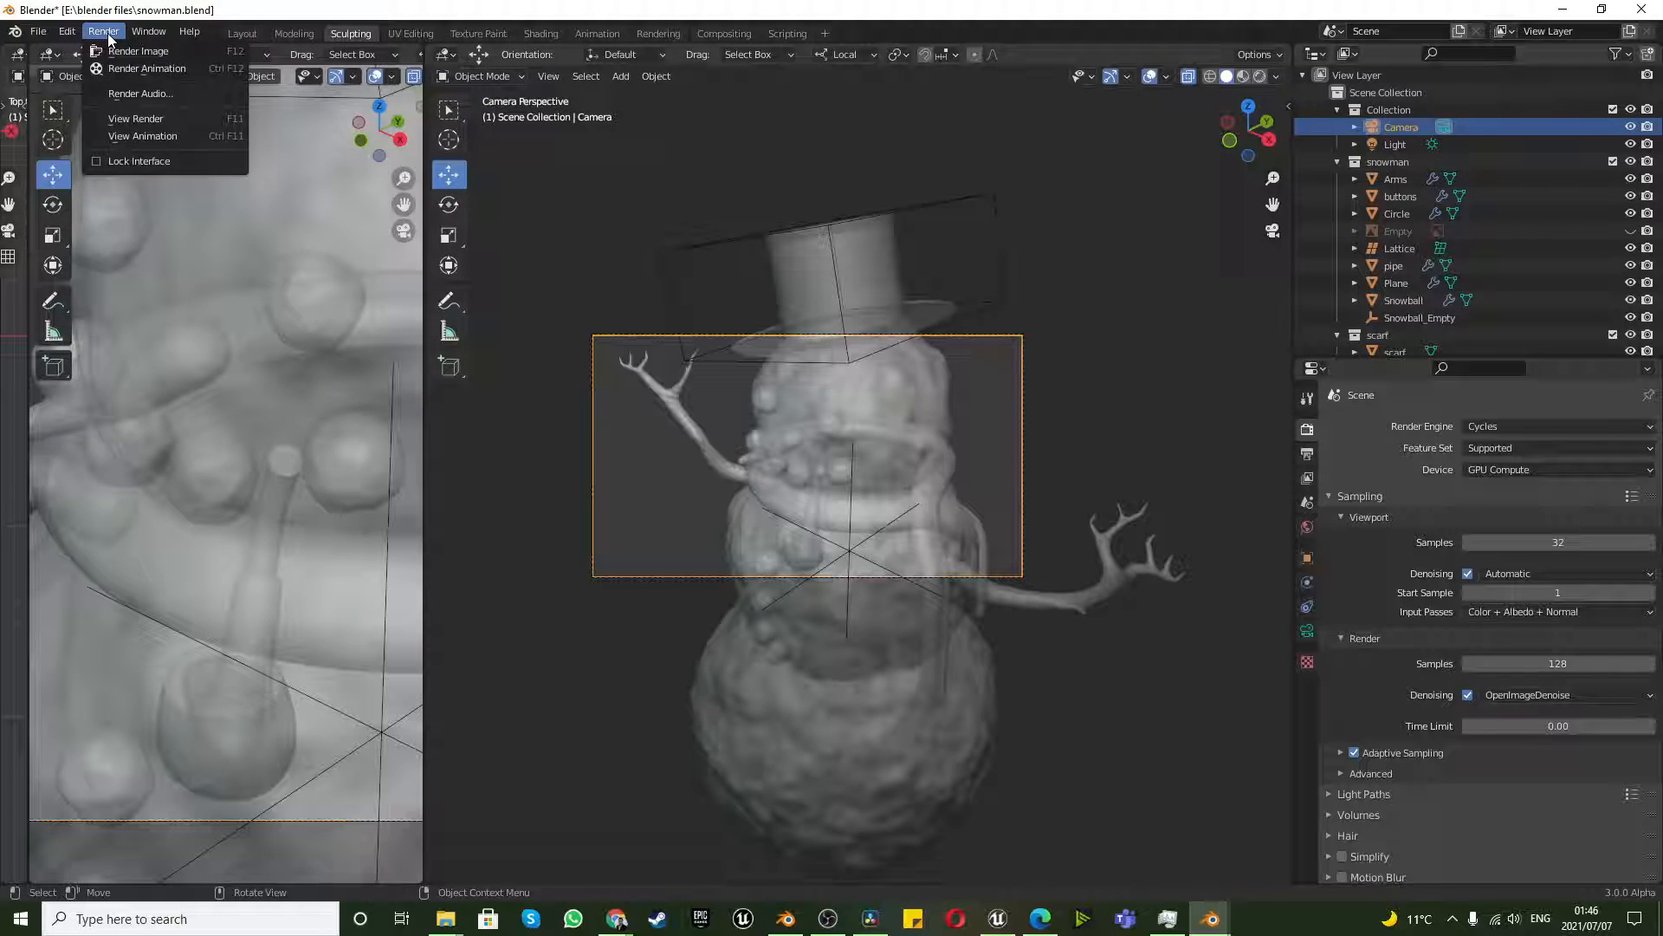
{"action": "mouse_move", "coordinate": [139, 51]}
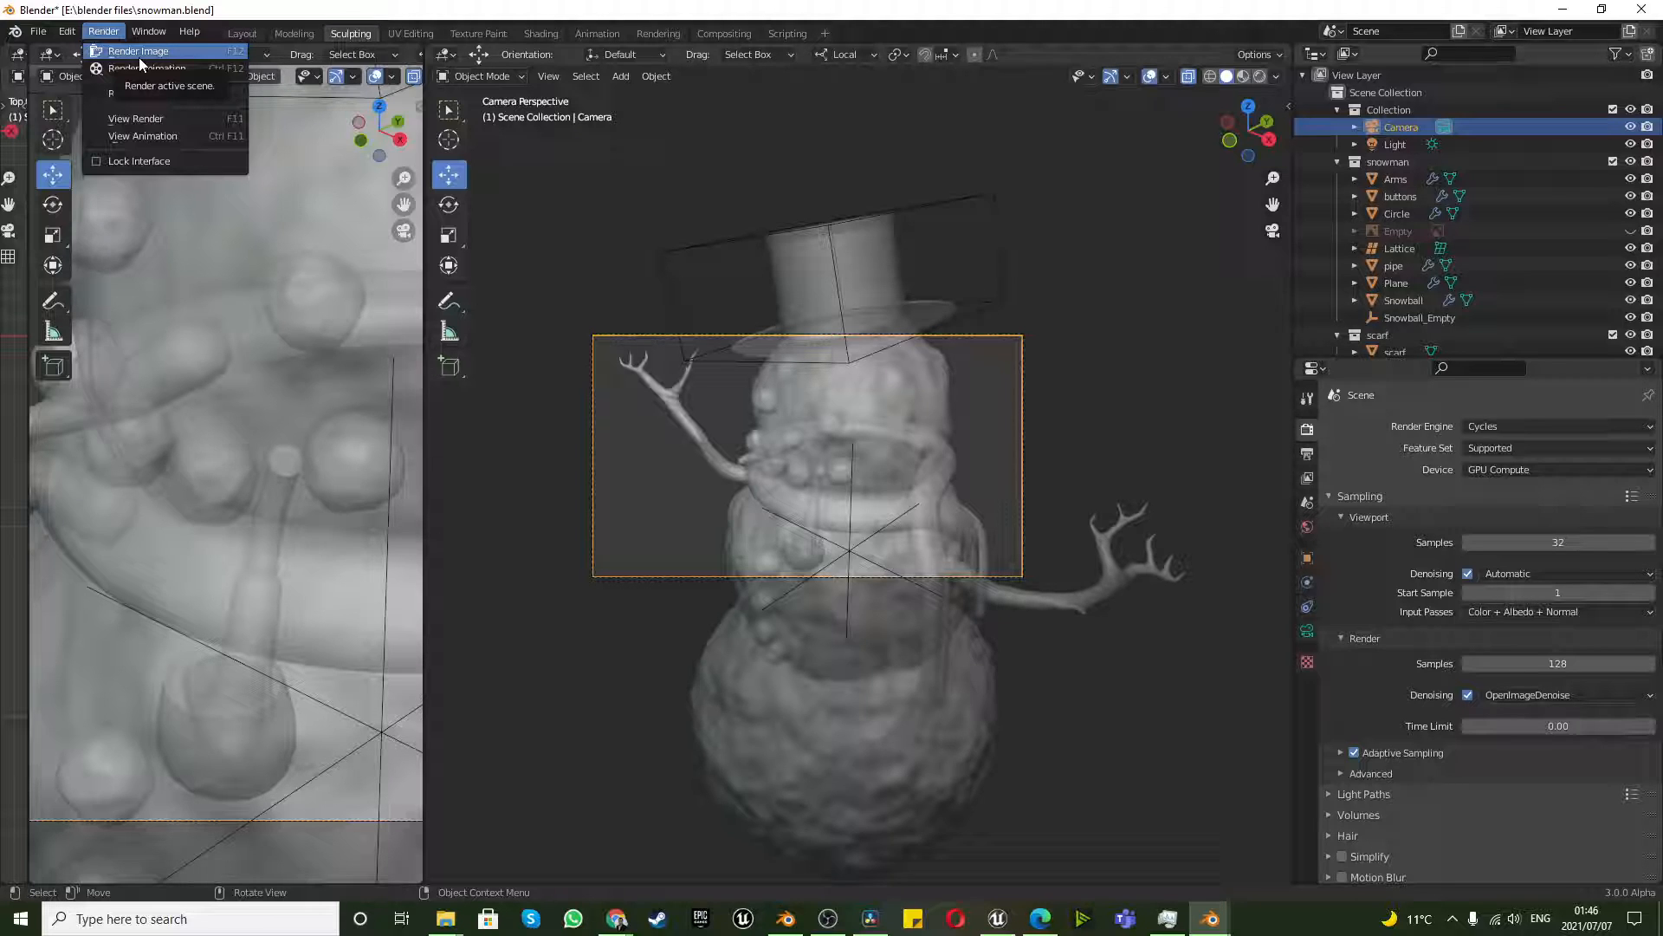
{"action": "left_click", "coordinate": [138, 51]}
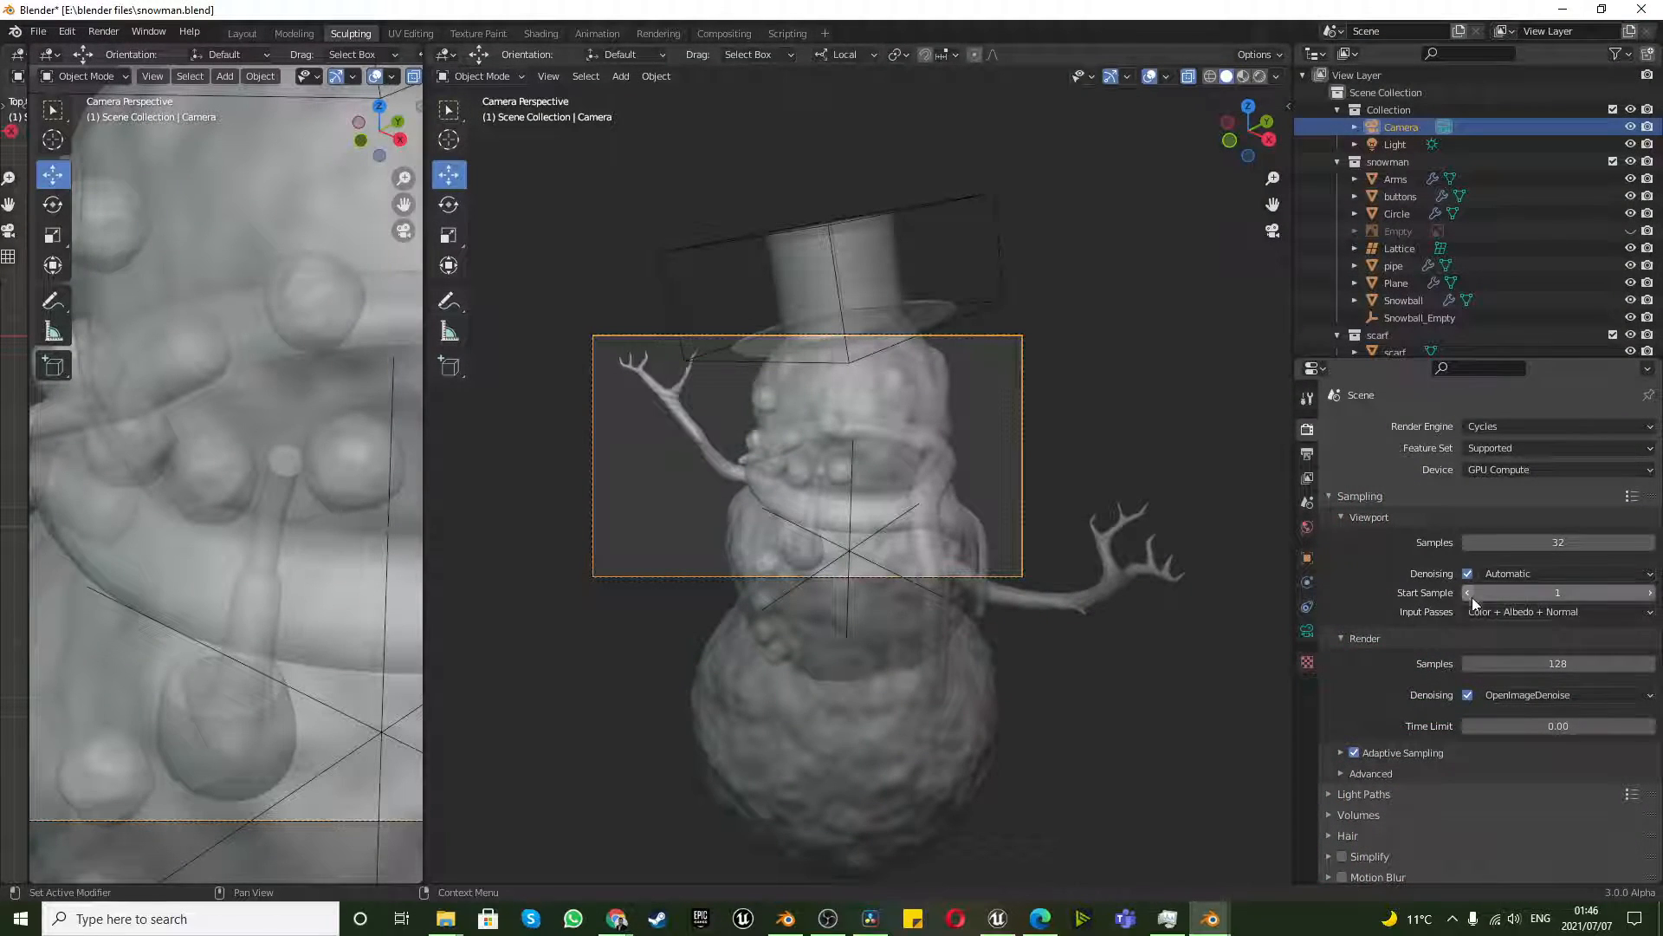
Disable viewport and render denoising, then render the snowman image on the GPU.
{"action": "left_click", "coordinate": [1468, 693]}
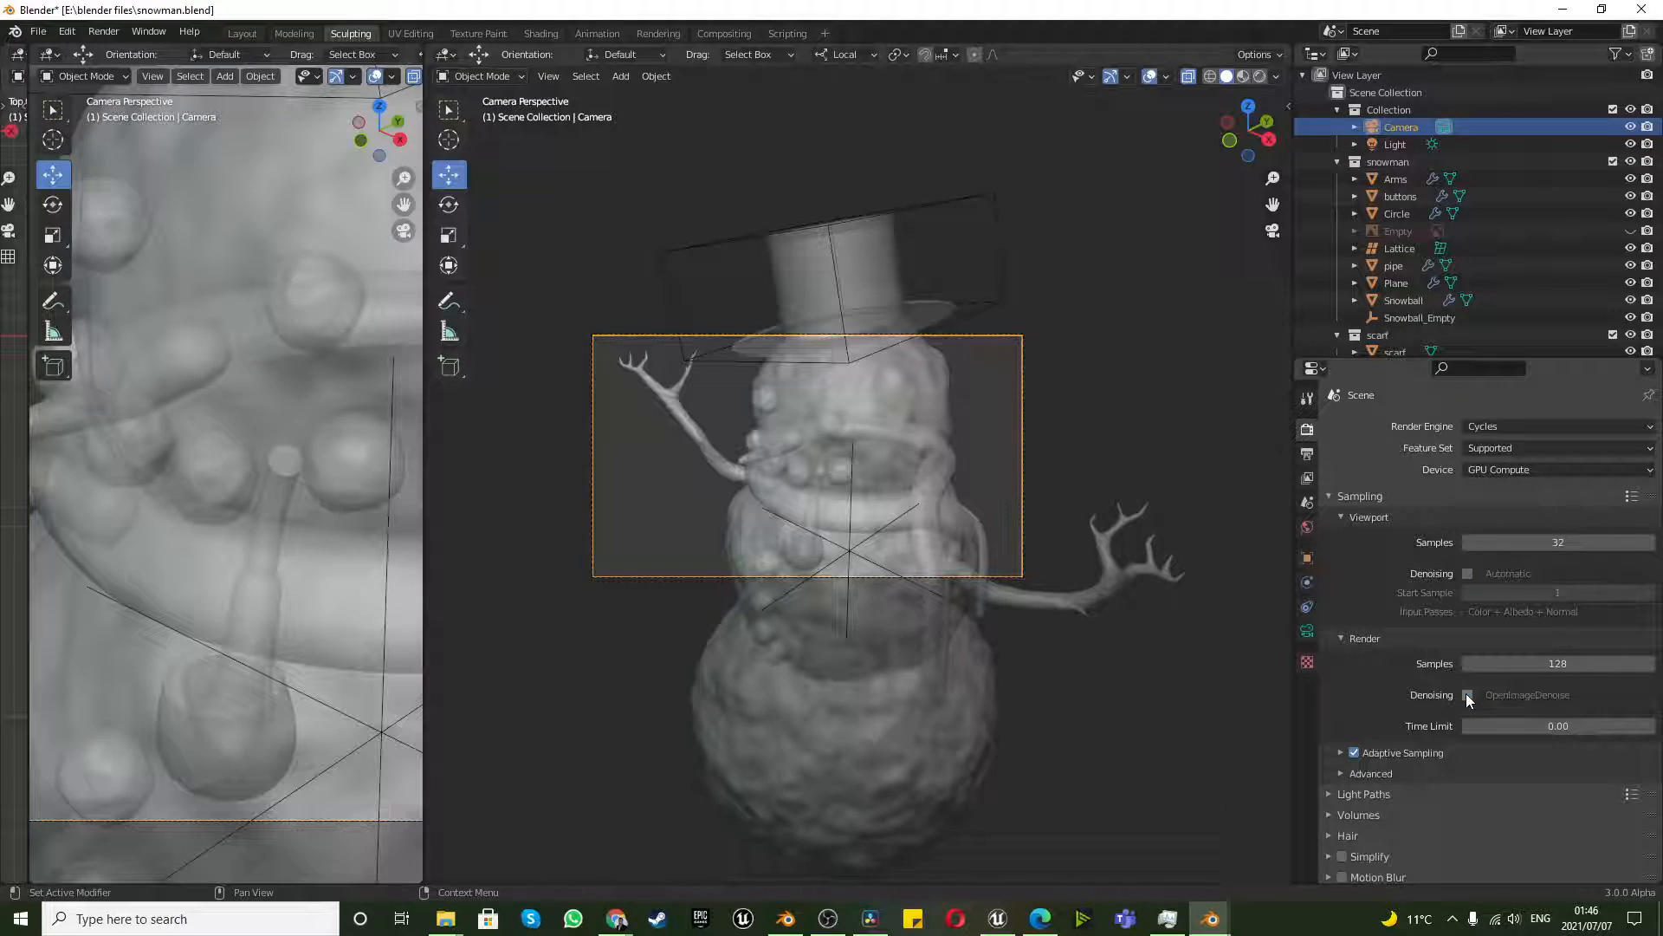
{"action": "left_click", "coordinate": [103, 31]}
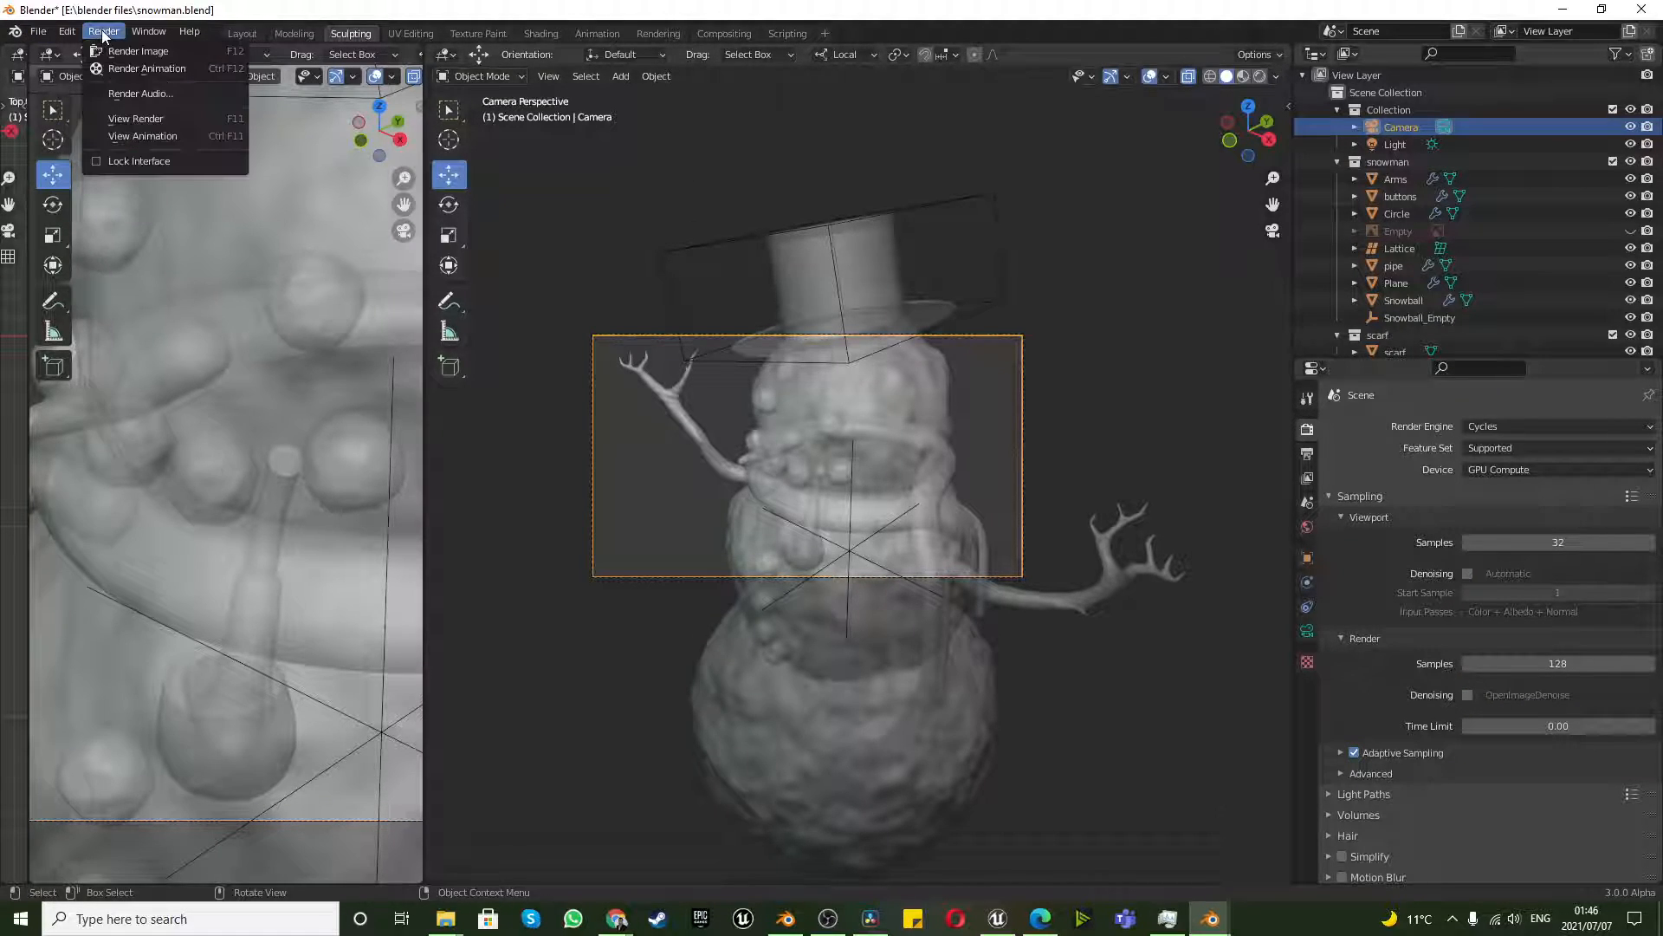
{"action": "left_click", "coordinate": [138, 51]}
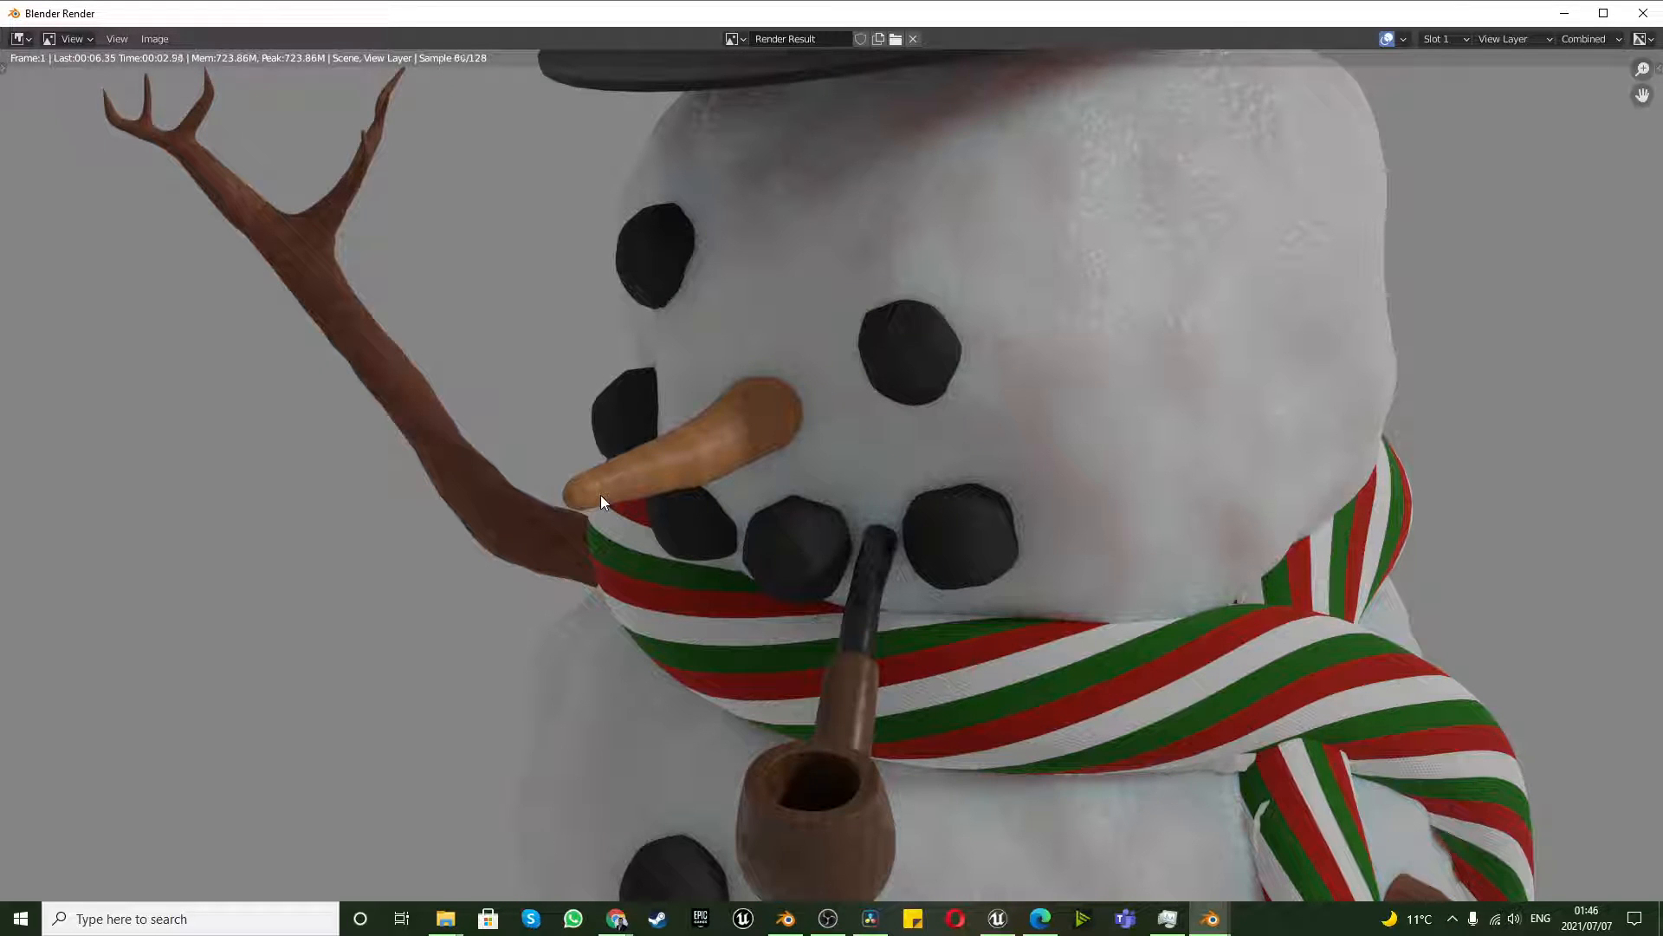